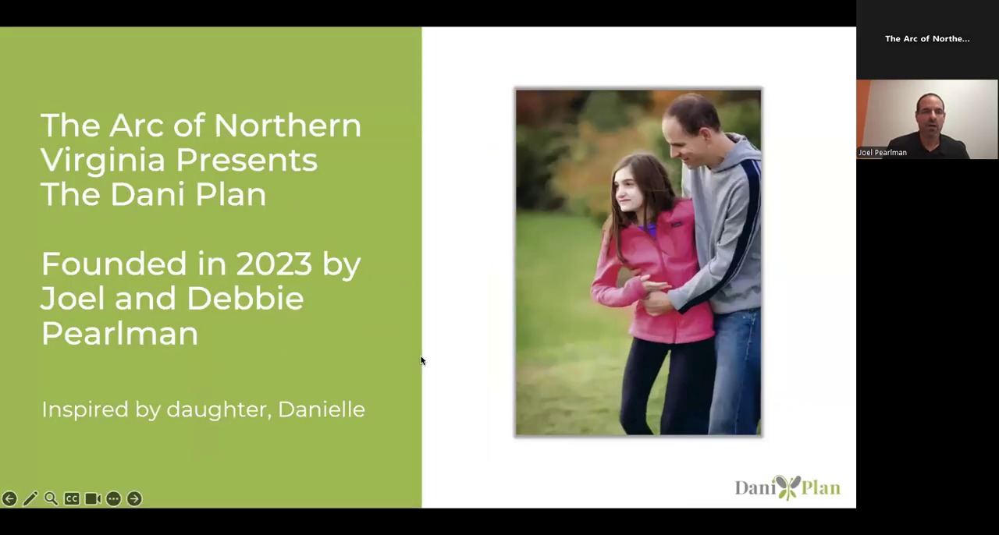
mouse_move(418, 359)
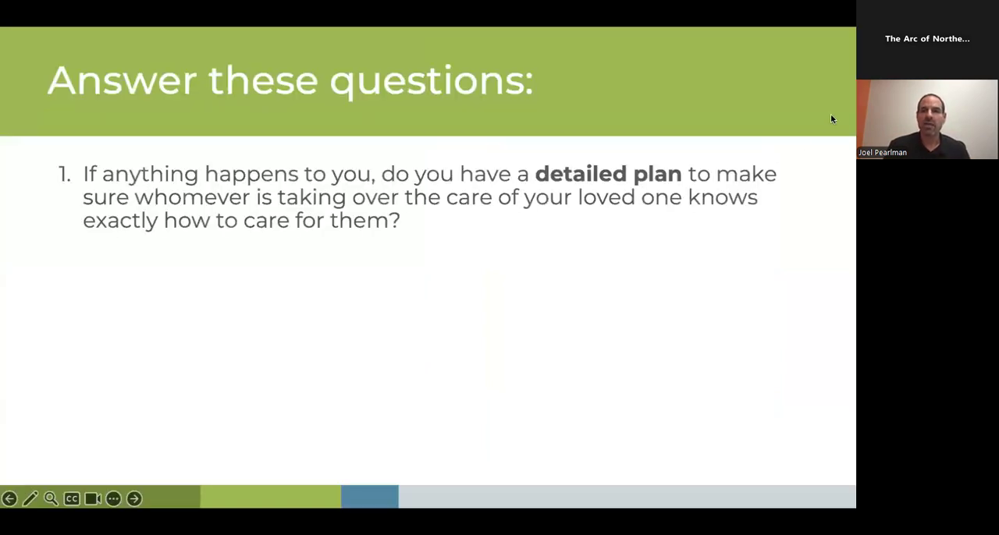
mouse_move(758, 24)
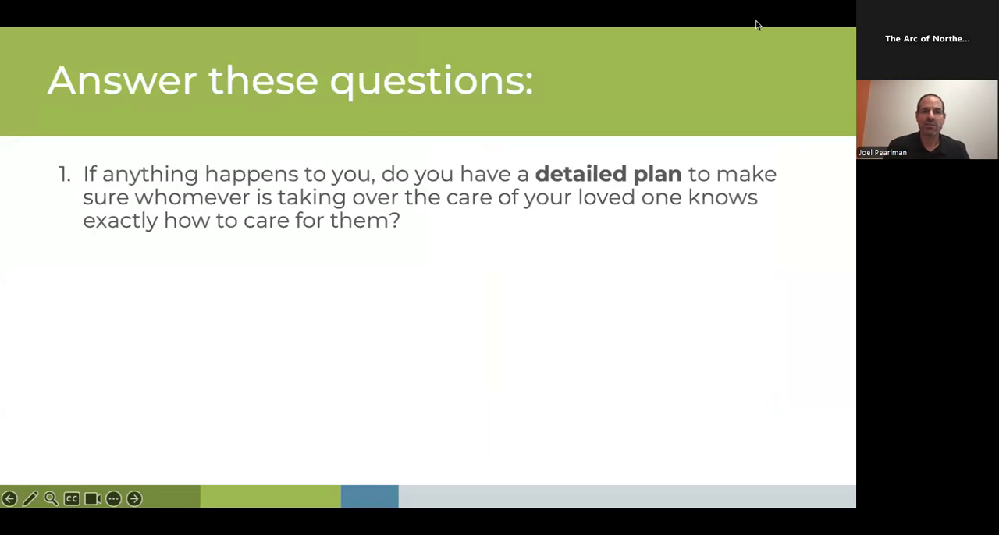
mouse_move(727, 160)
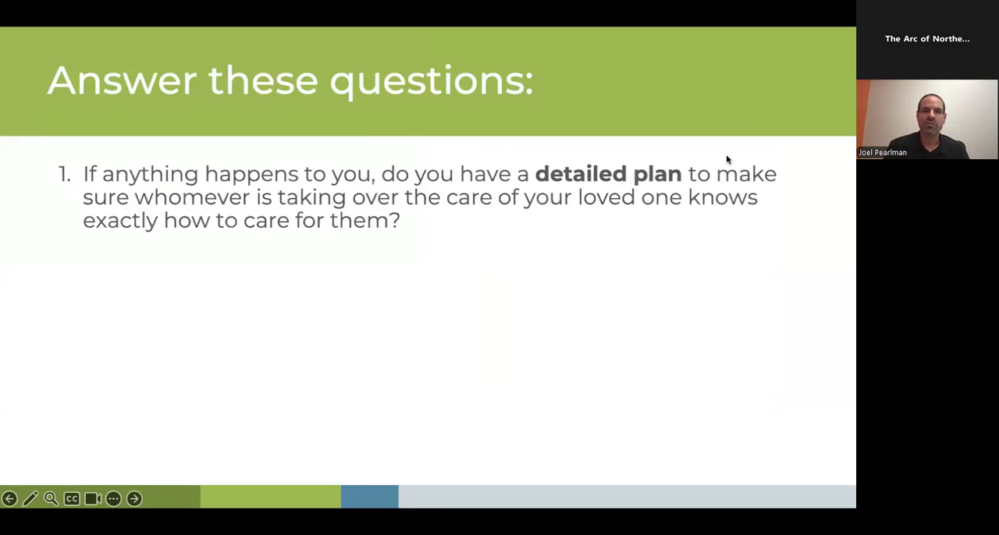
mouse_move(758, 12)
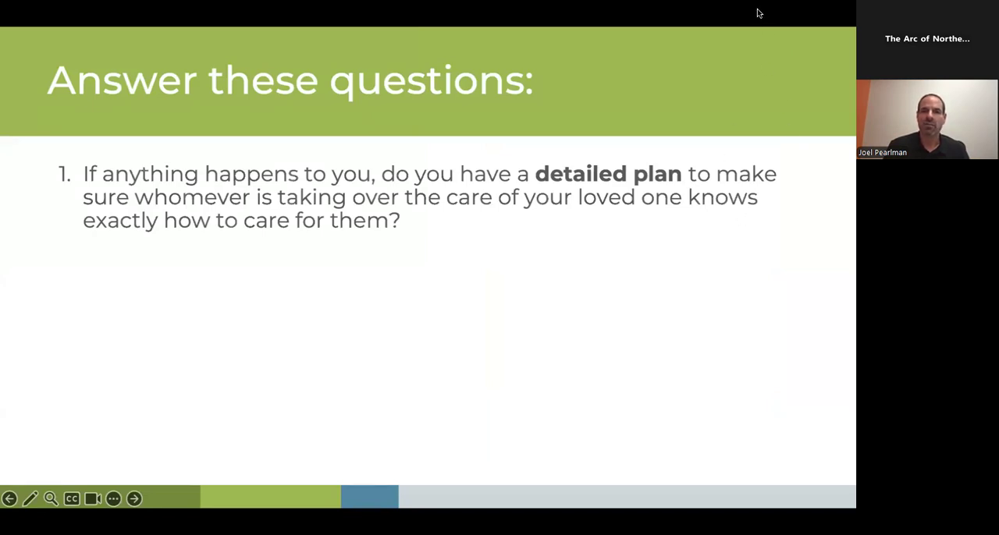
mouse_move(602, 243)
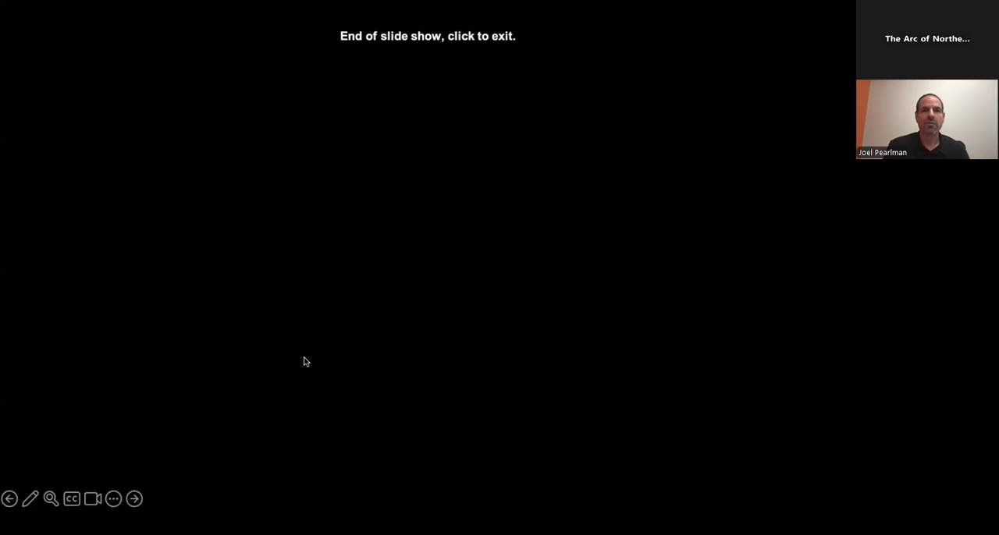
Exit the finished slide show and return to Dani's plan dashboard.
click(306, 362)
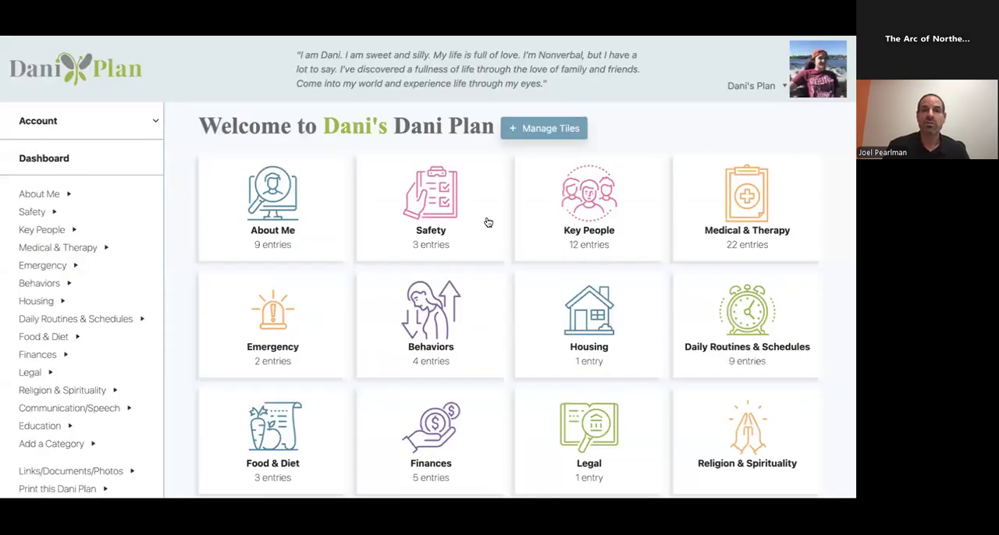
mouse_move(669, 98)
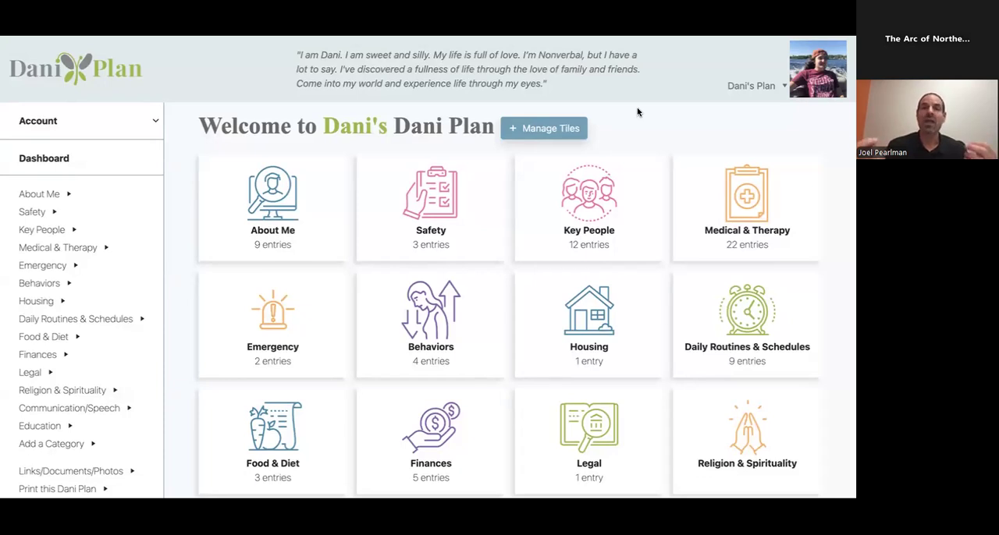
mouse_move(573, 109)
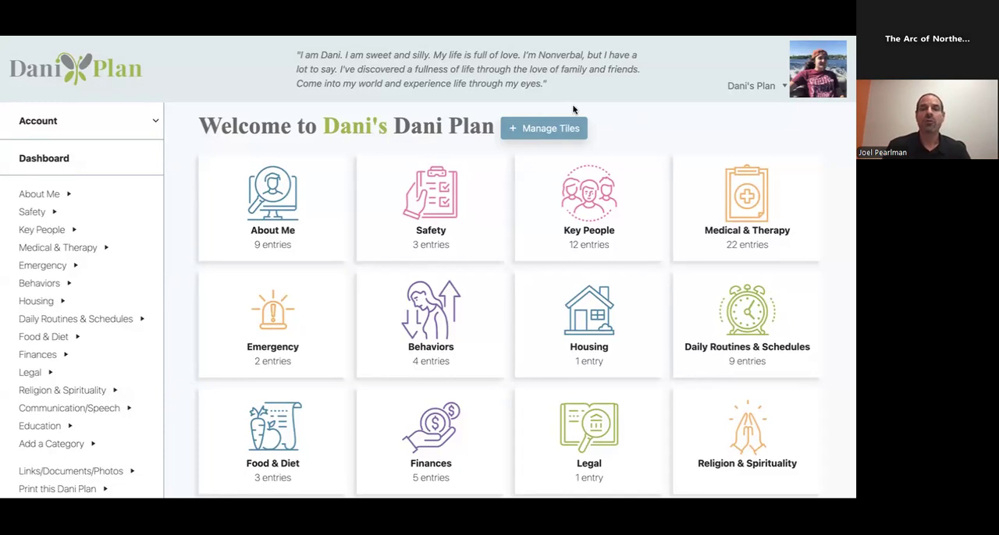
mouse_move(135, 52)
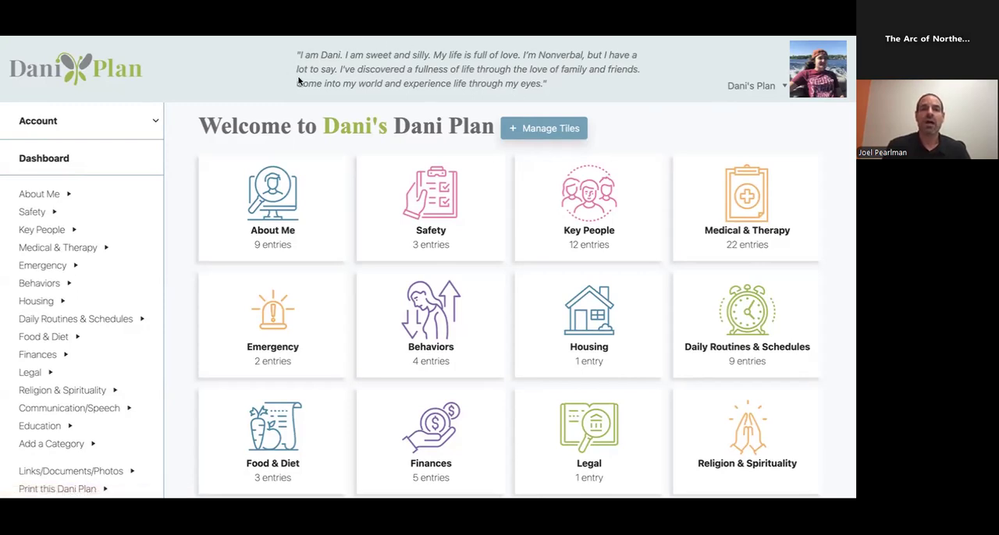
mouse_move(494, 102)
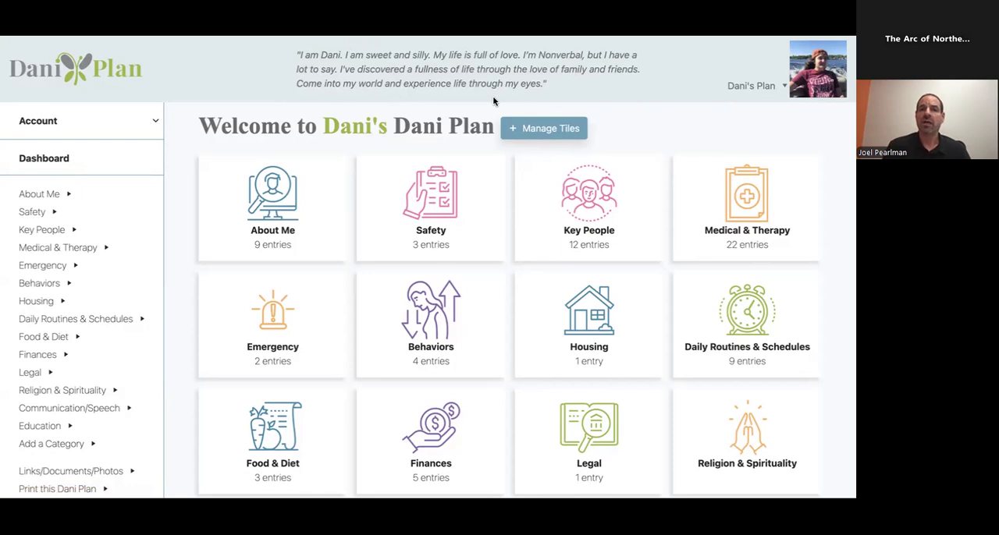
mouse_move(621, 87)
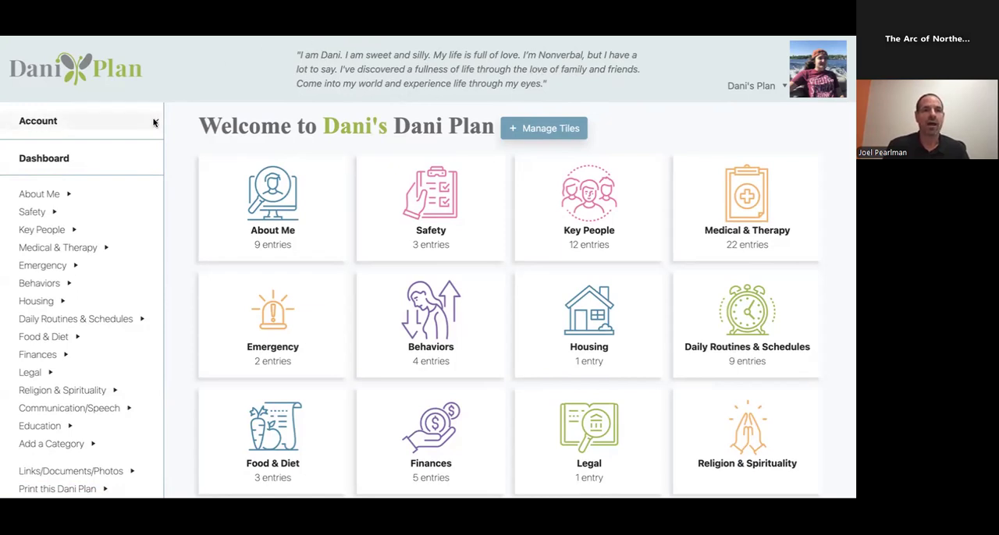
click(38, 120)
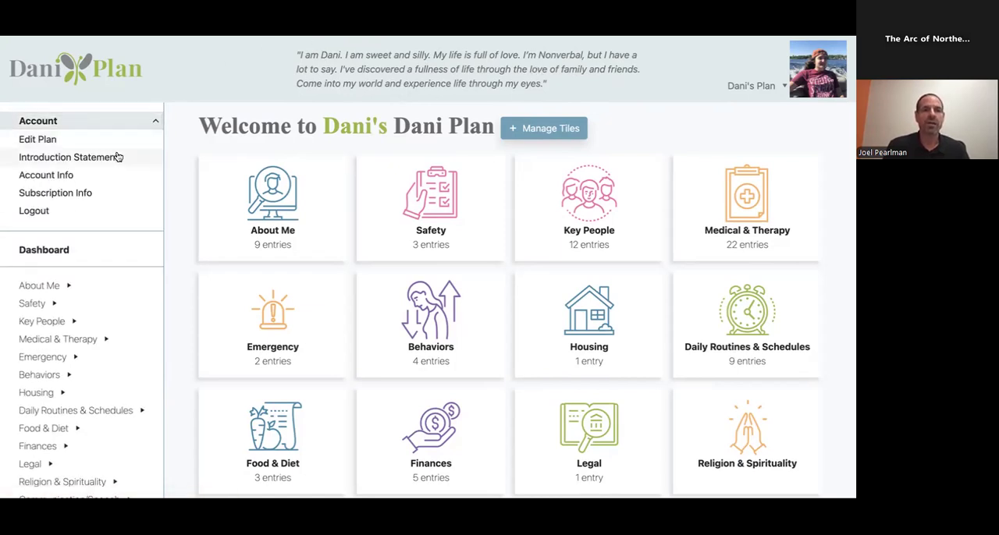
click(68, 156)
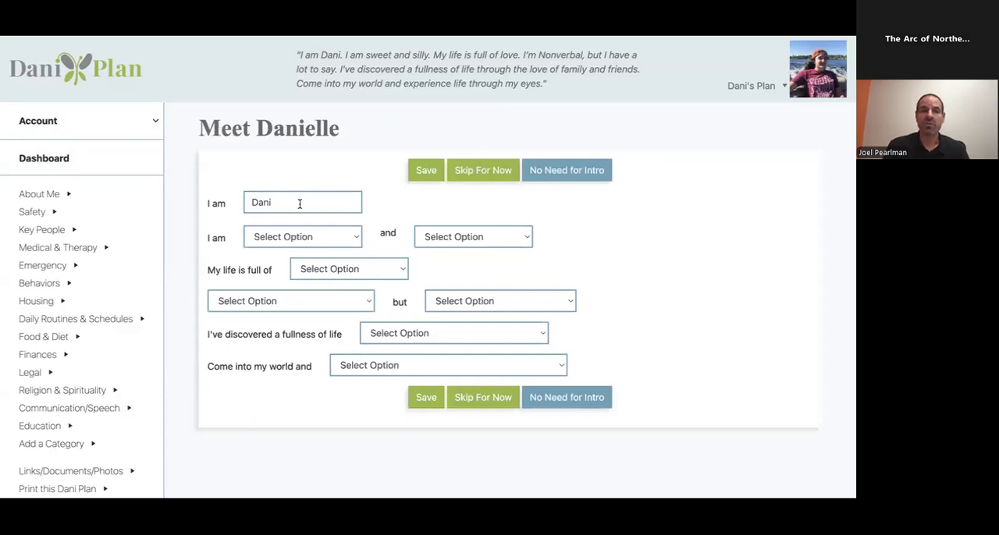
click(302, 237)
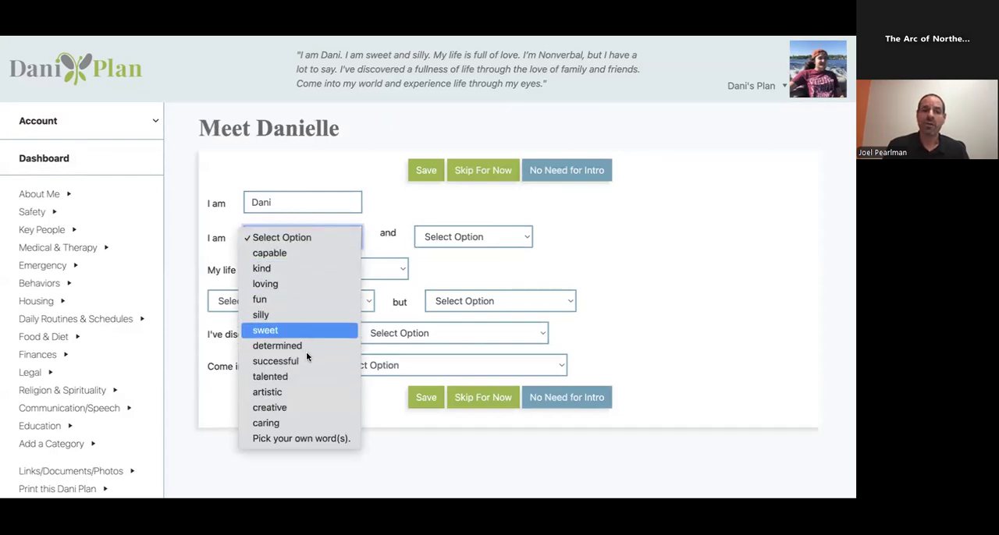
mouse_move(300, 438)
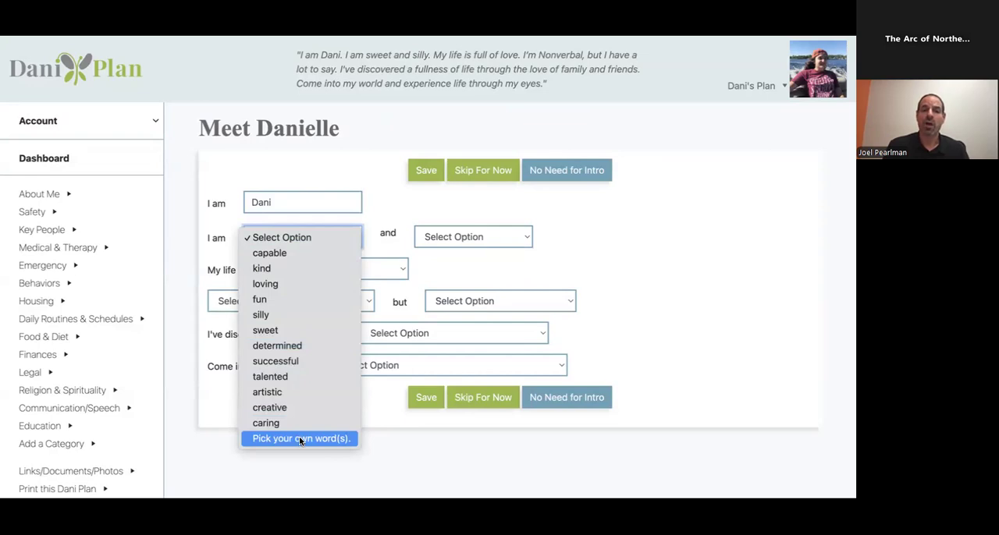
mouse_move(384, 471)
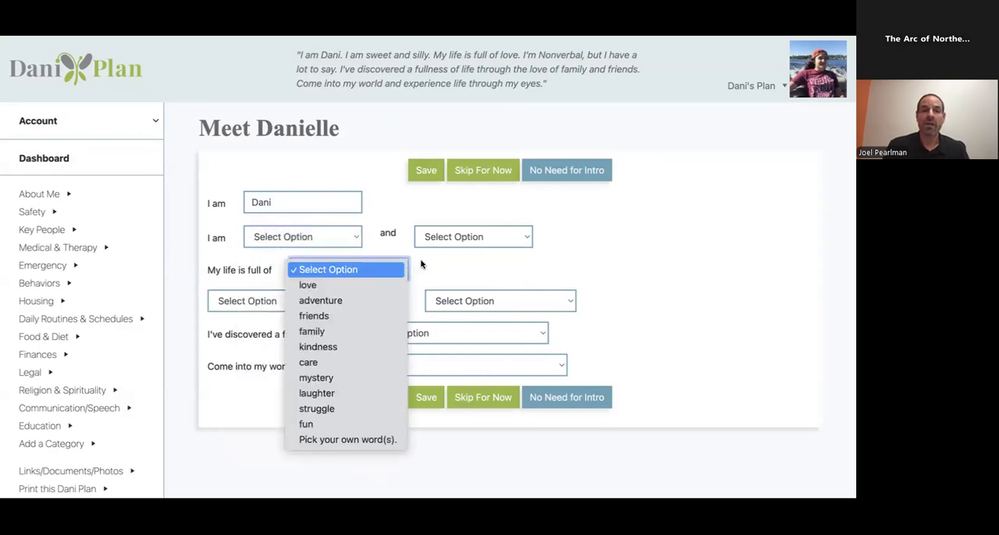
click(289, 301)
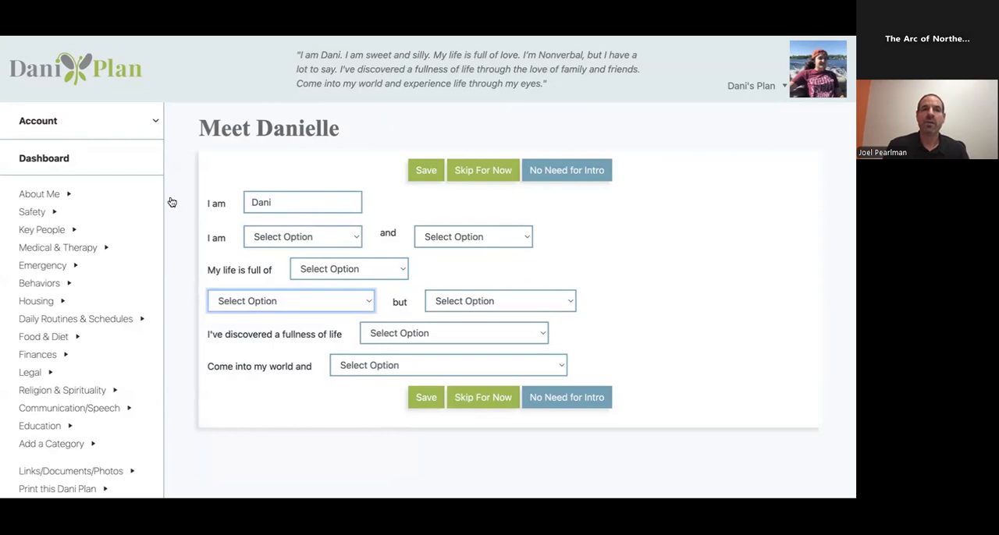
mouse_move(223, 102)
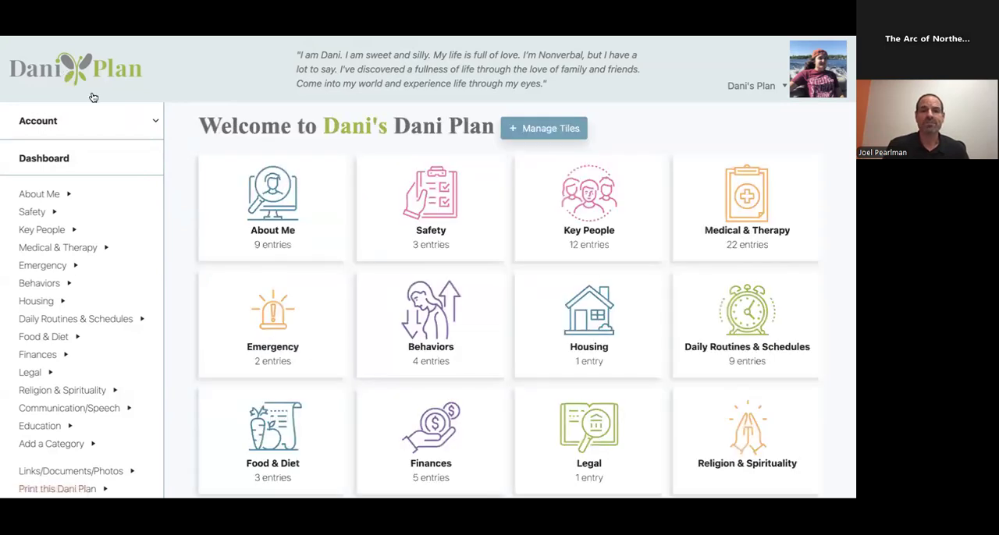
scroll(down, 3)
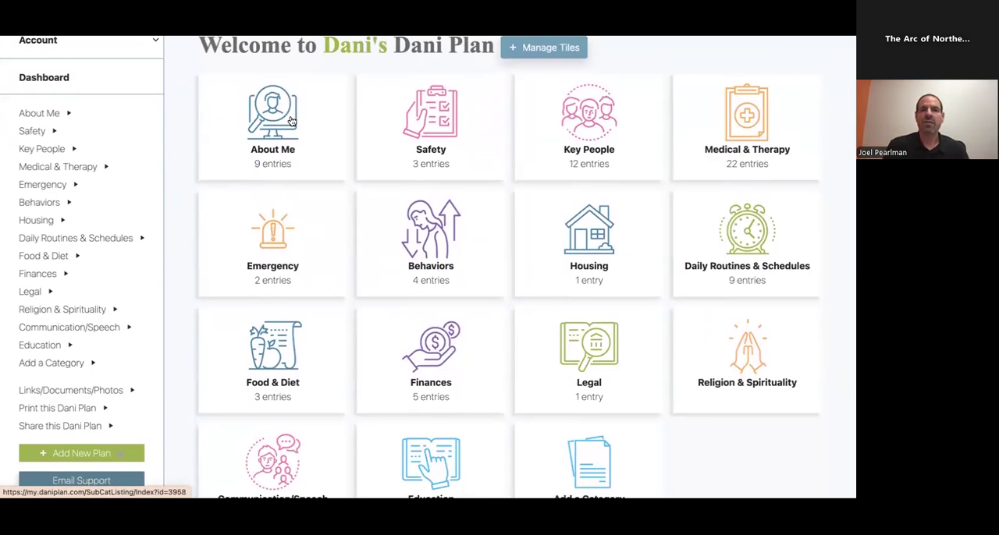
mouse_move(422, 140)
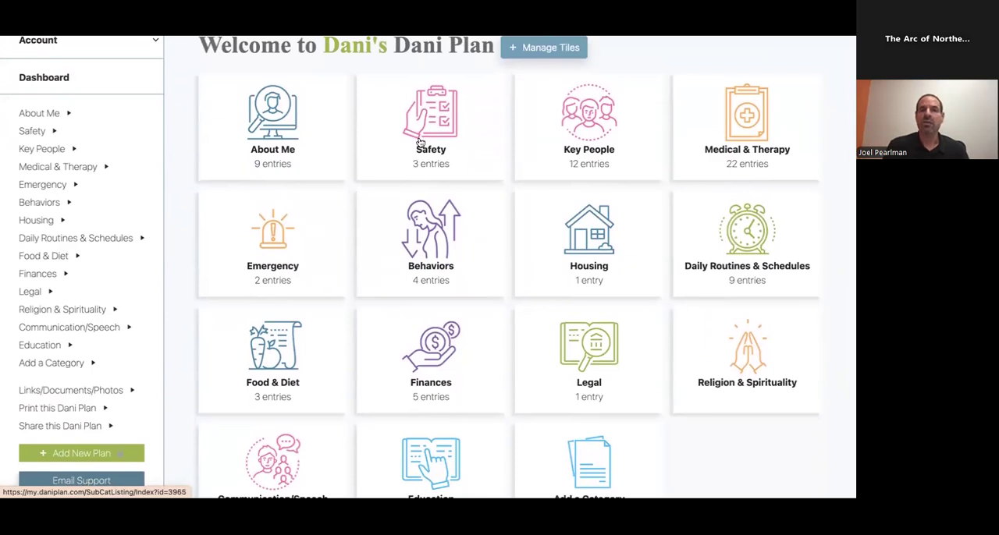
mouse_move(746, 135)
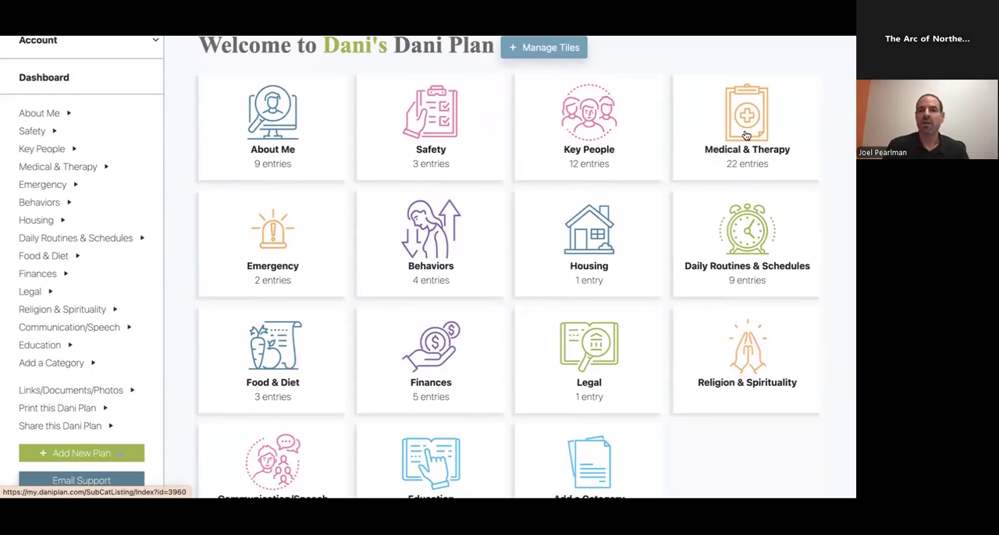
scroll(down, 3)
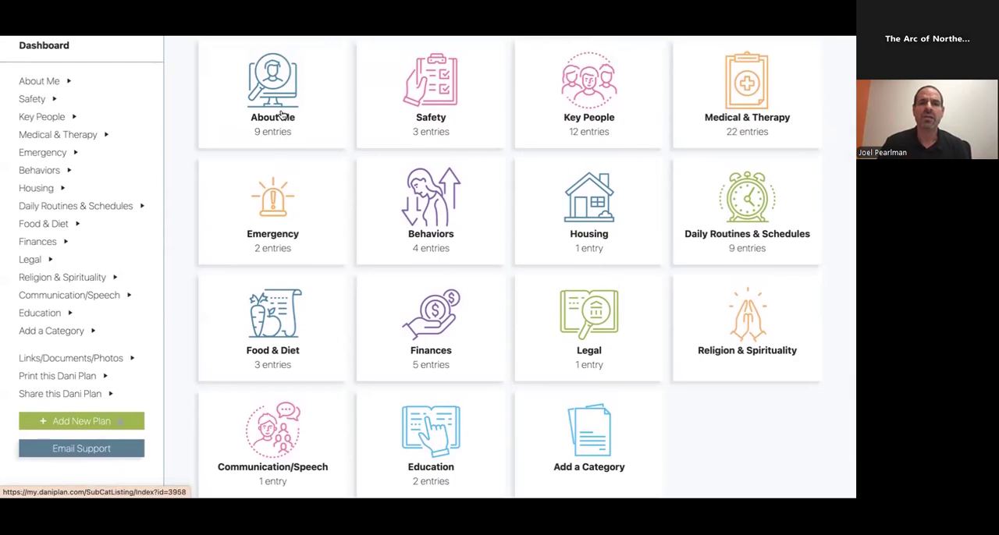
scroll(up, 3)
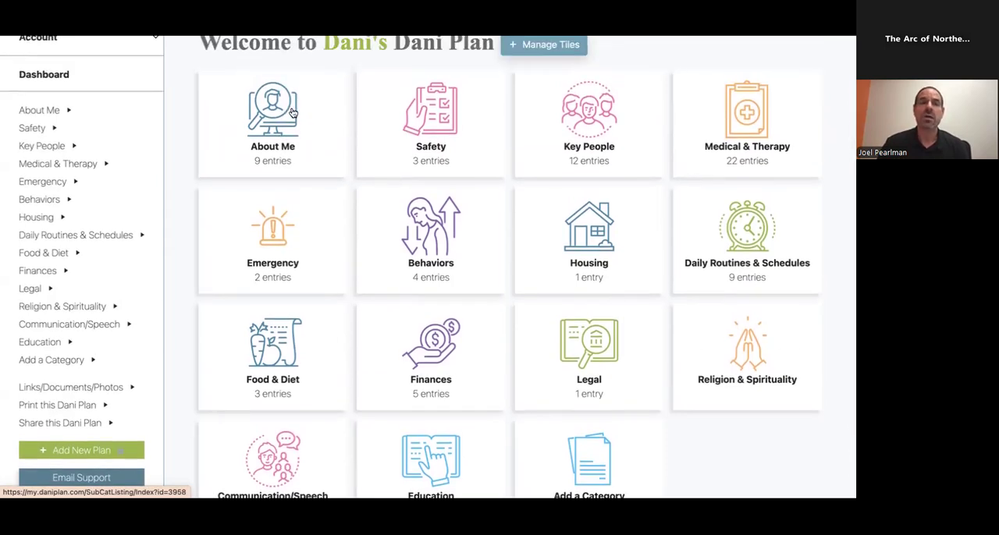
Visit About Me and Key People, then scroll Medical & Therapy's sub-categories.
click(272, 109)
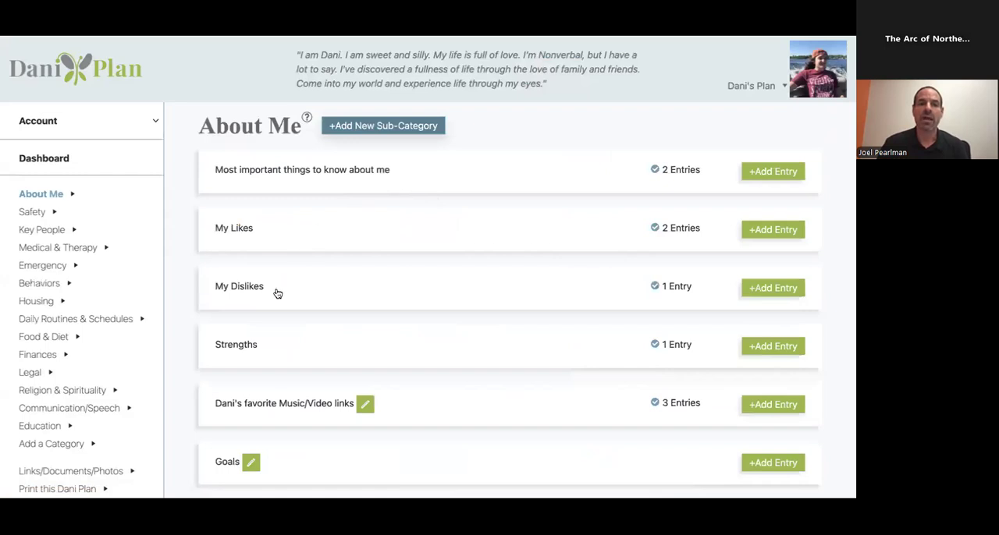
mouse_move(37, 230)
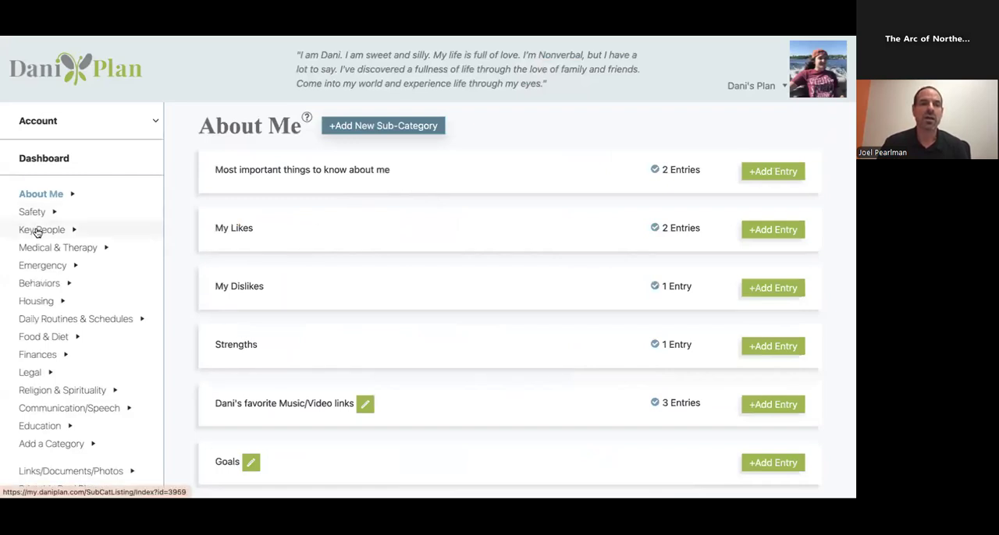
click(41, 230)
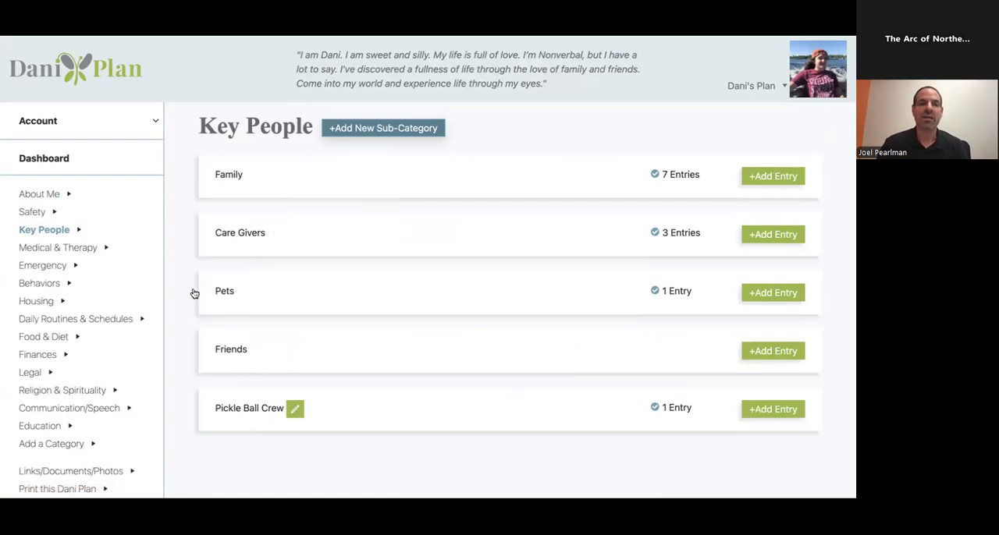
click(58, 248)
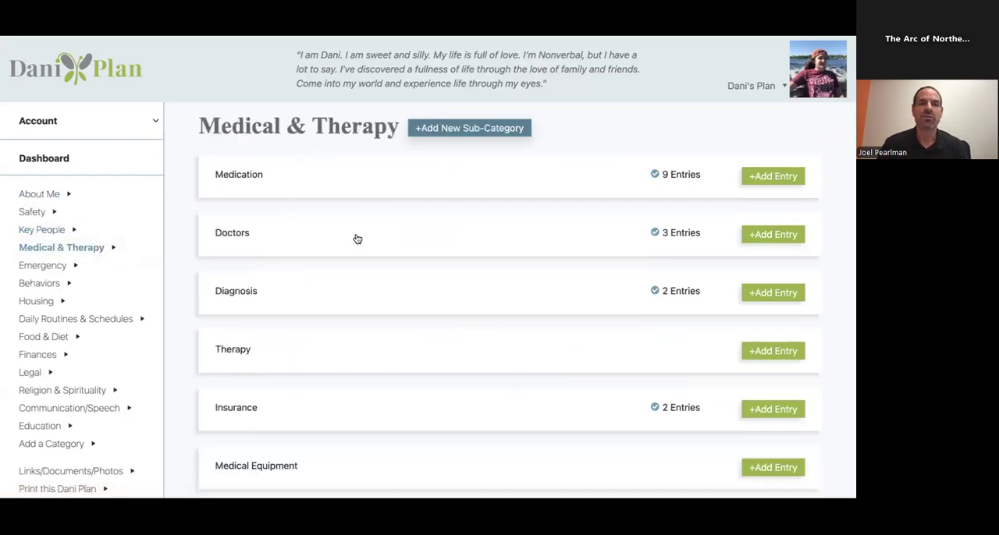
scroll(down, 3)
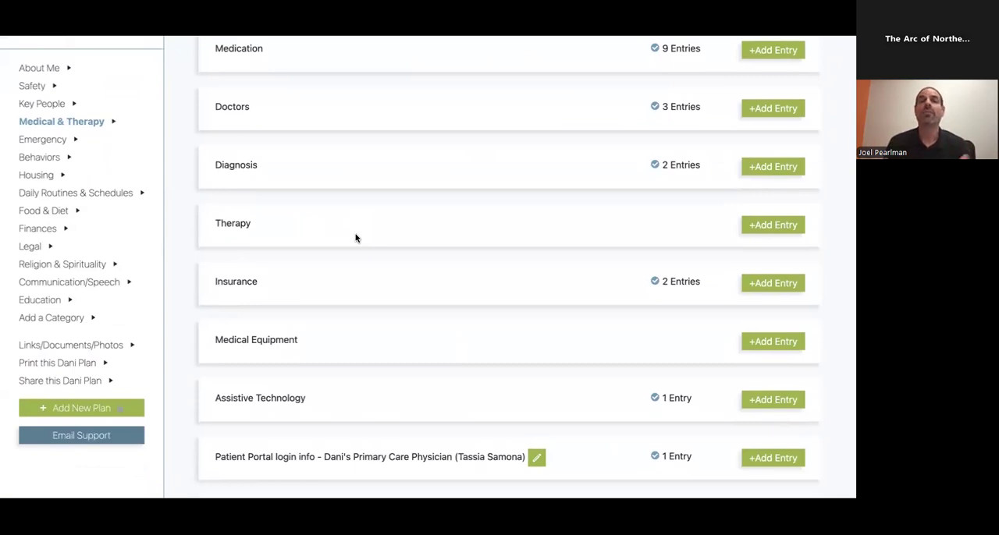
mouse_move(105, 187)
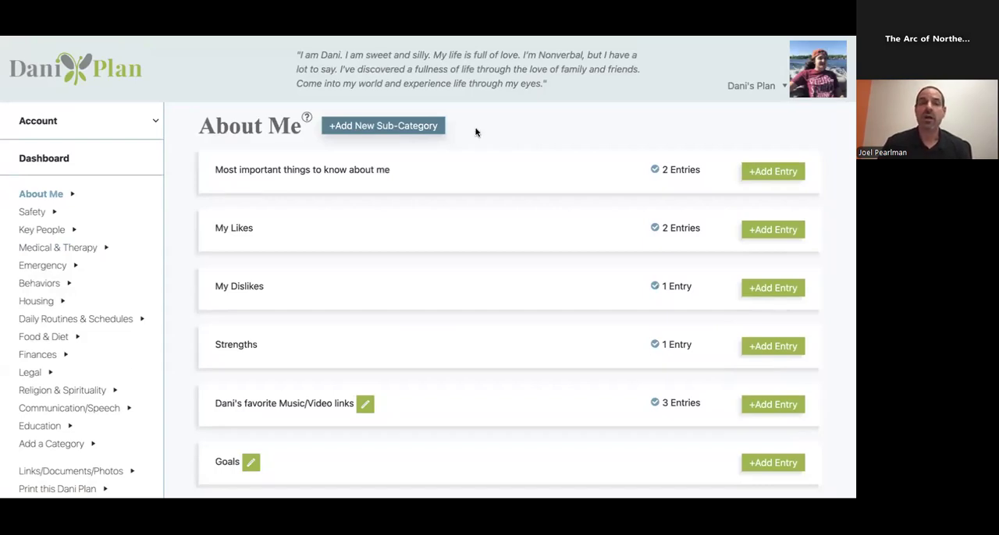
click(383, 126)
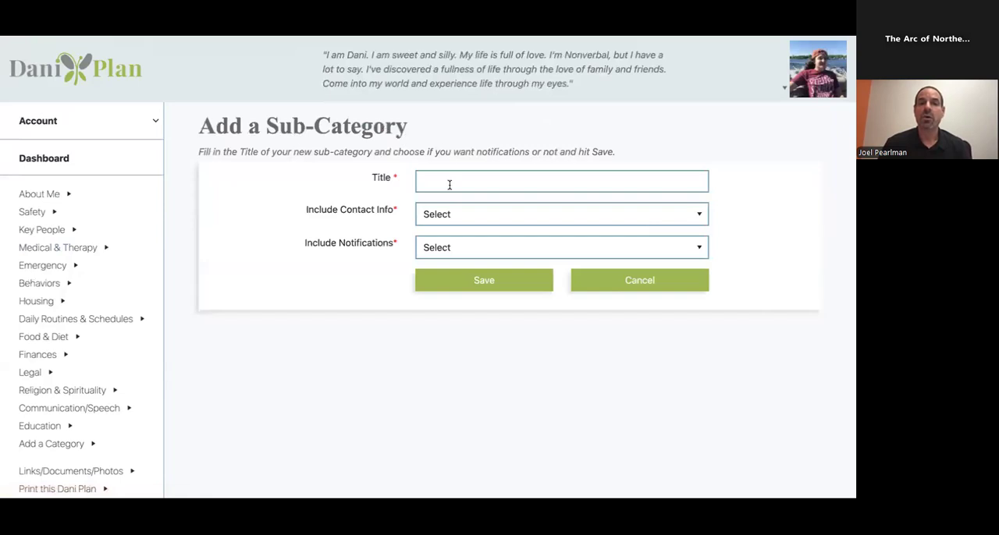
text(Goals)
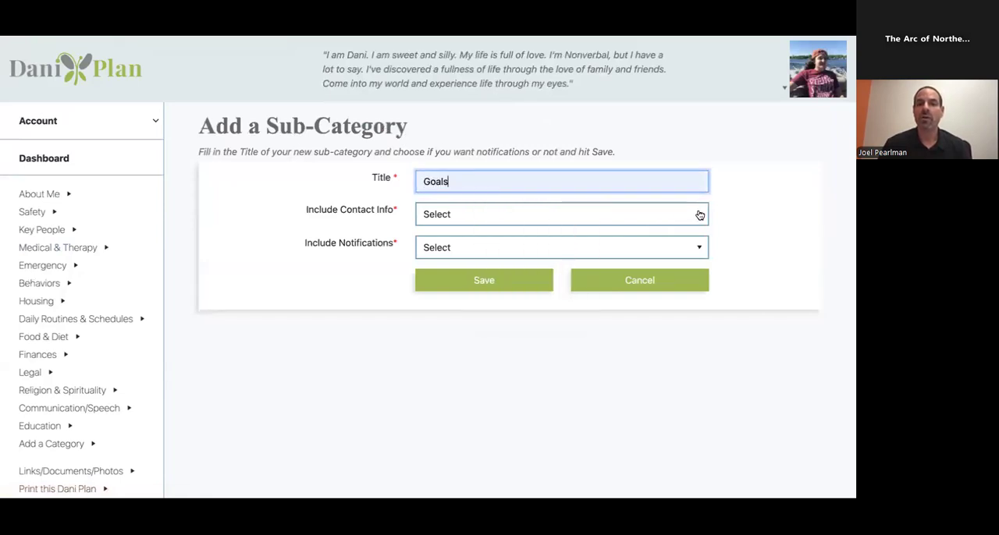
click(561, 214)
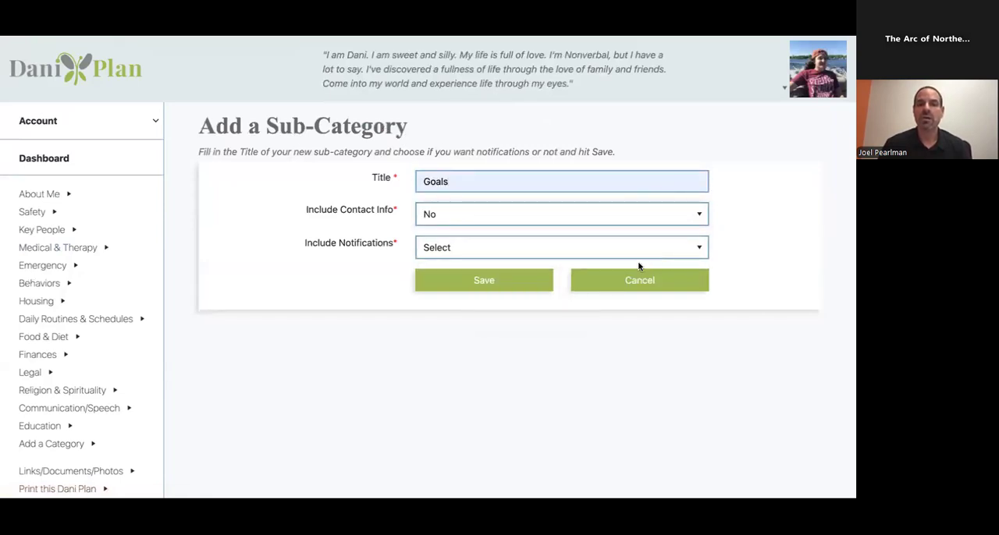
click(562, 247)
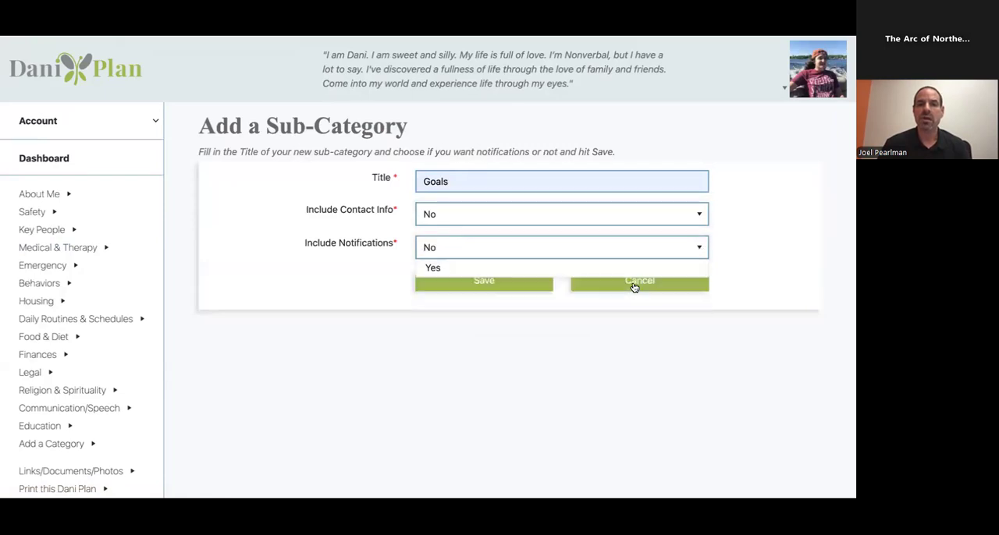
click(484, 280)
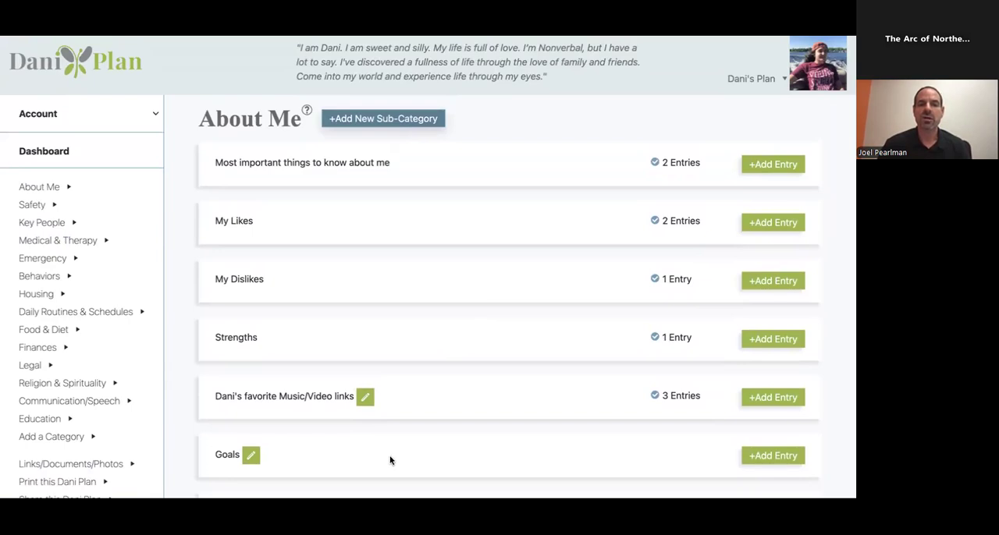
mouse_move(560, 462)
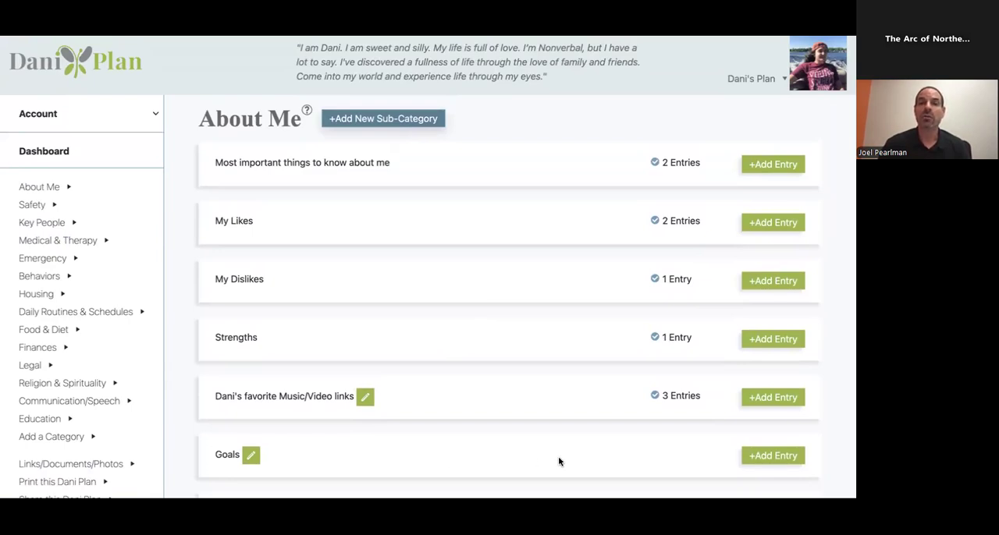
mouse_move(351, 414)
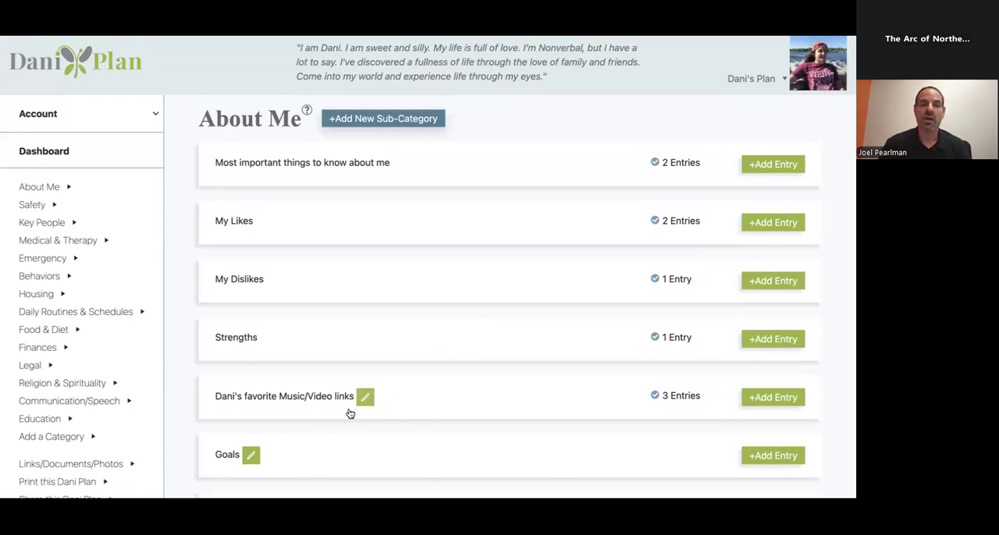
mouse_move(394, 398)
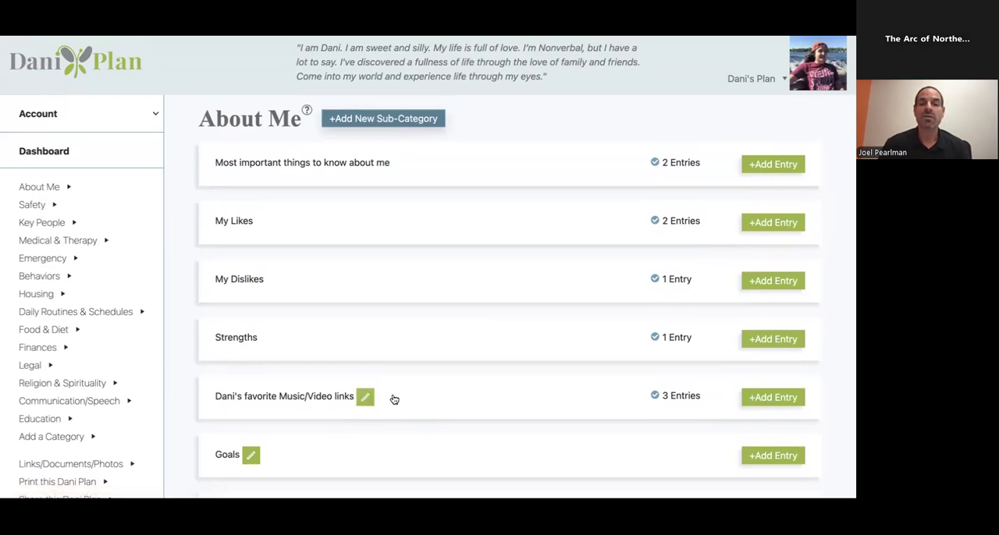
mouse_move(373, 446)
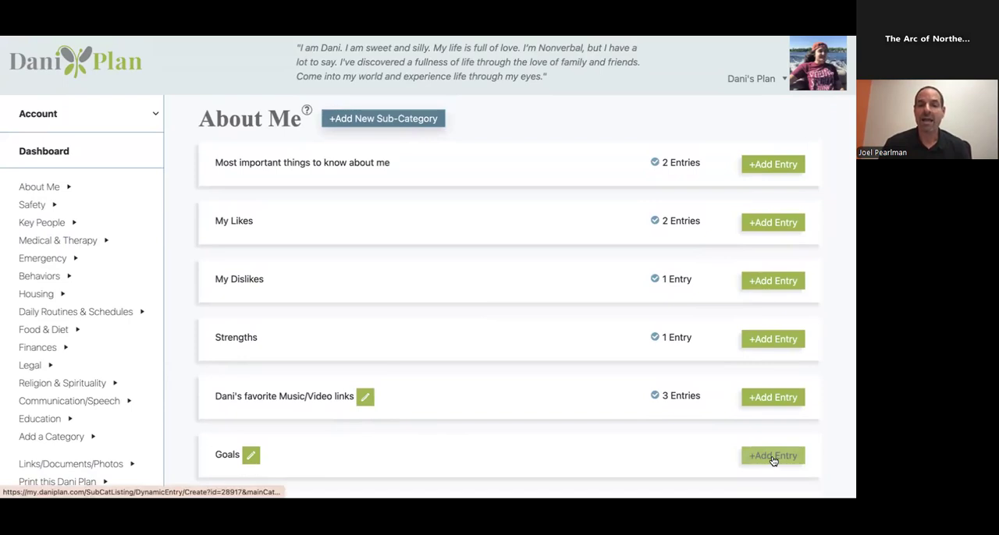
Start a new Goals entry and scroll through its blank form.
click(773, 455)
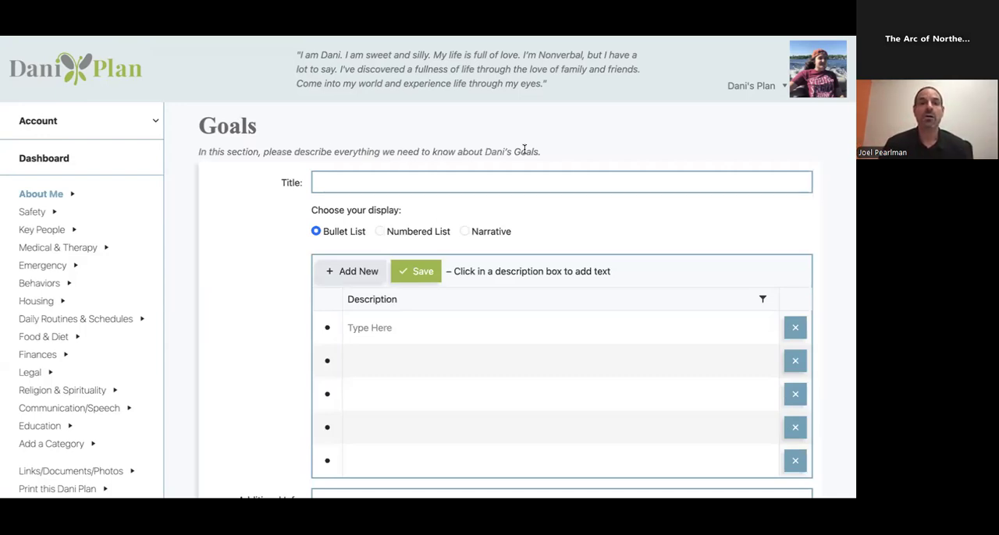
scroll(down, 3)
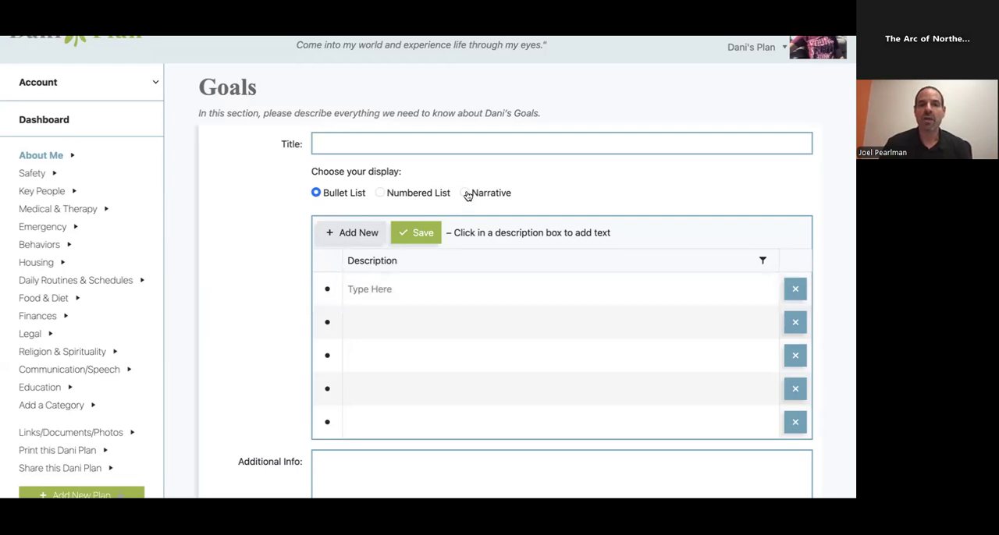
Switch the Goals entry display from Narrative to Numbered List.
click(466, 193)
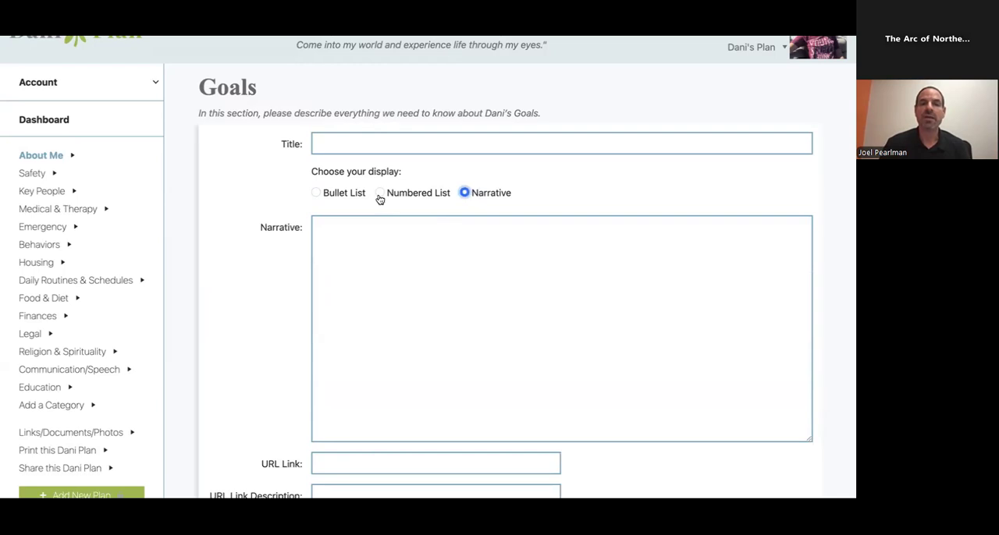
click(380, 193)
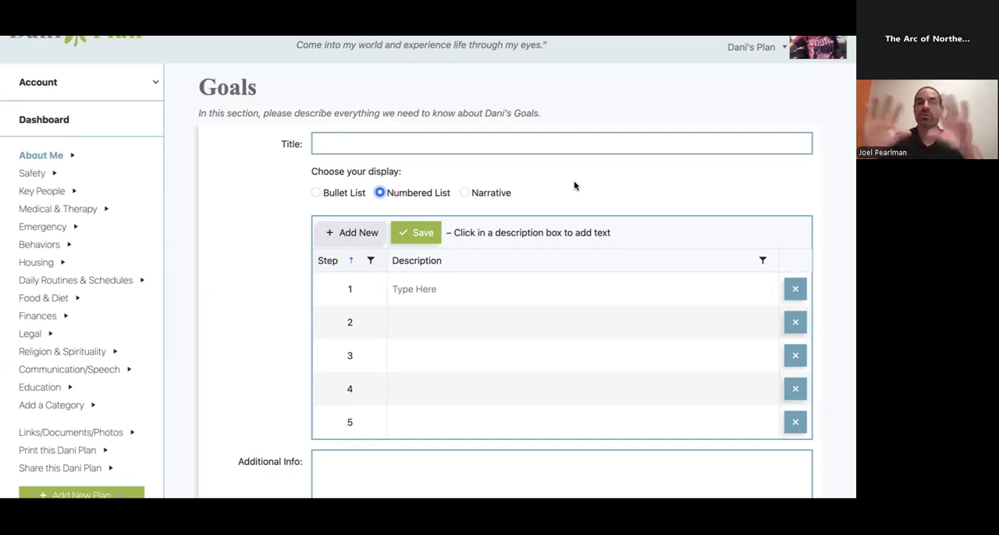
scroll(down, 3)
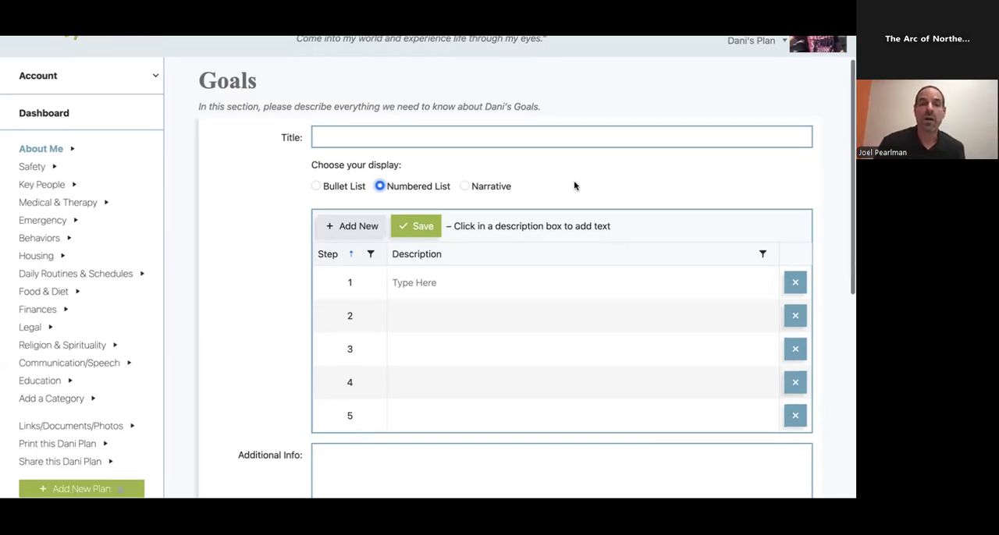
scroll(down, 3)
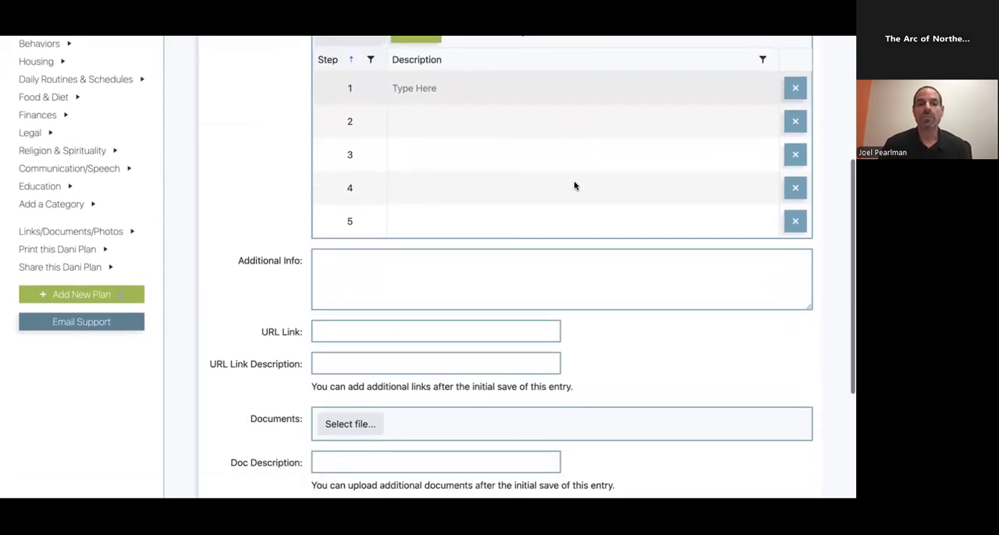
scroll(down, 3)
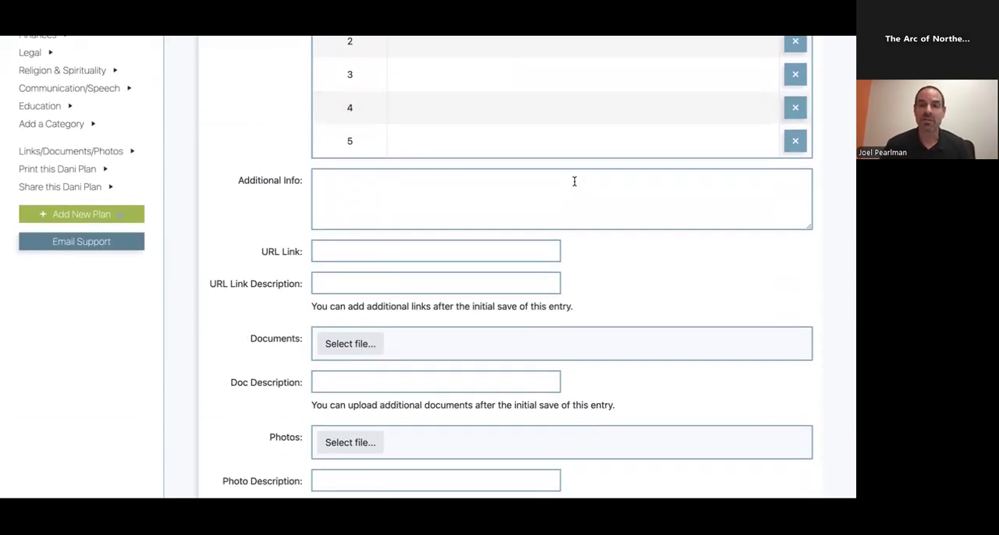
mouse_move(378, 208)
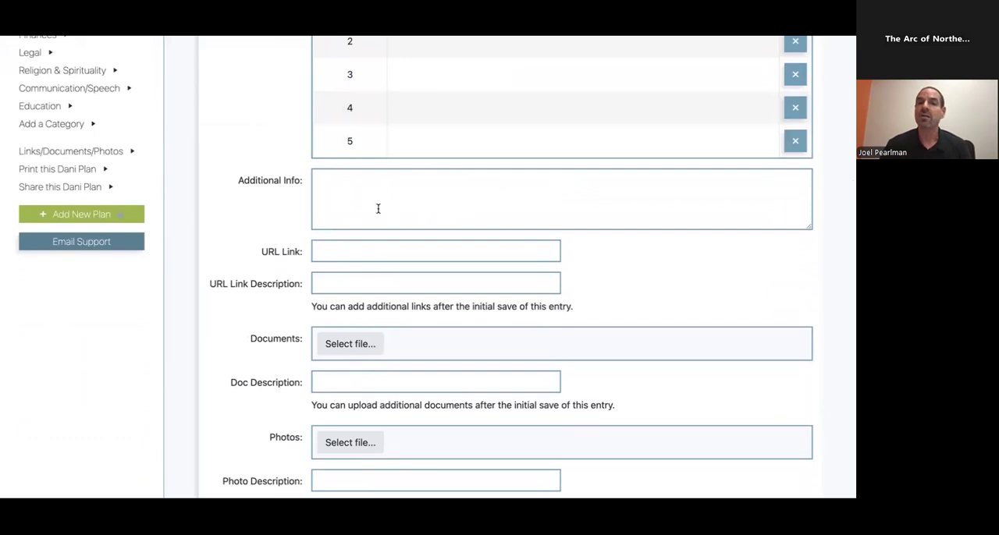
scroll(down, 3)
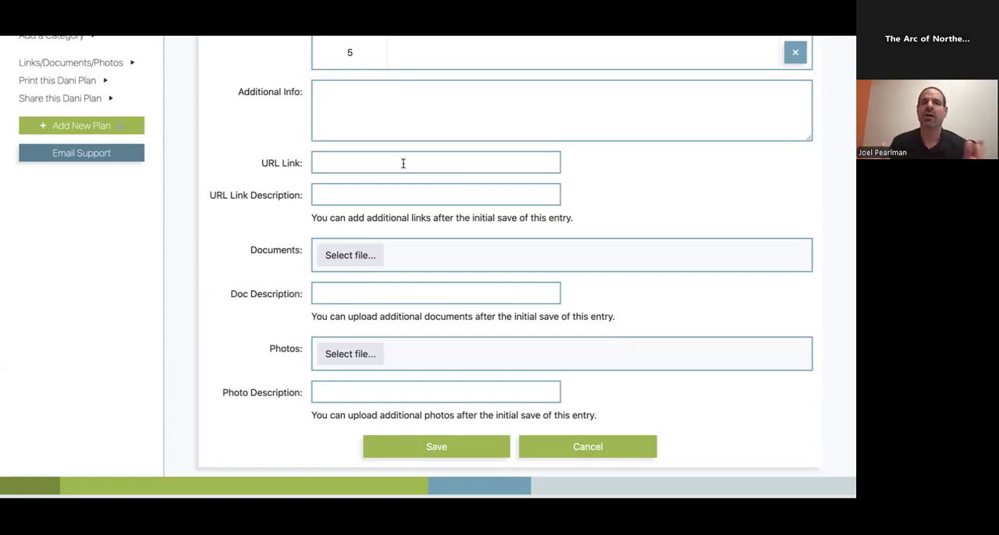
scroll(down, 3)
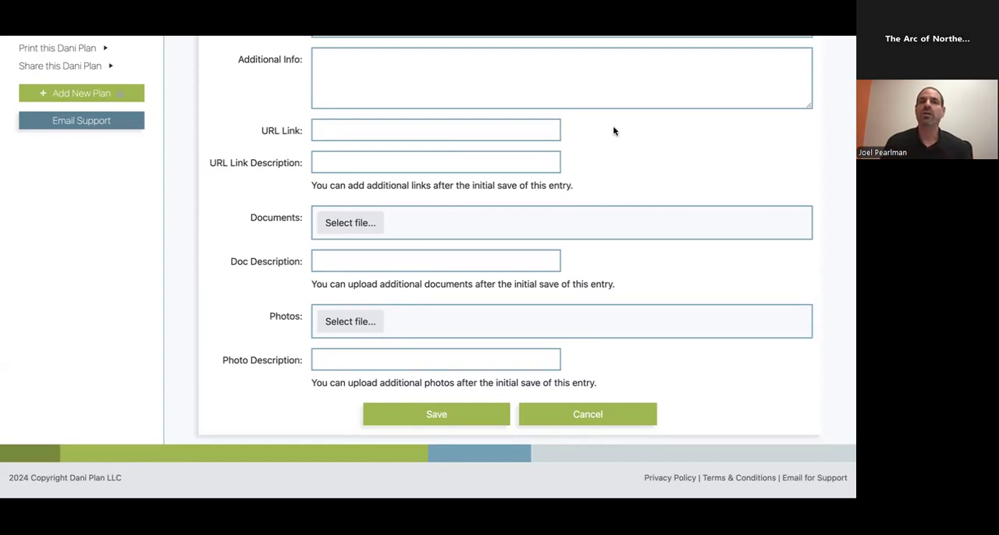
mouse_move(356, 243)
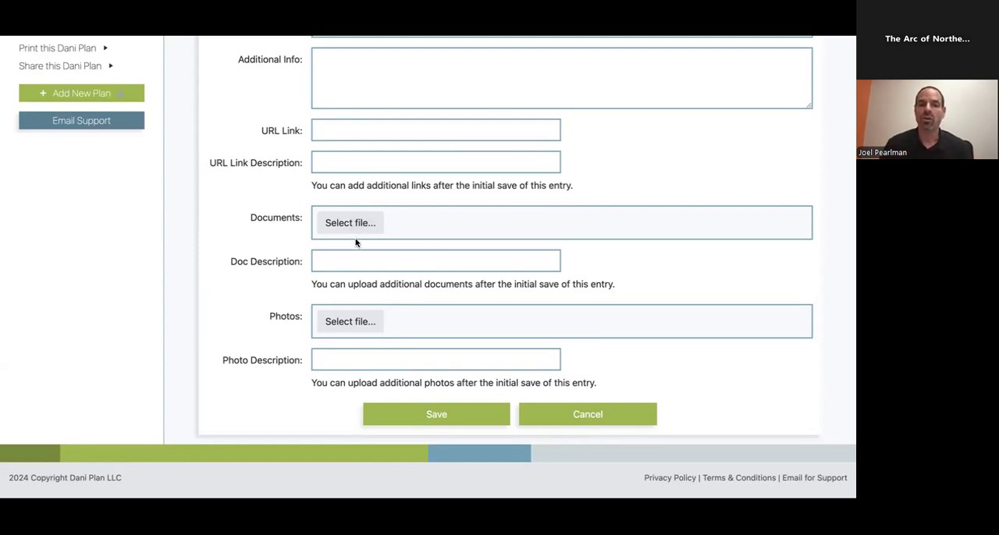
mouse_move(340, 321)
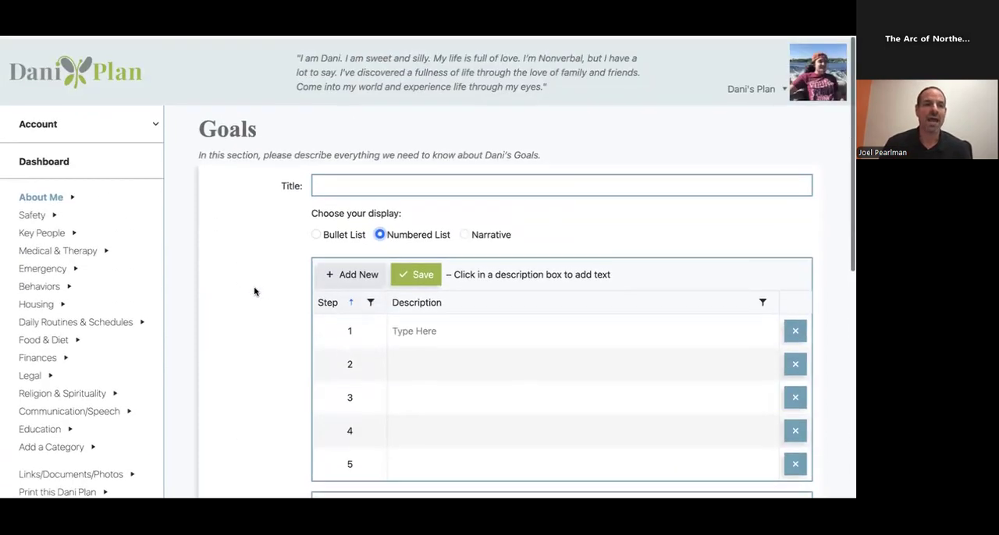
Go to Key People and start a blank Family entry.
click(41, 233)
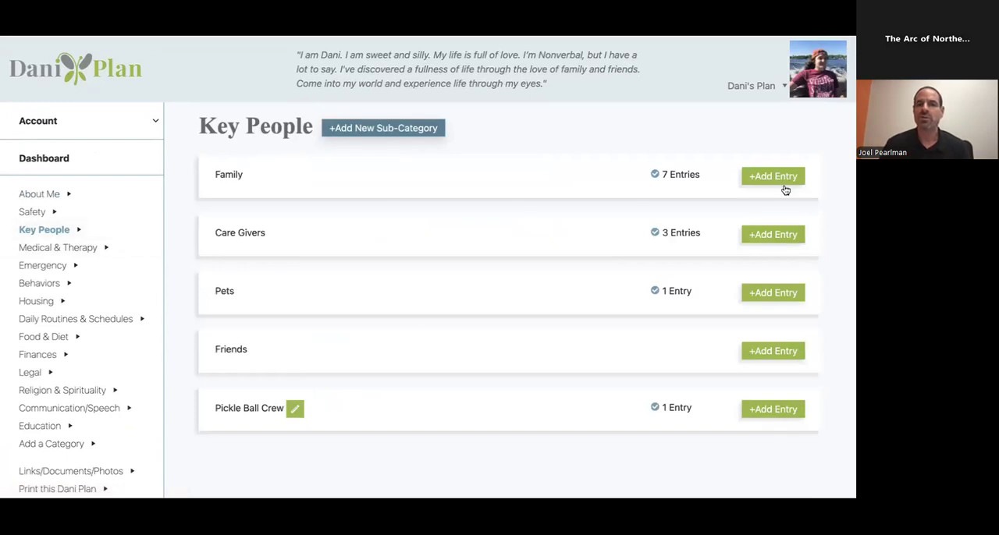
click(773, 176)
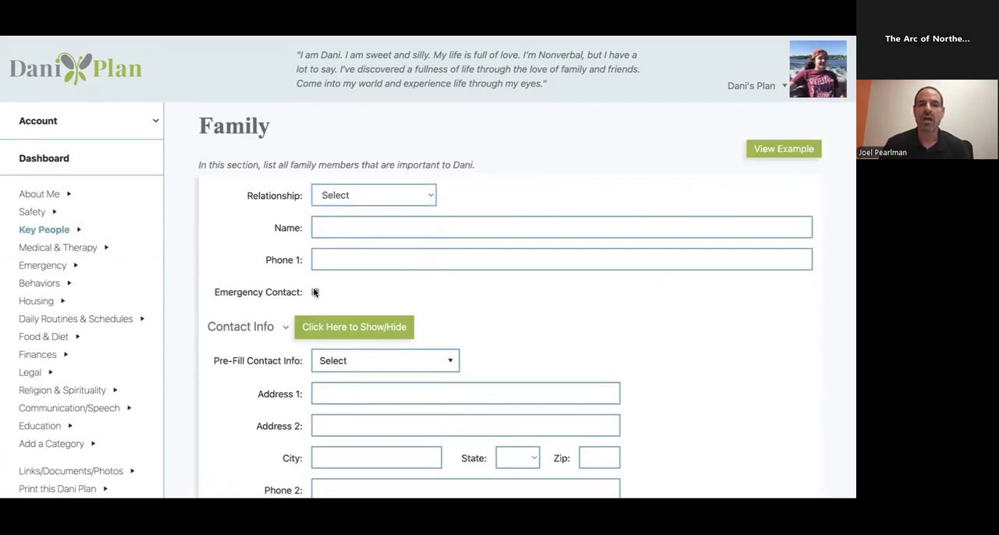
scroll(down, 3)
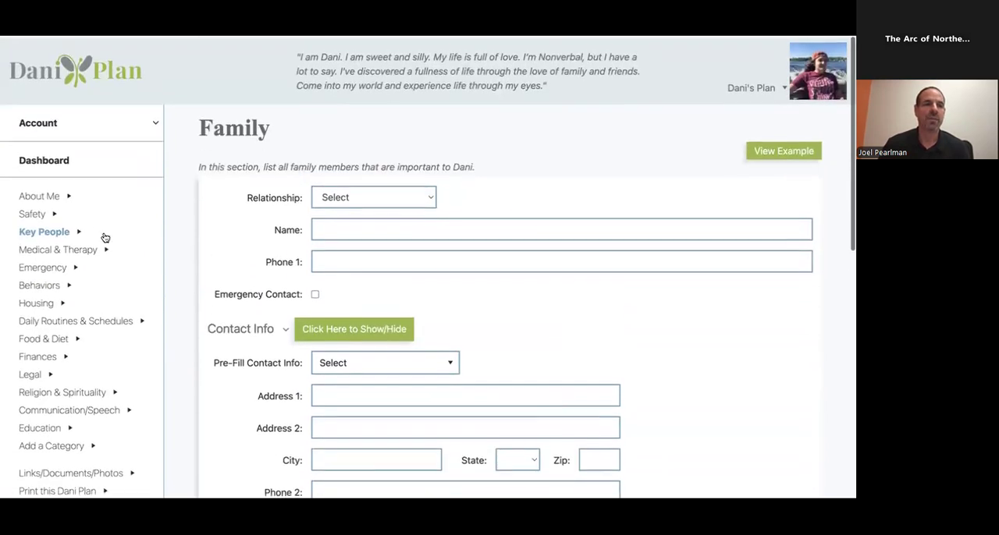
mouse_move(44, 247)
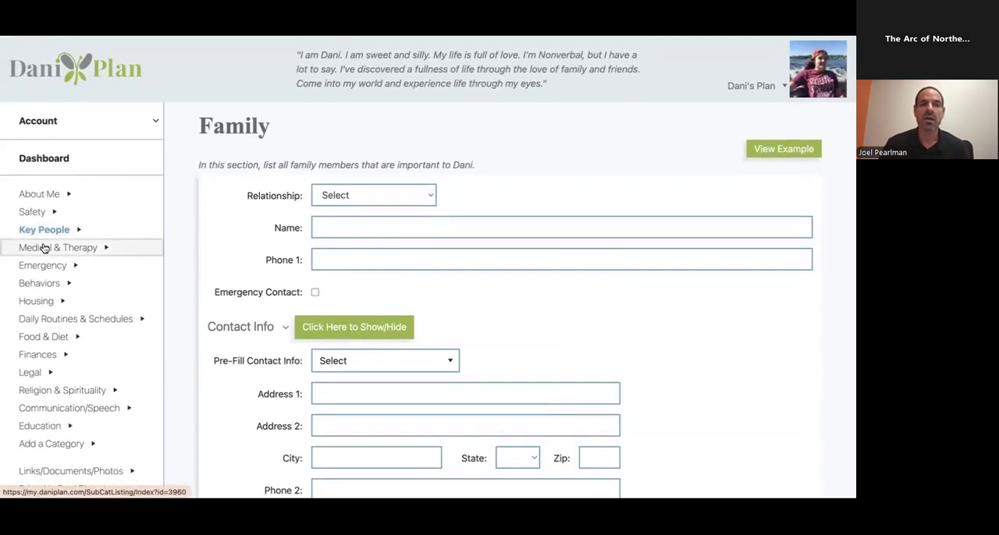
Under Medical & Therapy, open and scroll a blank Medication entry form.
click(57, 248)
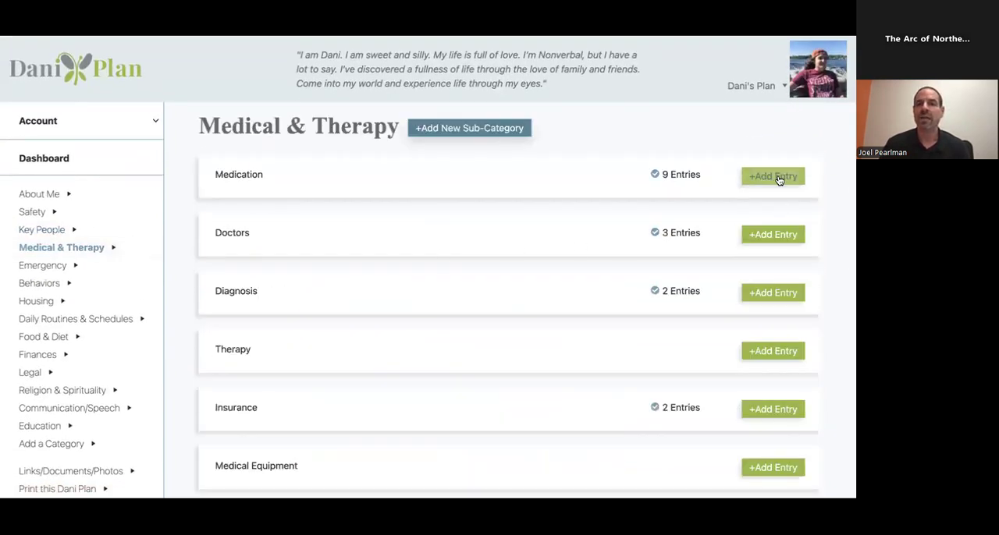
click(772, 176)
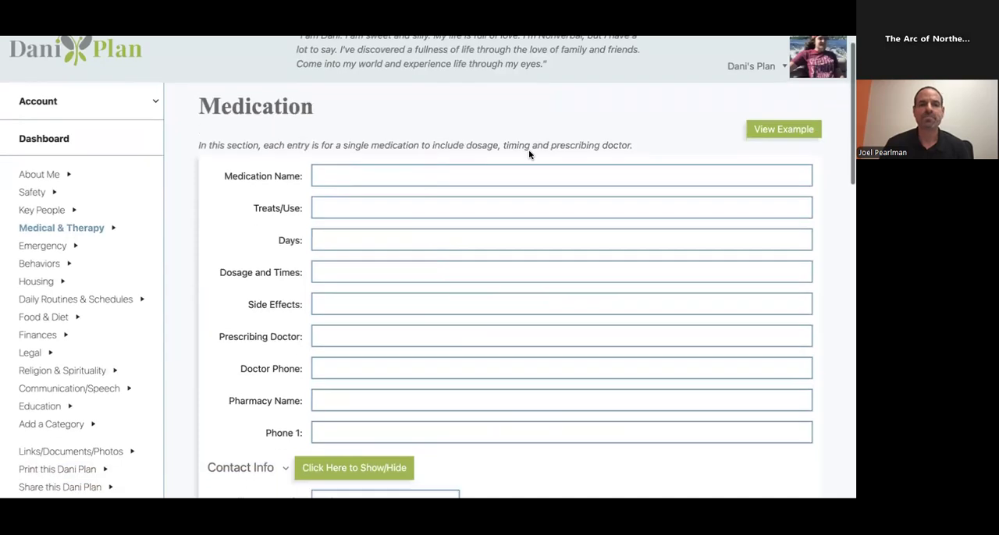
scroll(down, 3)
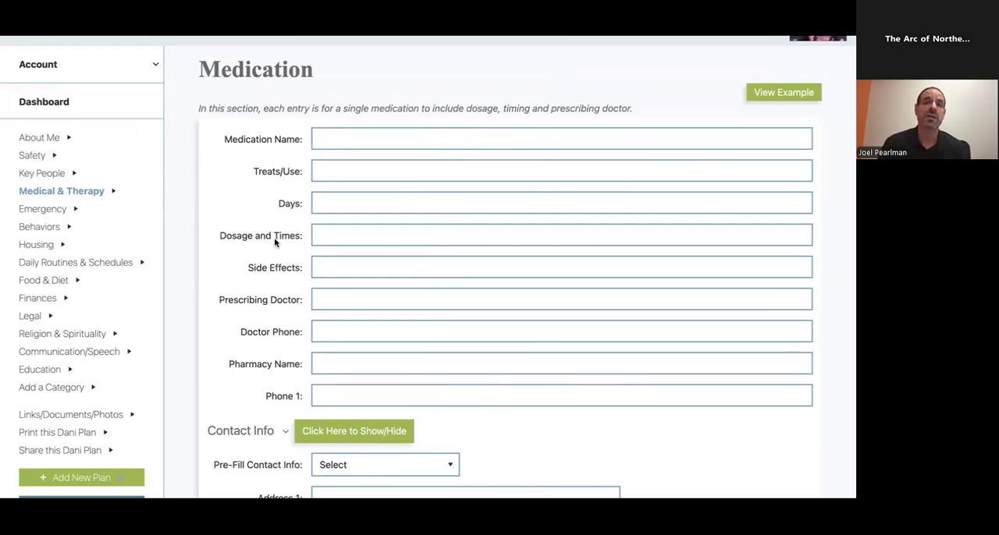
mouse_move(268, 300)
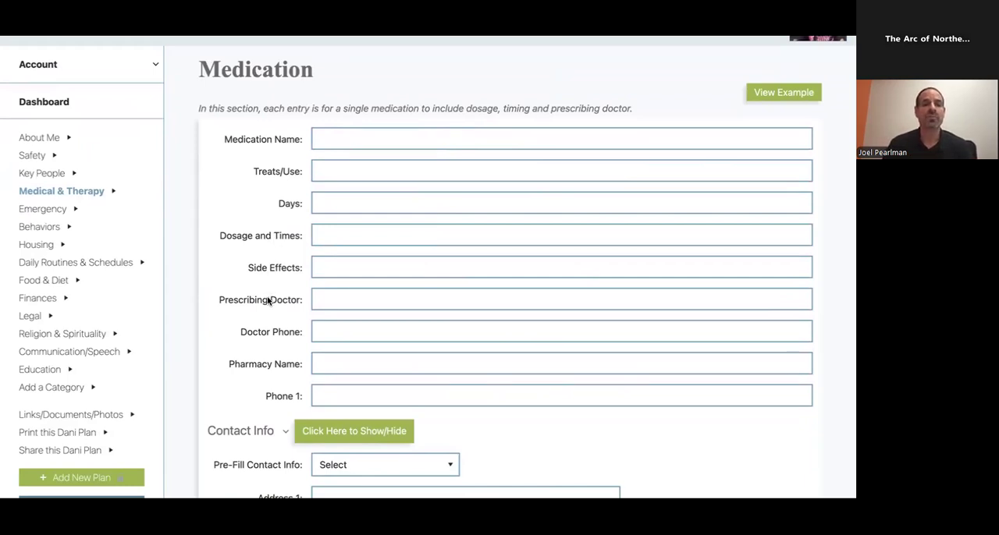
mouse_move(266, 315)
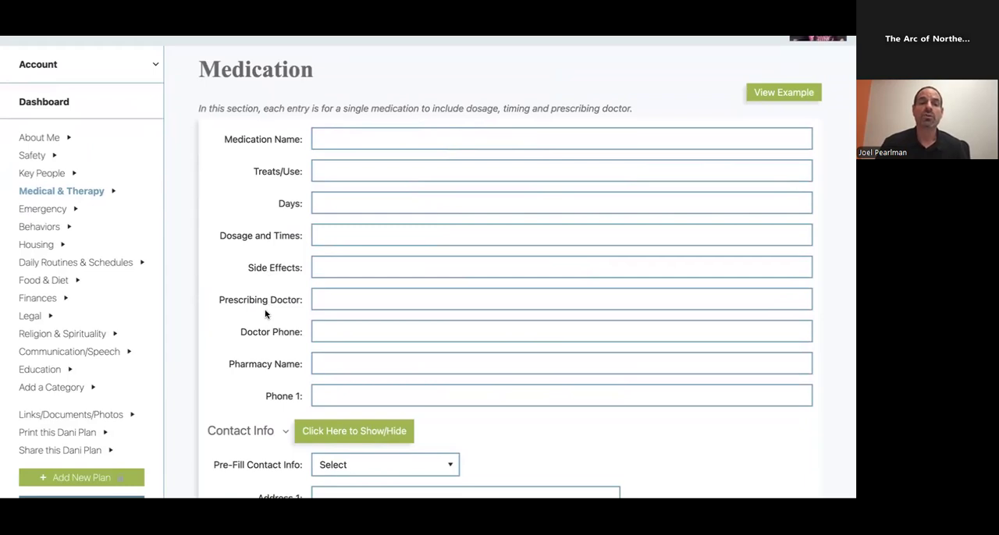
mouse_move(310, 364)
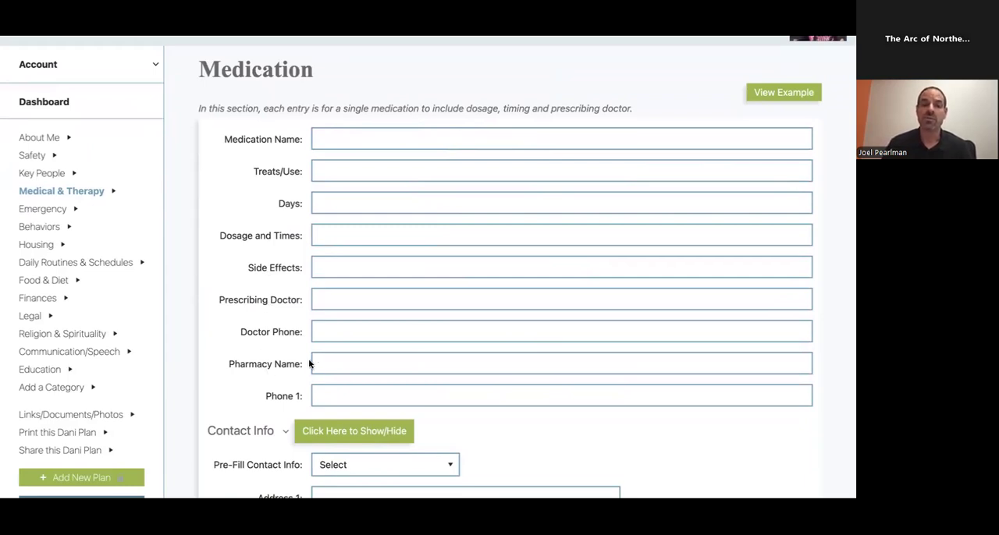
mouse_move(428, 333)
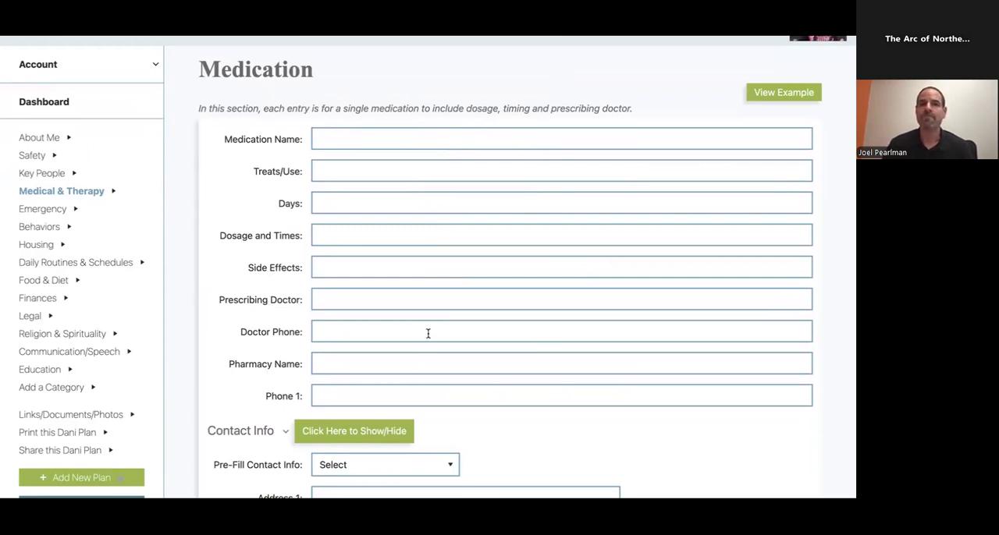
Tick Select all notifications, try Sunday's recipients field, then cancel the medication entry.
scroll(down, 3)
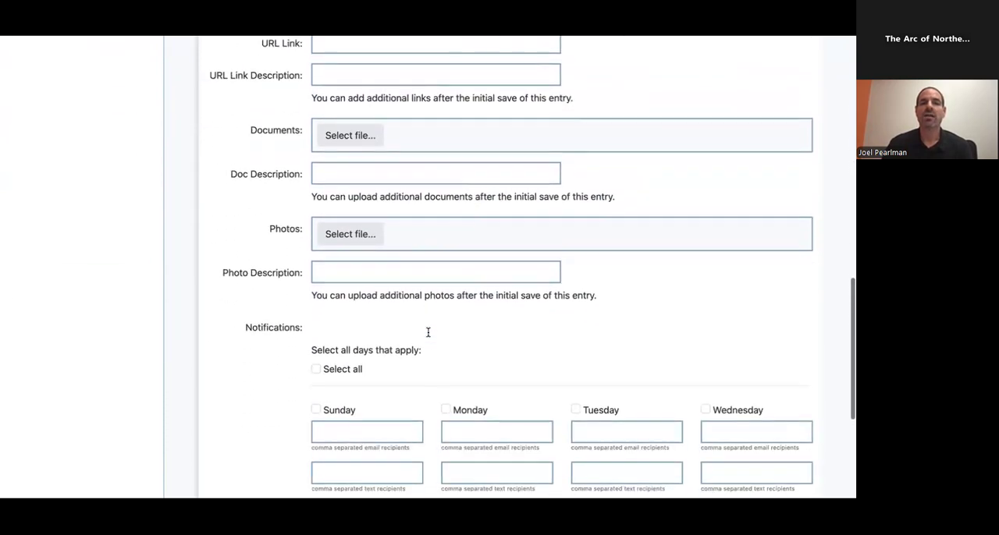
scroll(down, 3)
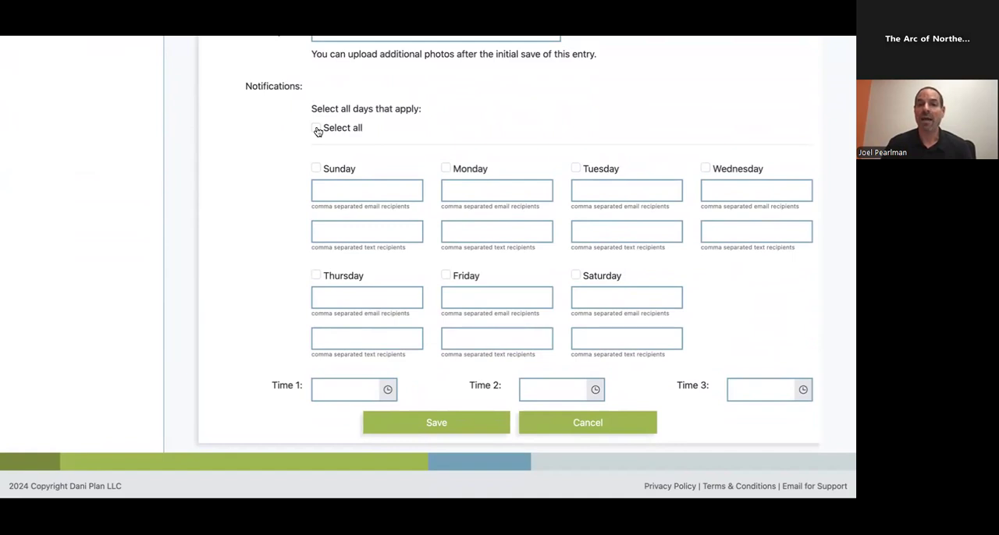
click(316, 128)
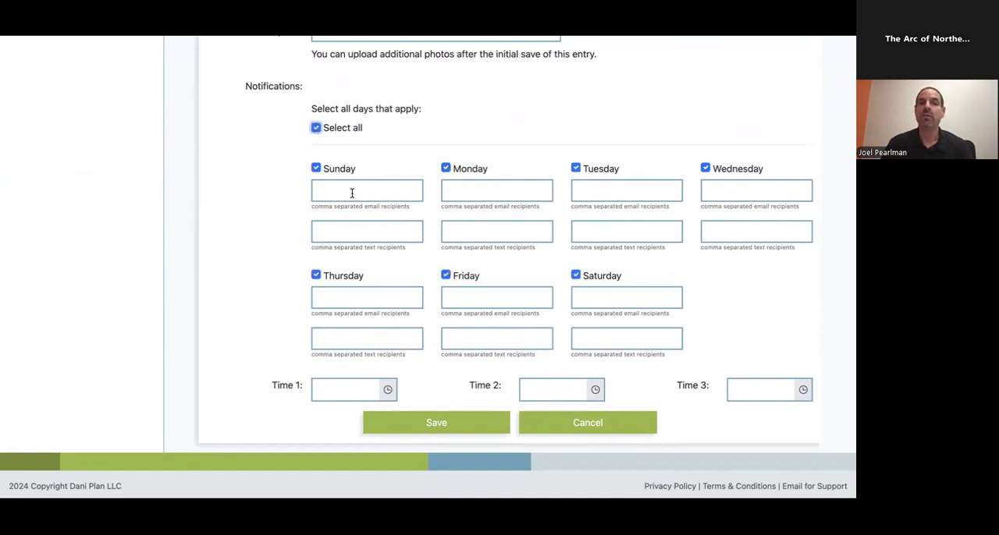
click(366, 231)
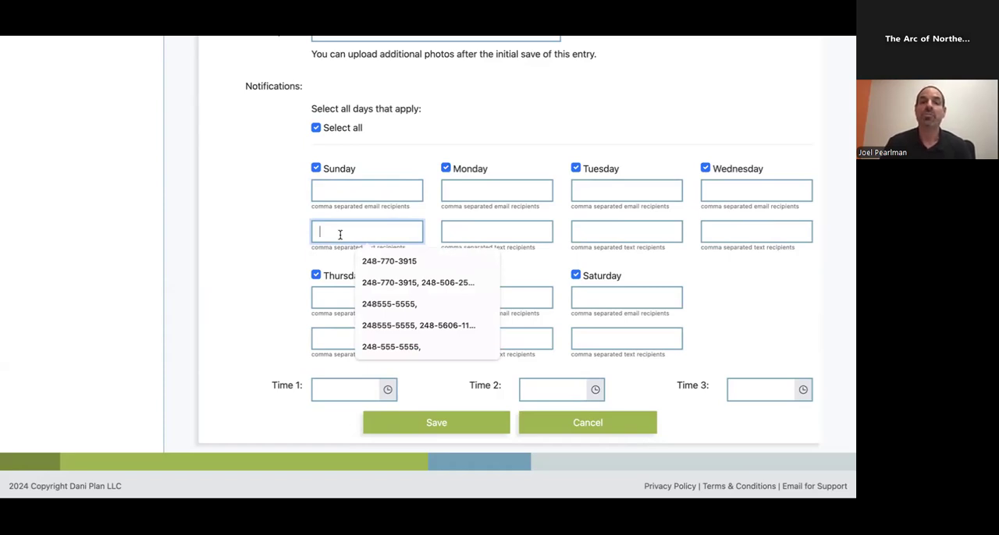
mouse_move(642, 181)
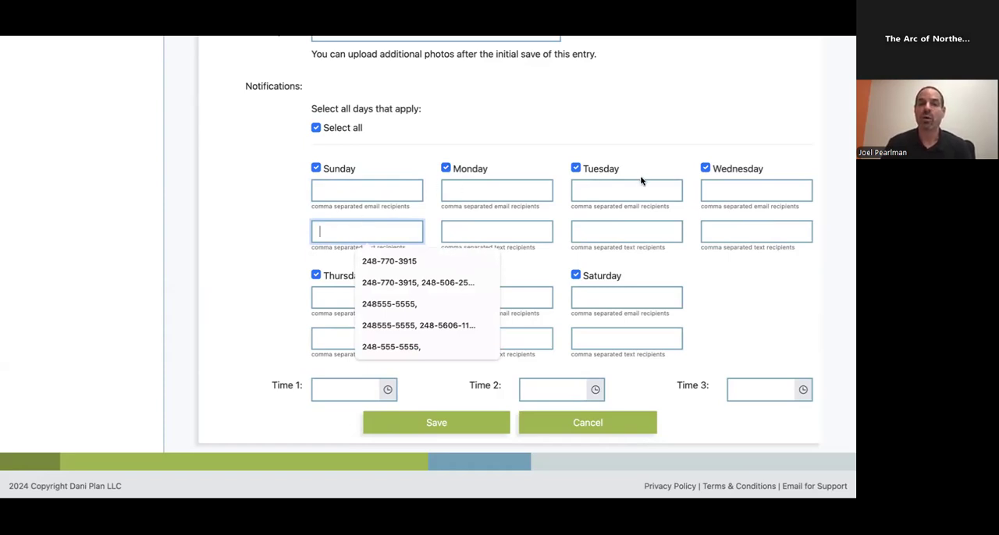
click(418, 283)
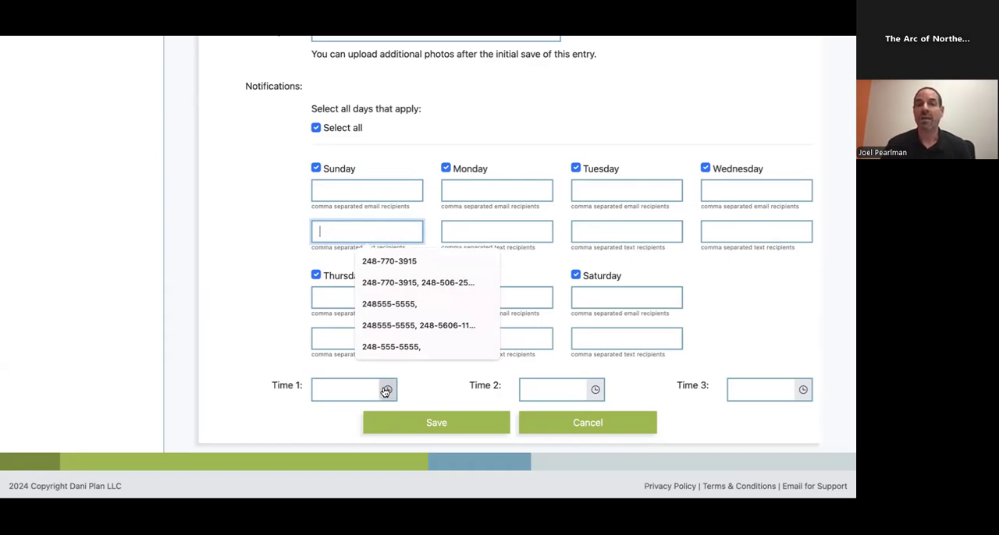
mouse_move(587, 423)
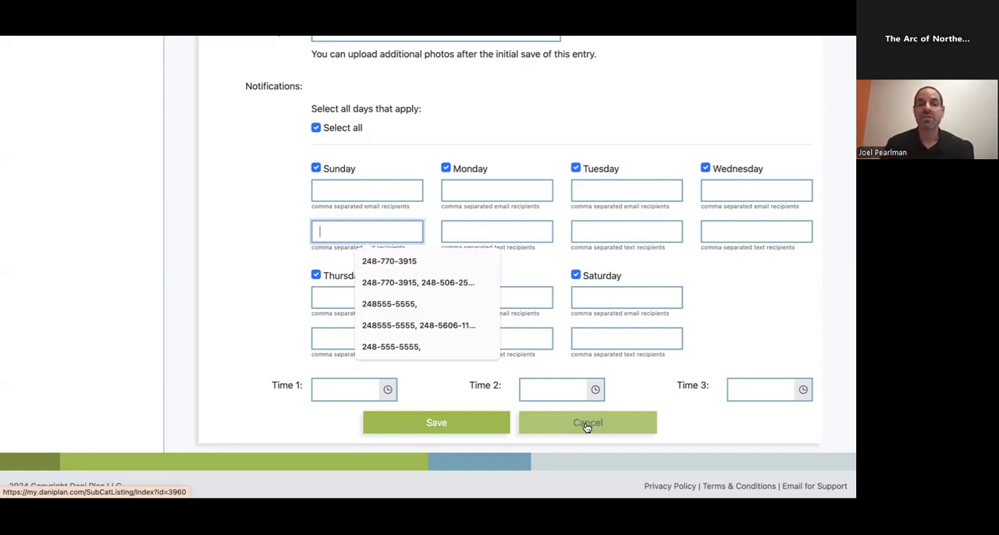
click(587, 423)
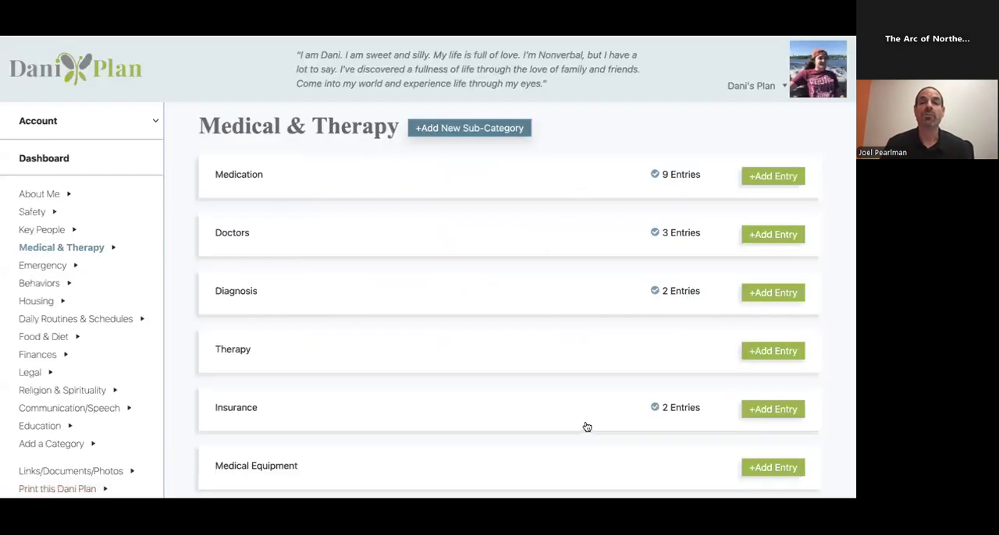
mouse_move(554, 171)
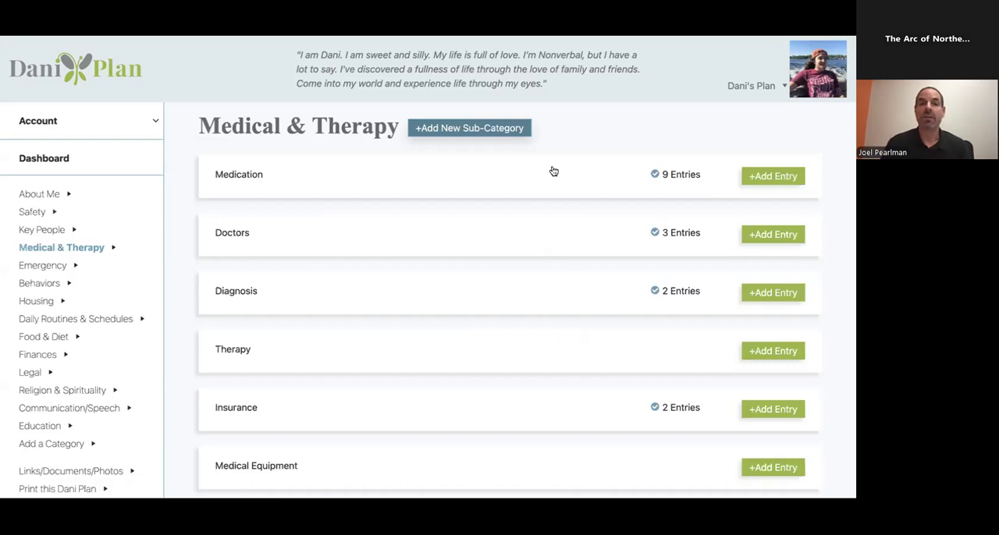
mouse_move(100, 266)
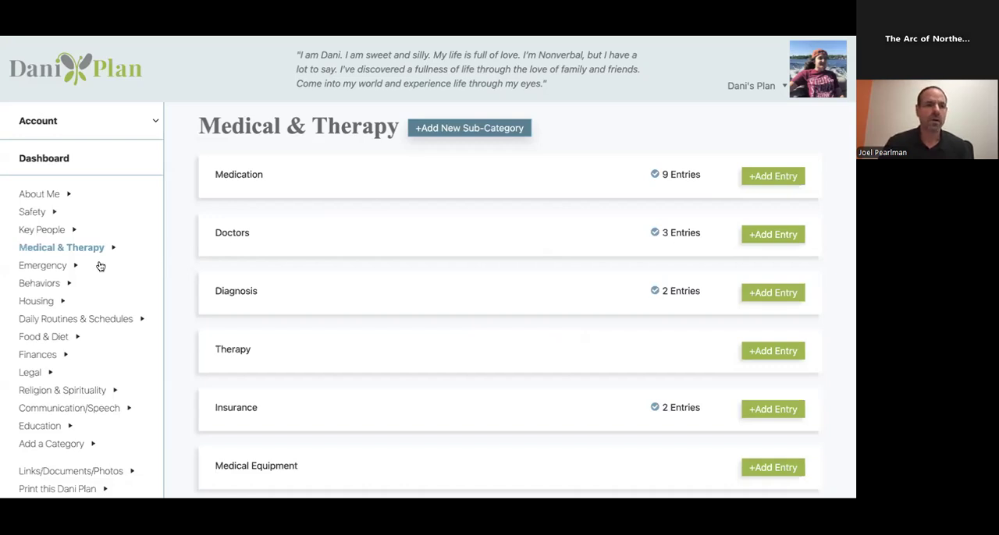
mouse_move(48, 220)
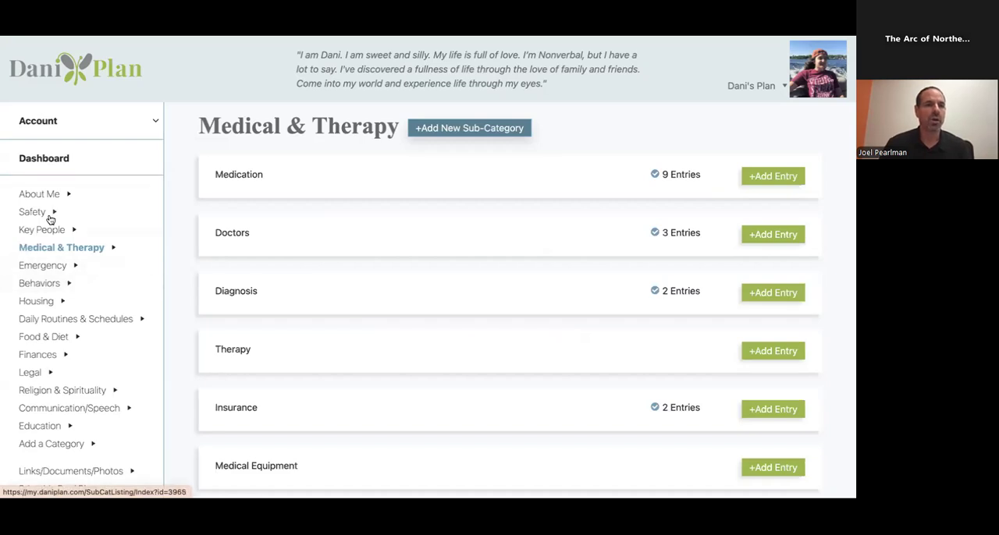
View Dani's My Likes under About Me, then open the Key People family listing.
click(39, 194)
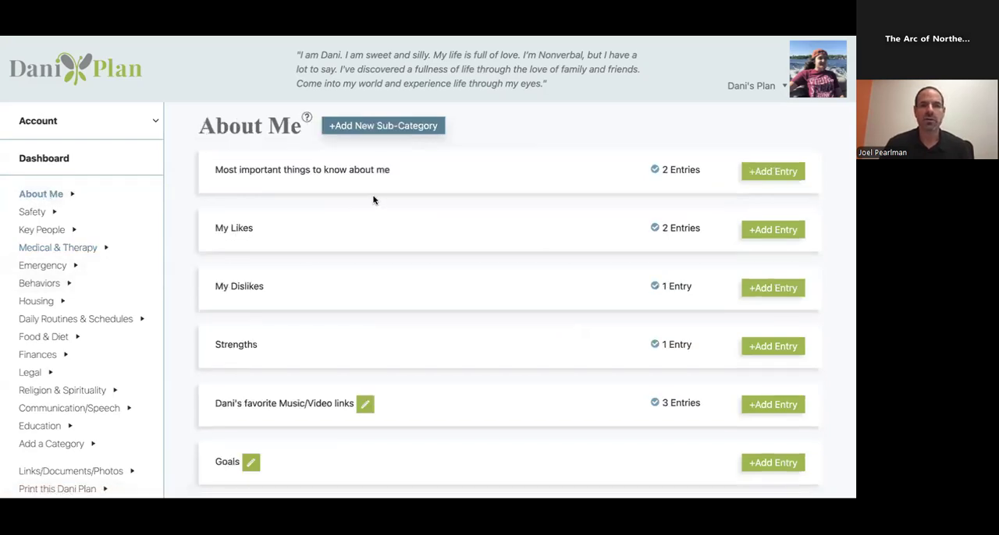
mouse_move(409, 231)
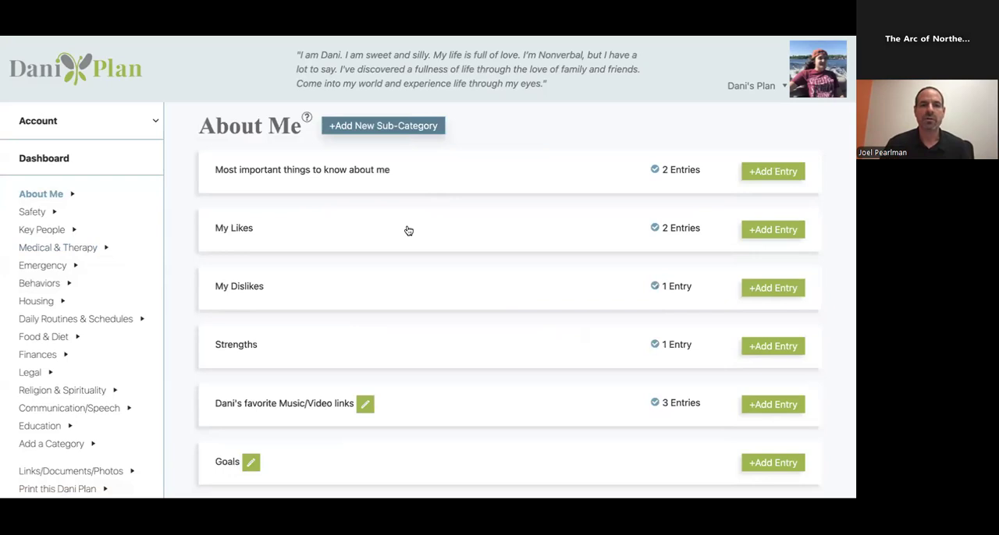
click(235, 228)
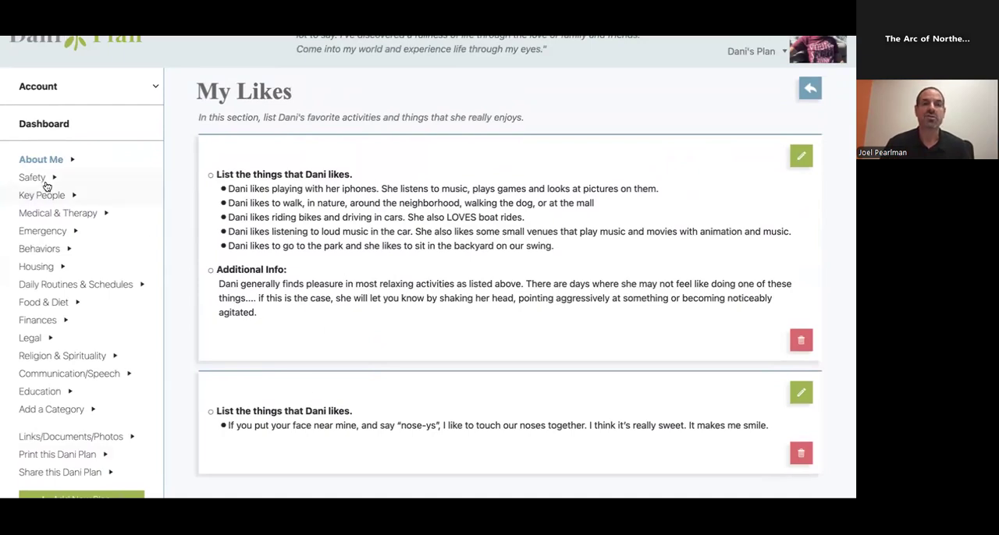
click(42, 195)
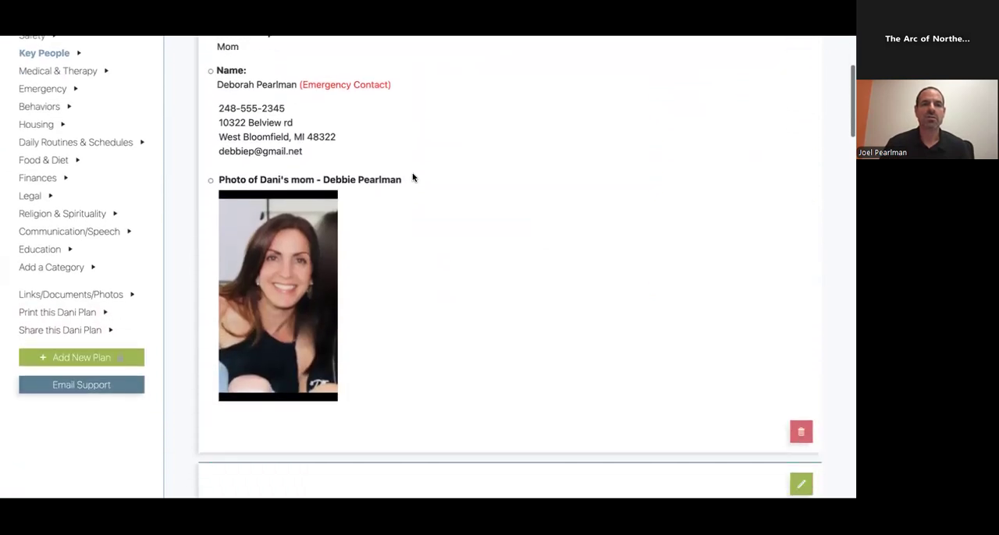
Scroll through the Family entries, then open Daily Routines & Schedules.
scroll(down, 3)
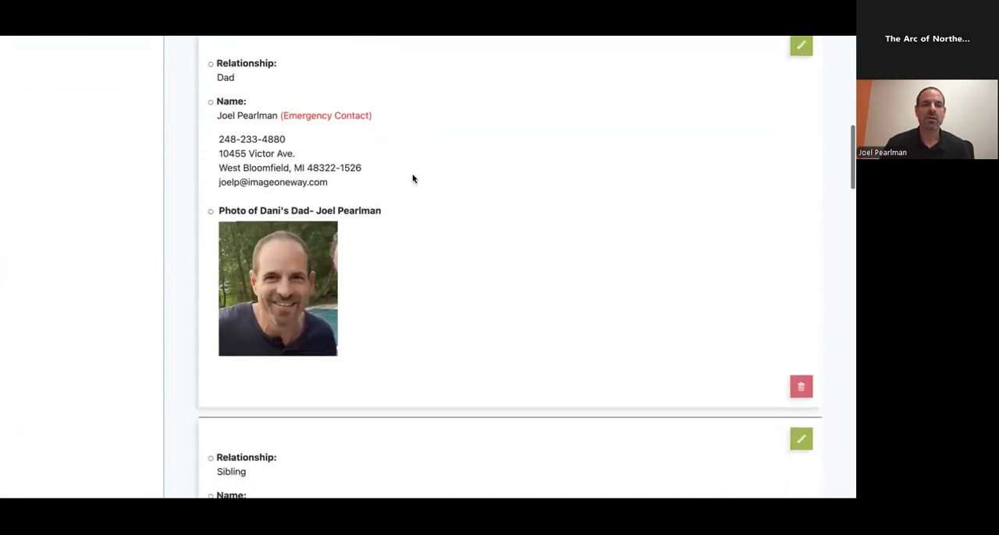
scroll(down, 3)
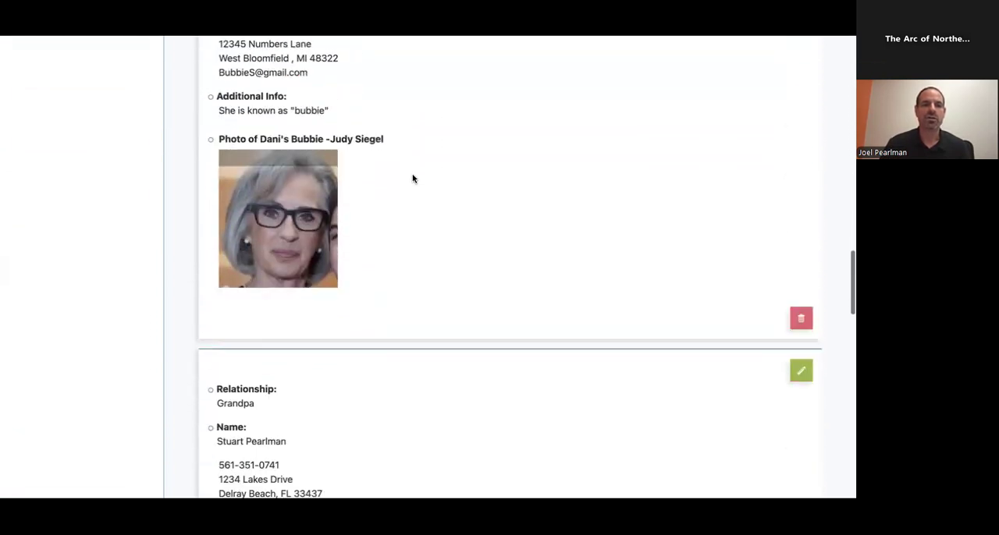
scroll(down, 3)
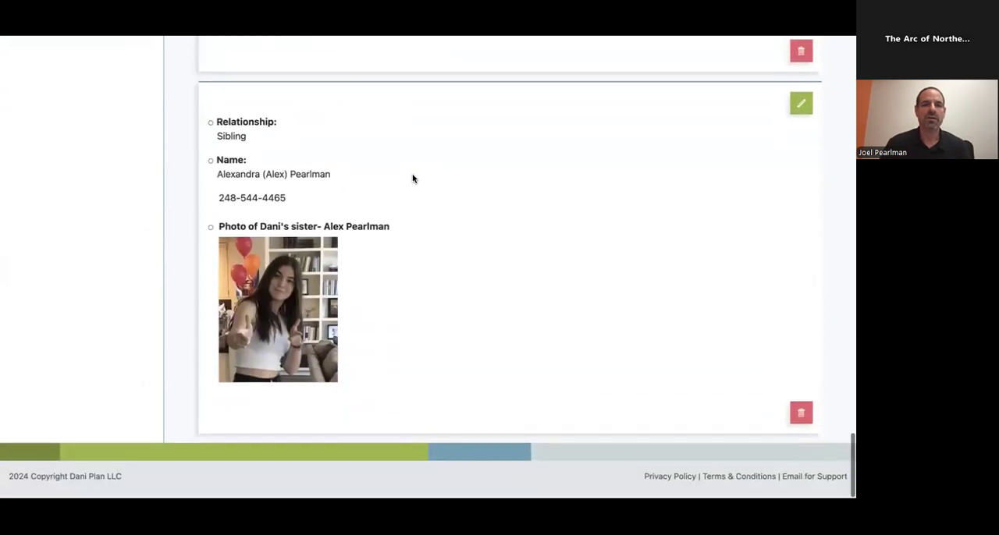
scroll(down, 3)
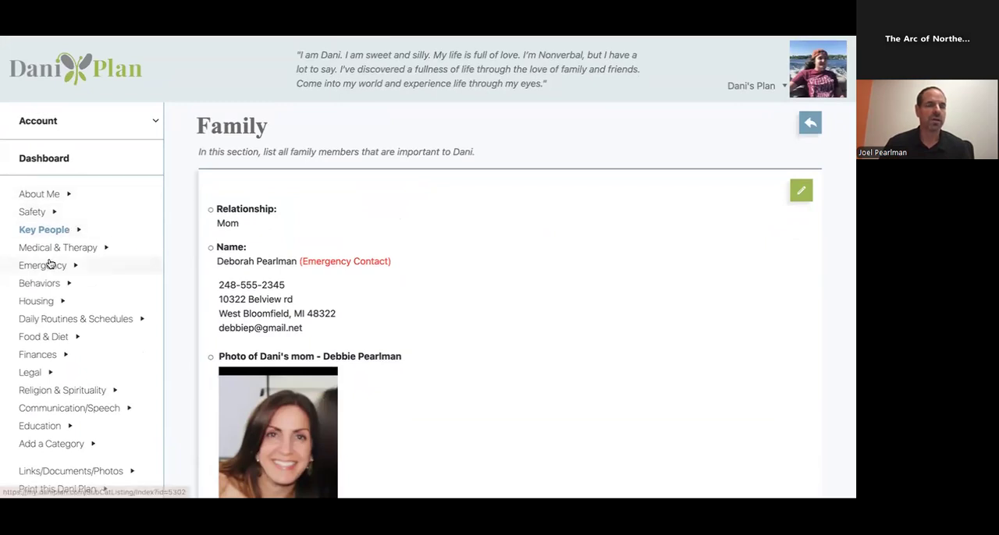
mouse_move(49, 319)
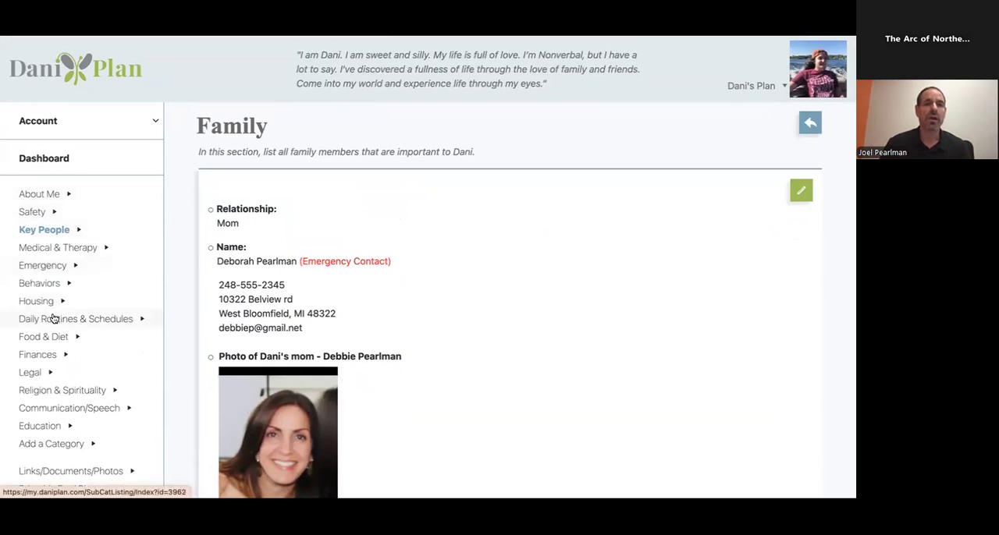
click(81, 320)
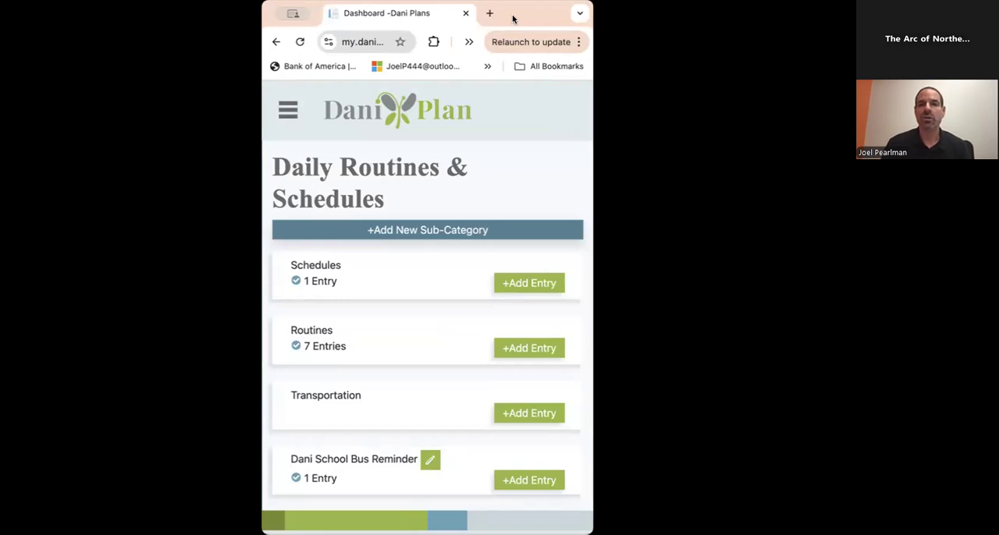
mouse_move(388, 108)
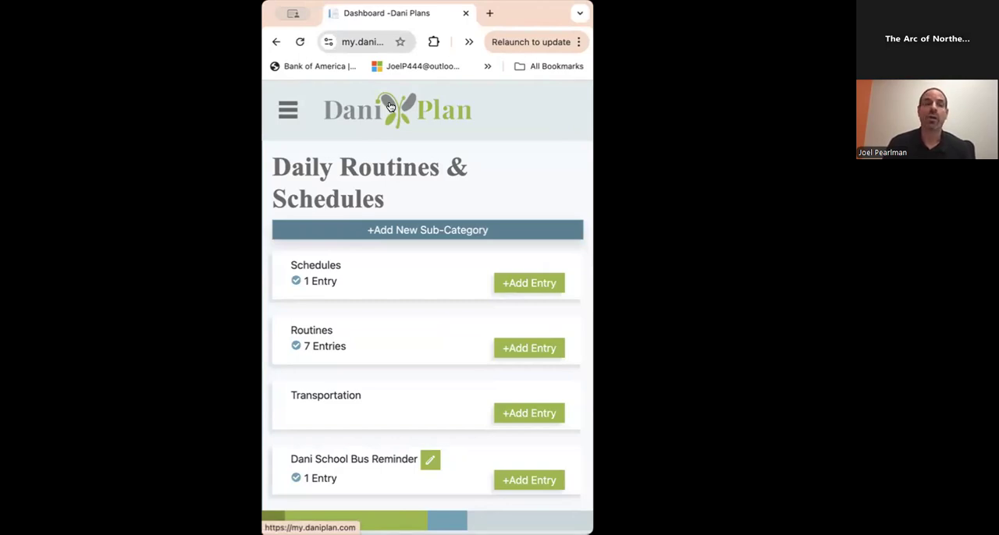
mouse_move(377, 108)
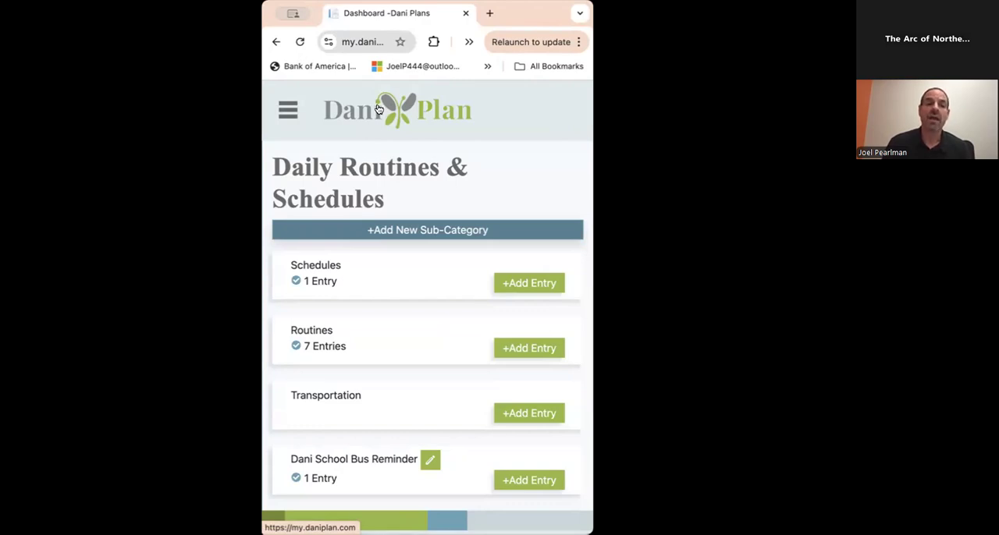
mouse_move(389, 343)
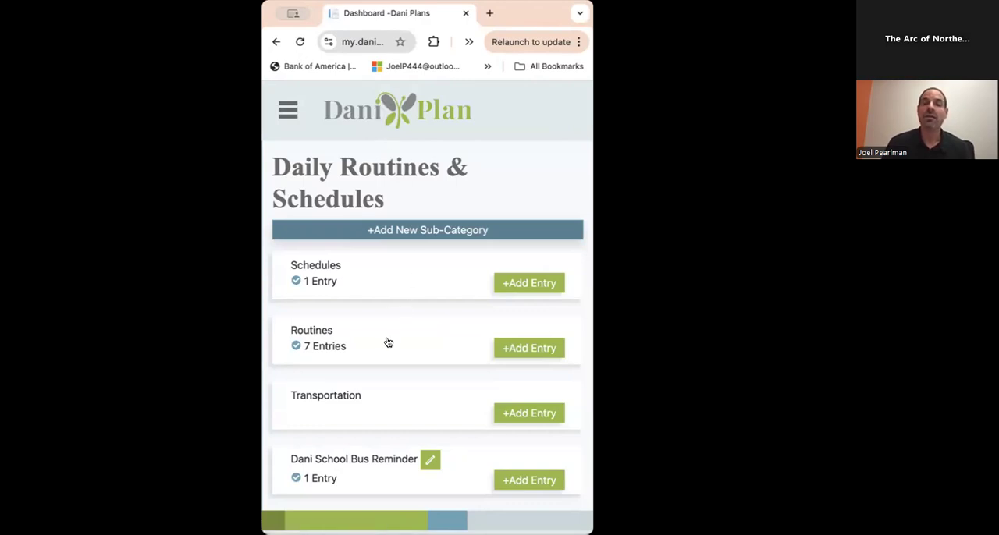
Open Routines and scroll past Brushing teeth to the Bedtime routine's video link.
click(311, 331)
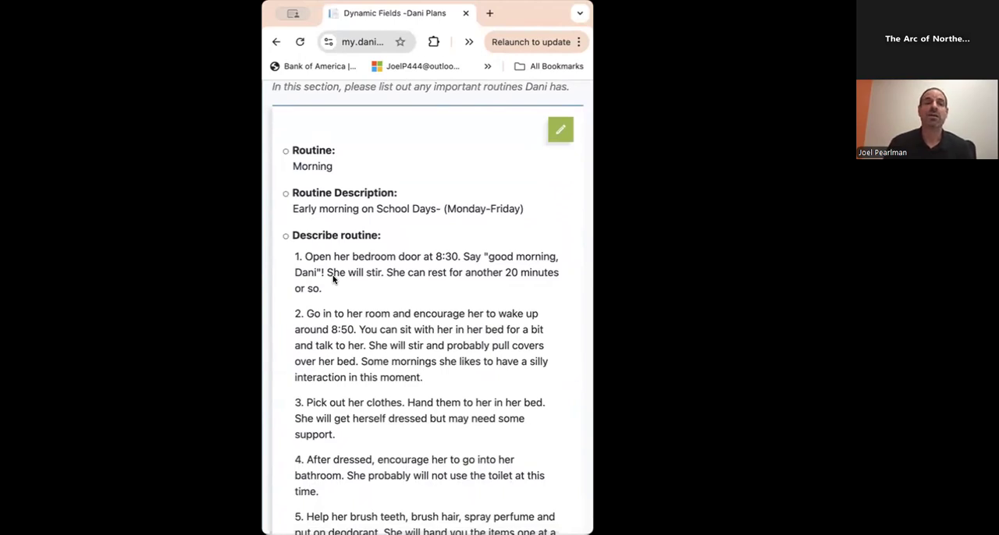
scroll(down, 3)
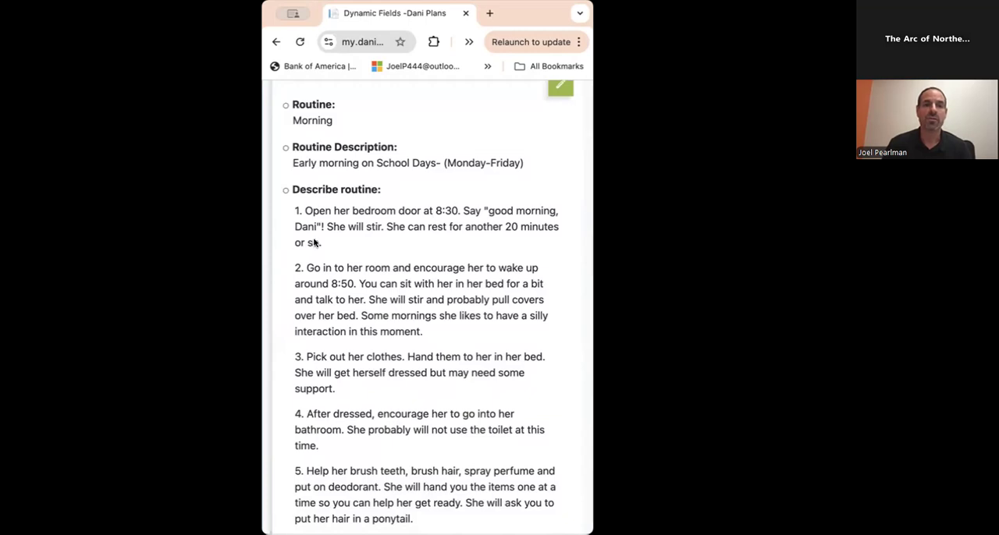
scroll(down, 3)
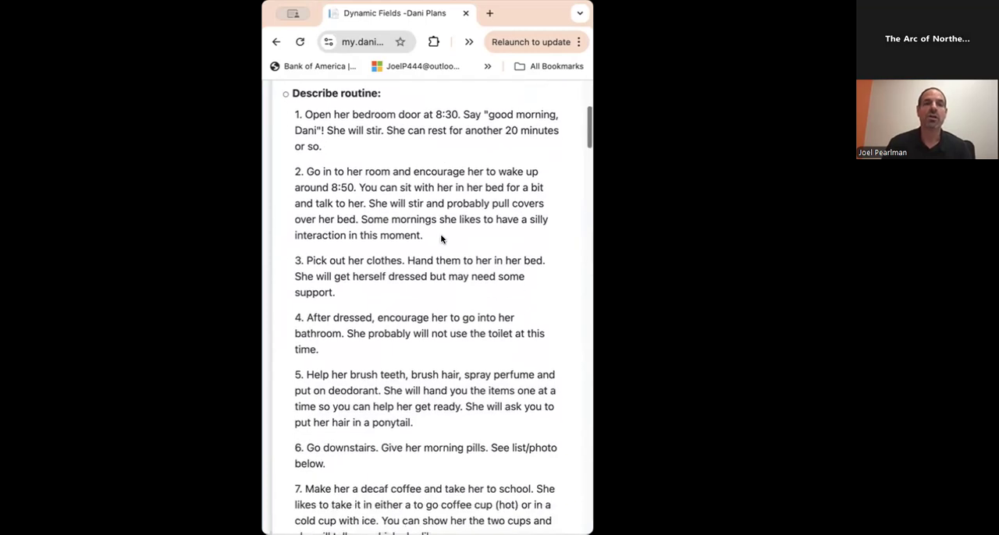
scroll(down, 3)
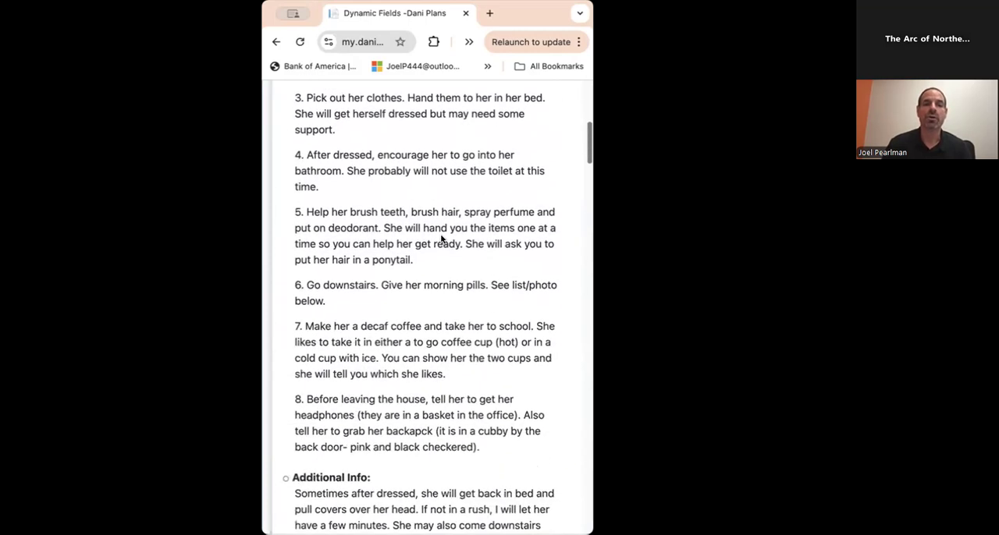
scroll(down, 3)
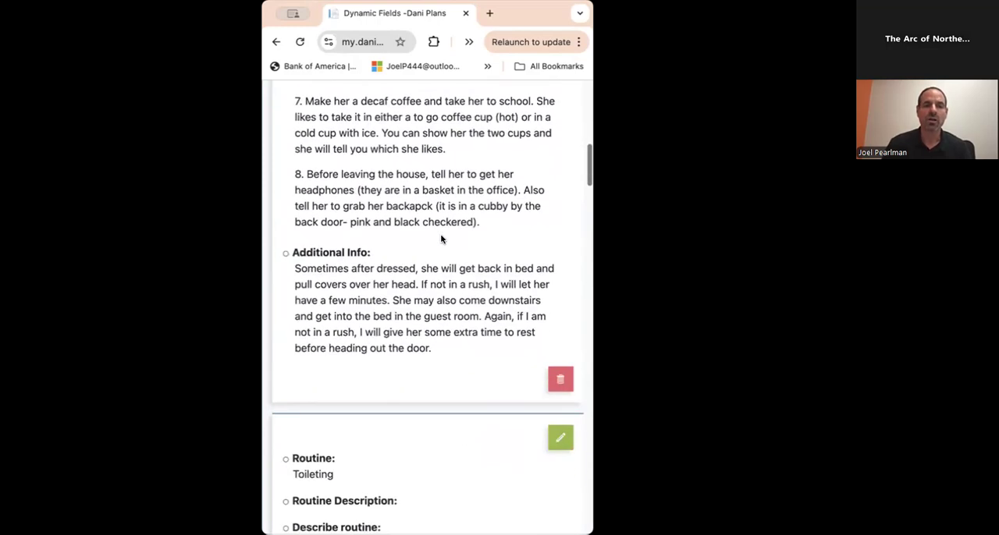
scroll(down, 3)
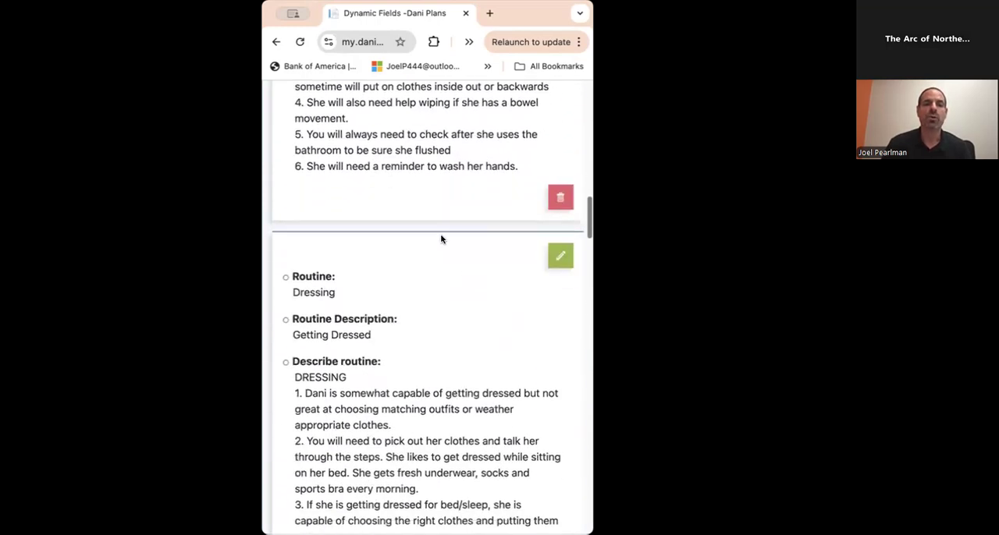
scroll(down, 3)
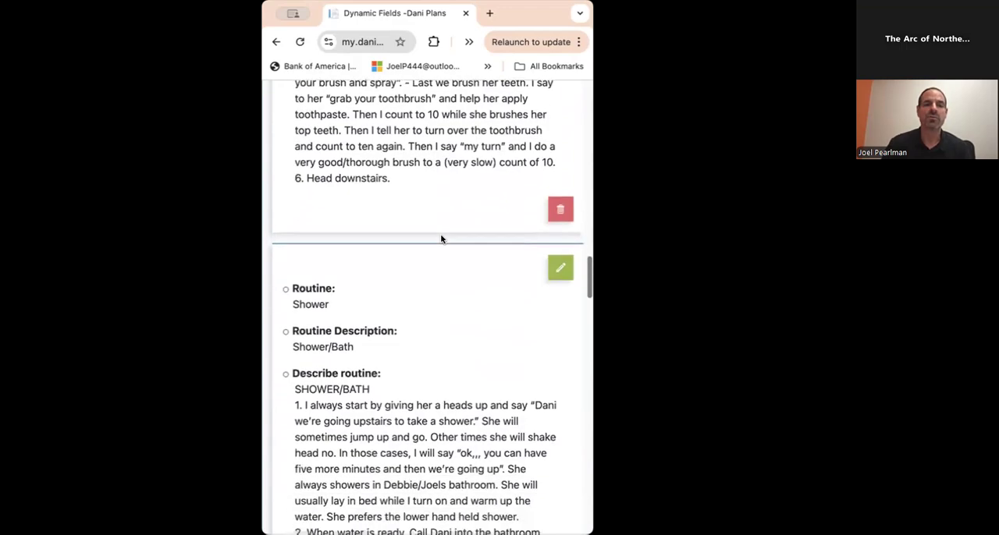
scroll(down, 3)
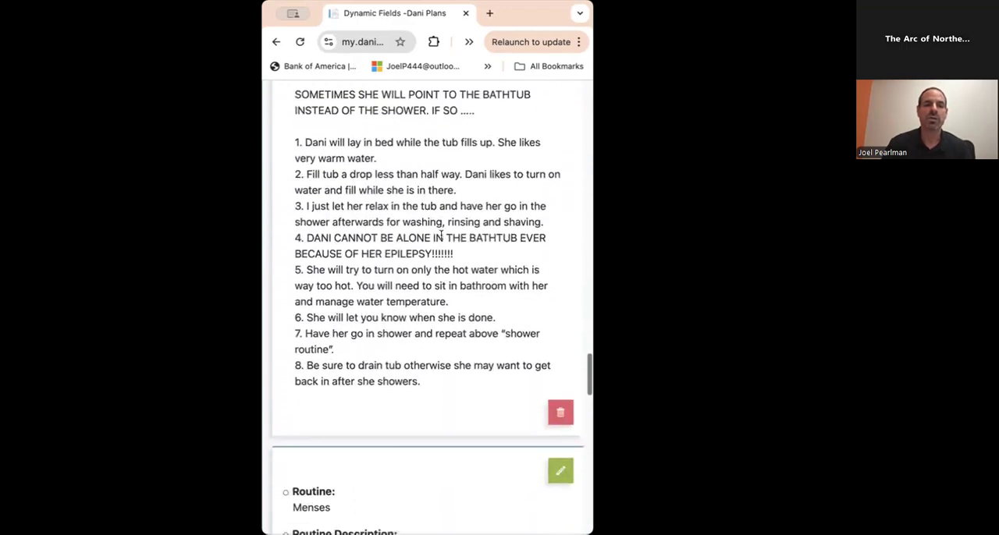
scroll(down, 3)
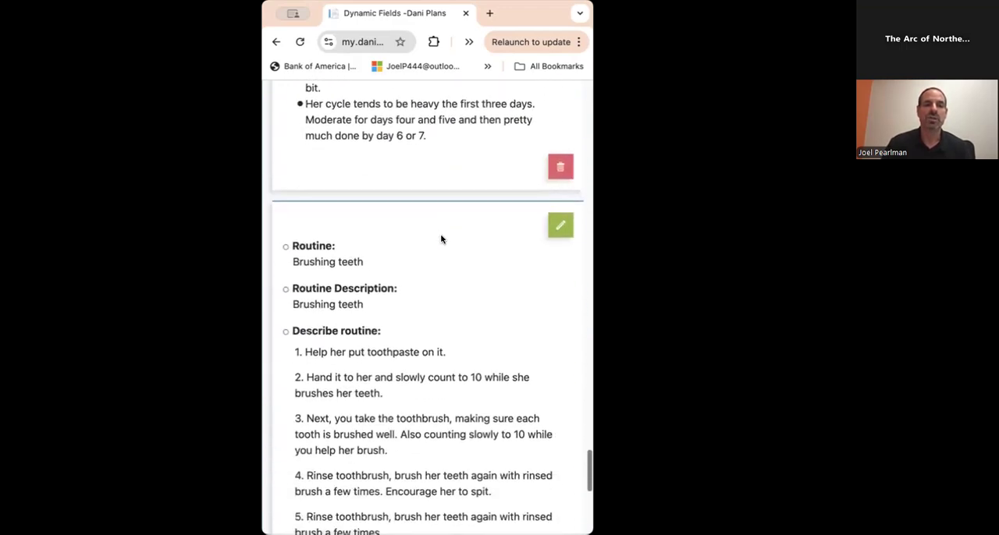
scroll(down, 3)
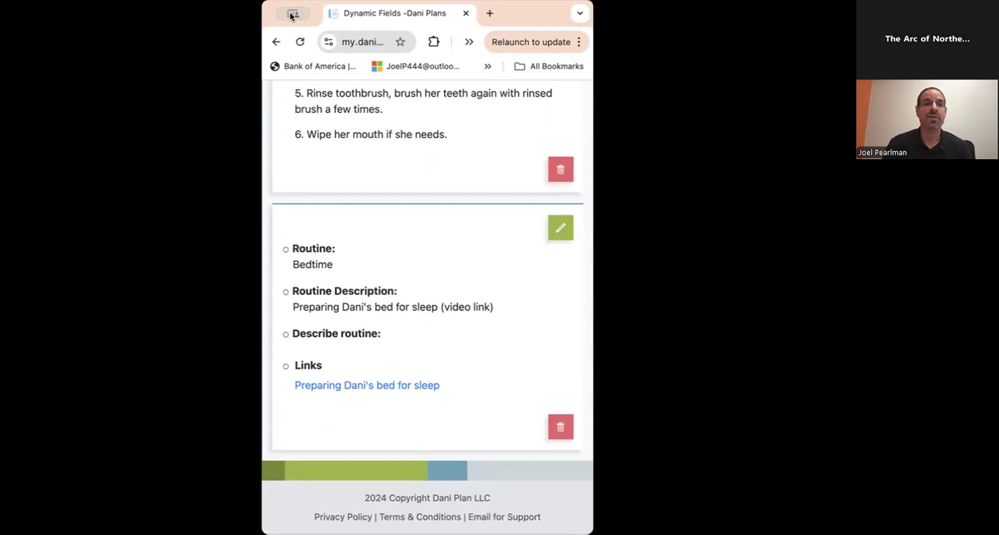
mouse_move(307, 75)
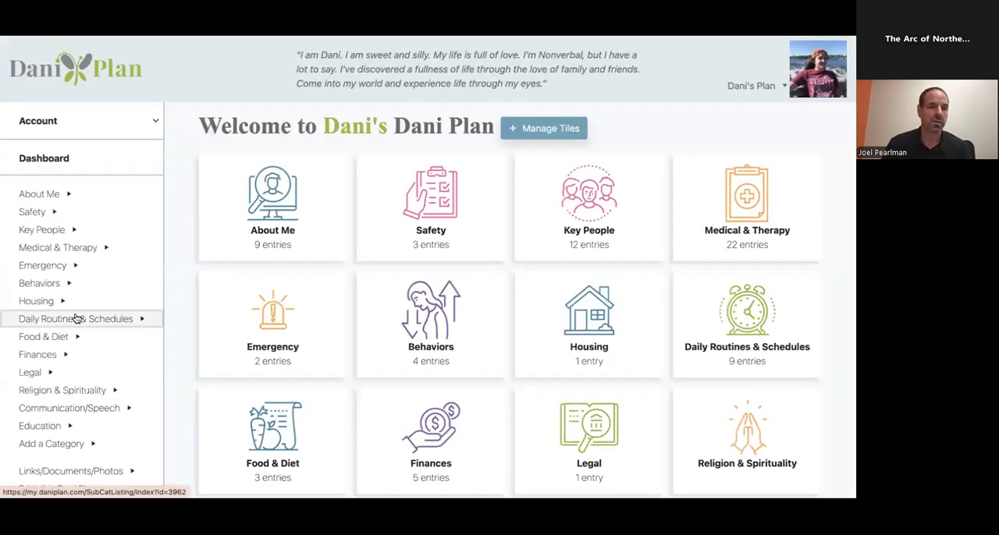
click(75, 320)
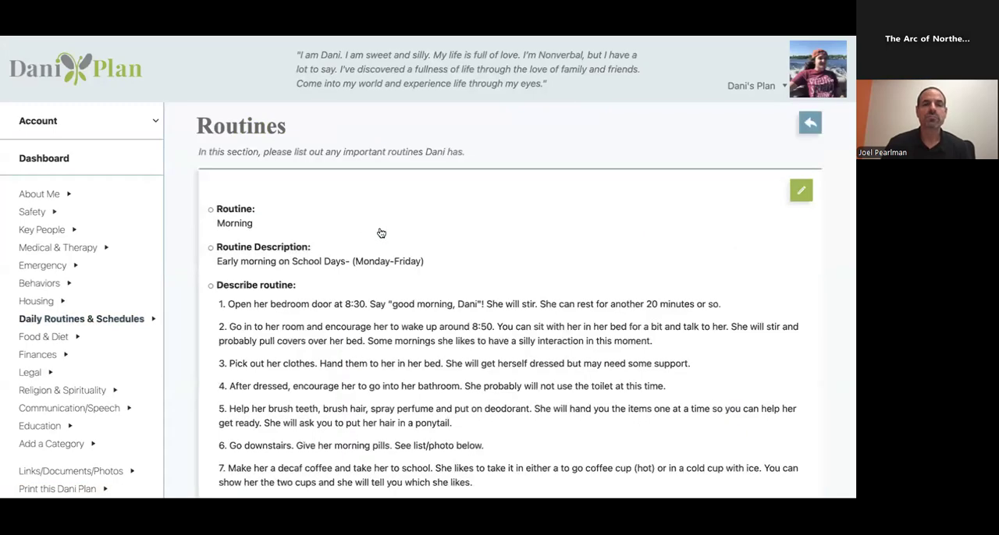
scroll(down, 3)
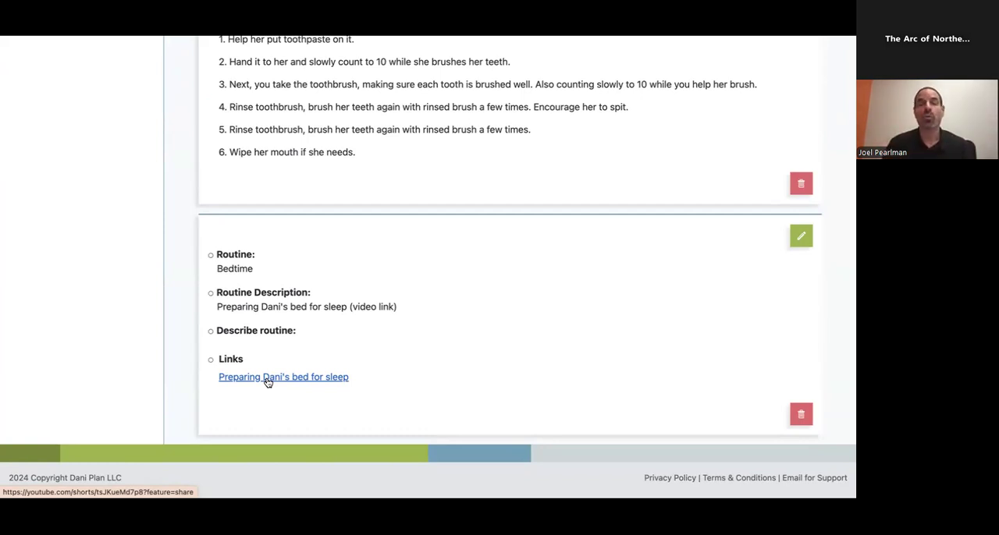
mouse_move(277, 382)
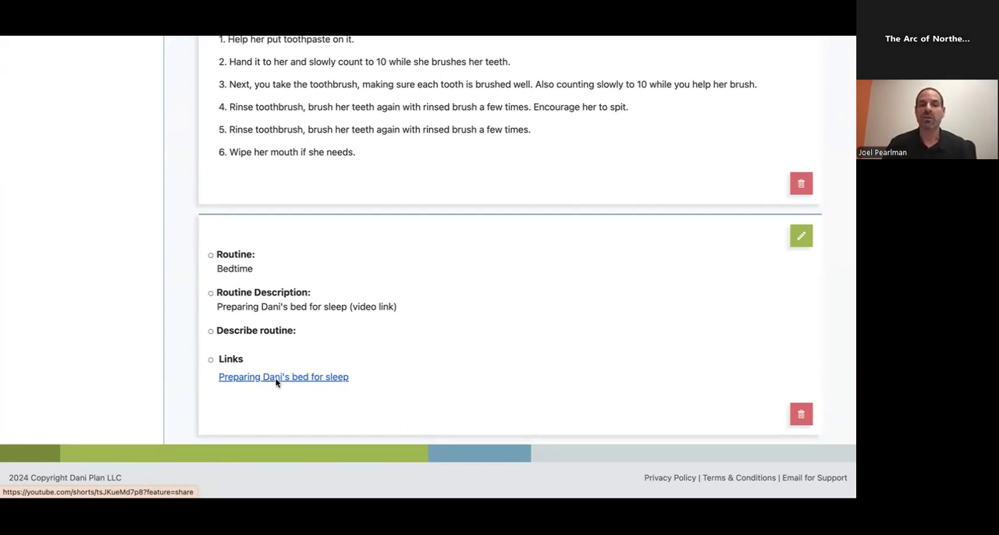
click(283, 377)
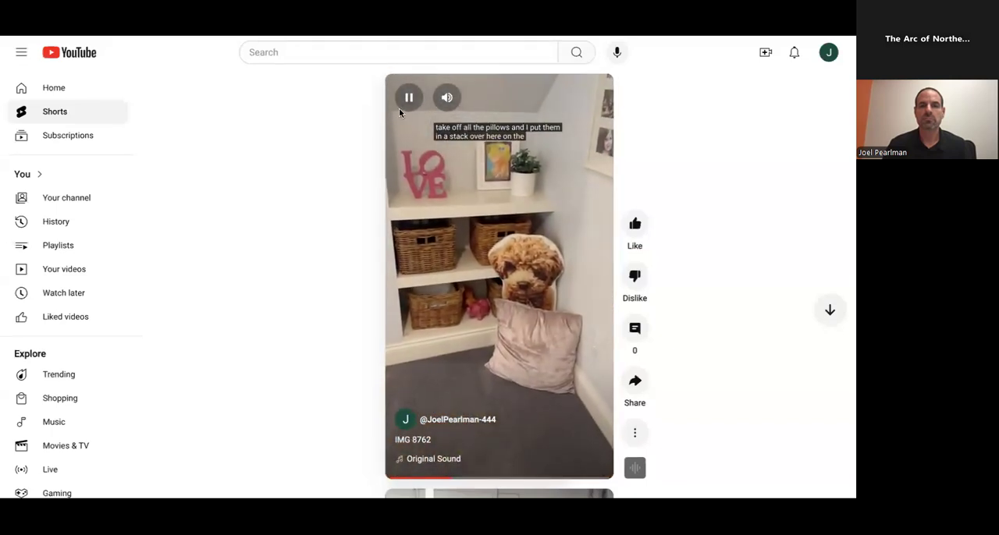
click(408, 97)
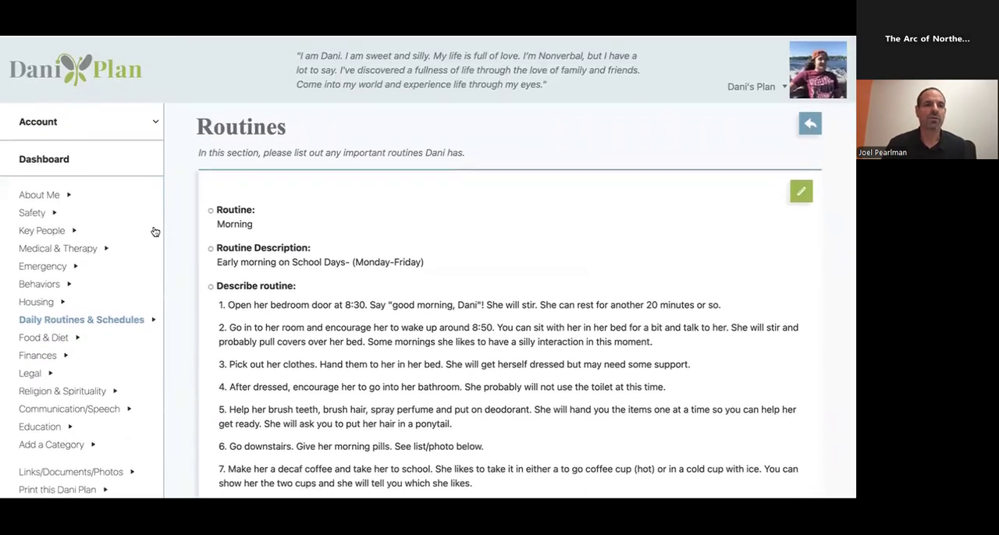
View the Medical & Therapy 'Patient Portal Login- MY BEAUMONT CHART' entry and its Beaumont chart link.
scroll(down, 3)
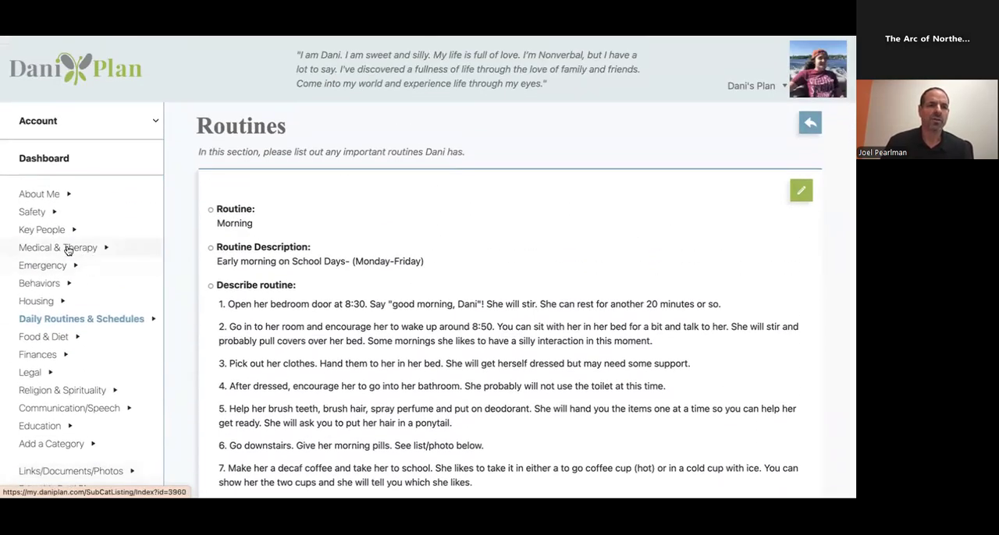
click(57, 247)
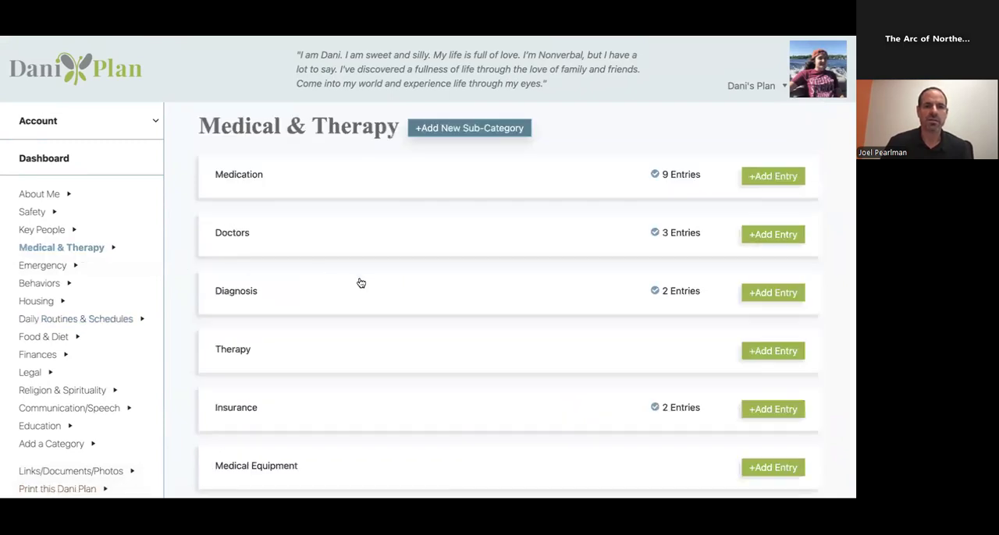
scroll(down, 3)
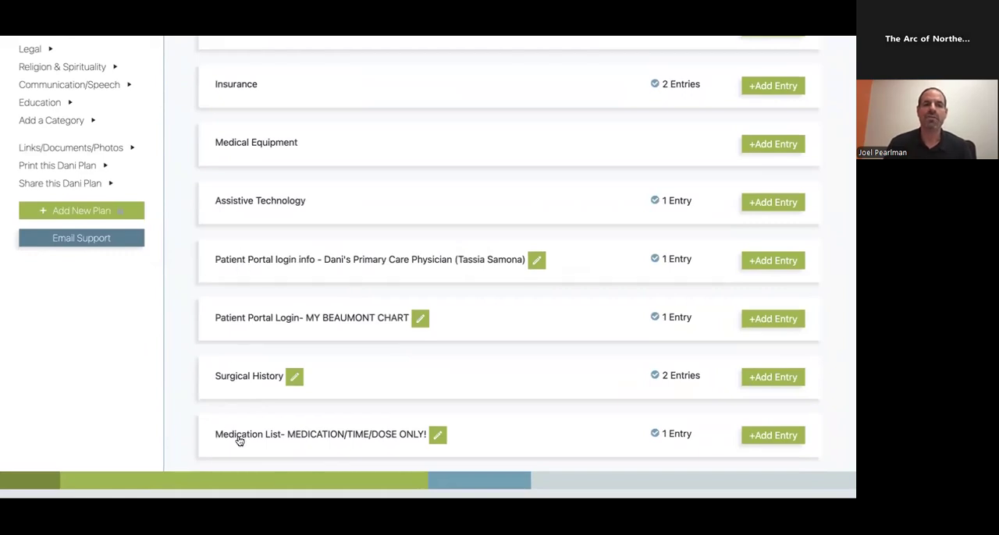
mouse_move(262, 327)
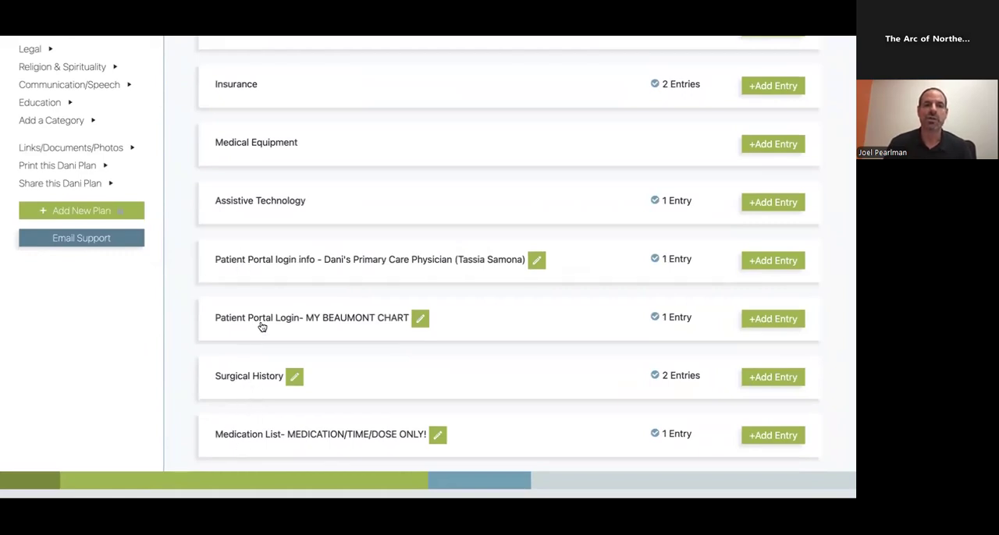
mouse_move(460, 316)
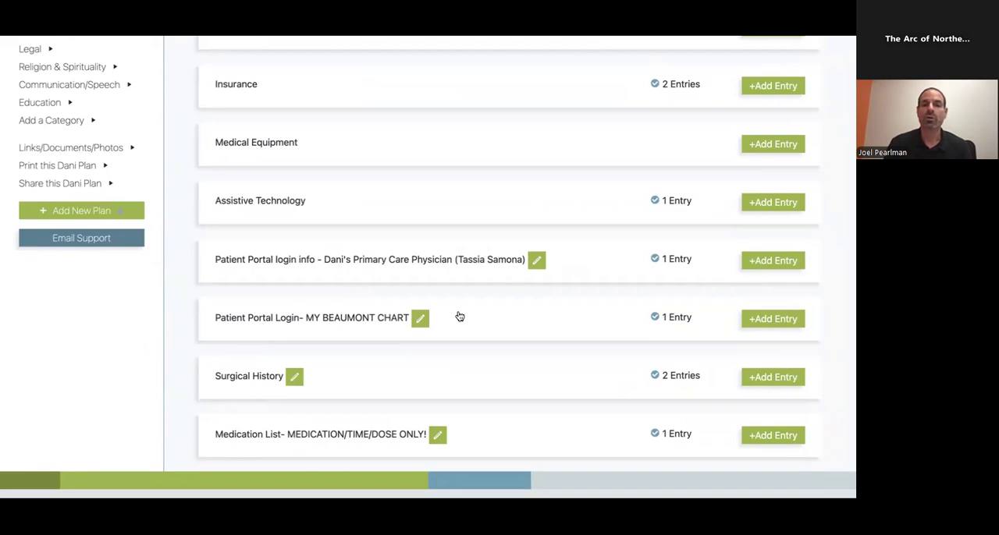
mouse_move(471, 318)
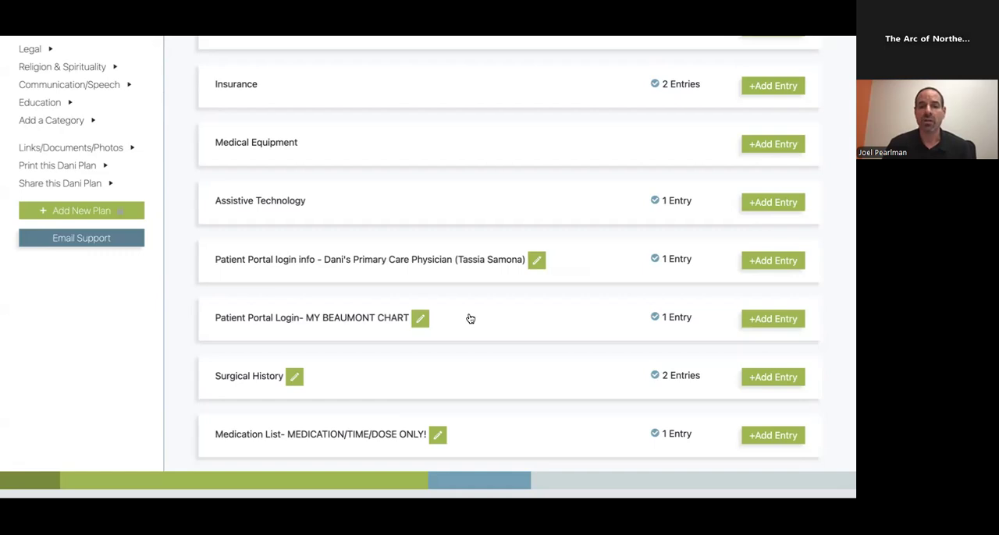
click(313, 318)
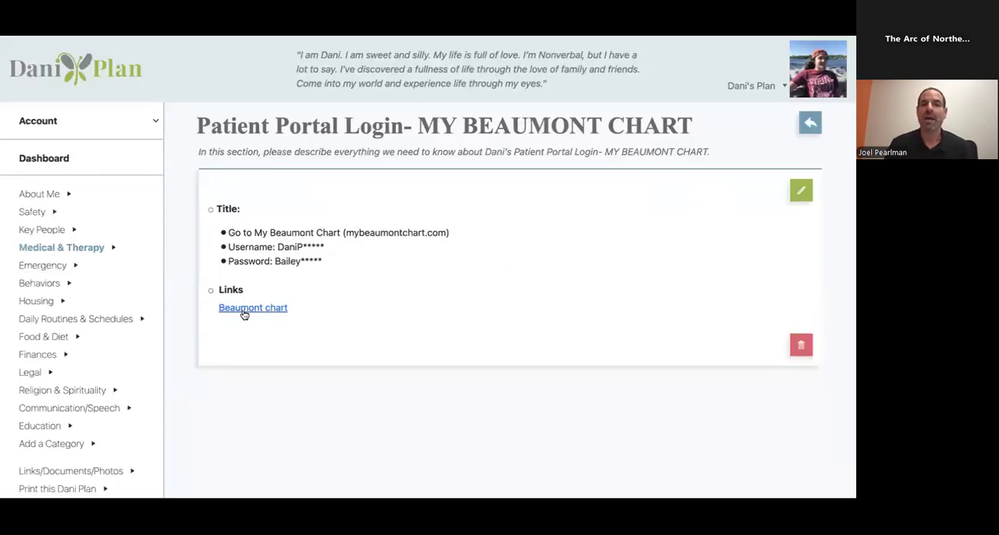
mouse_move(245, 311)
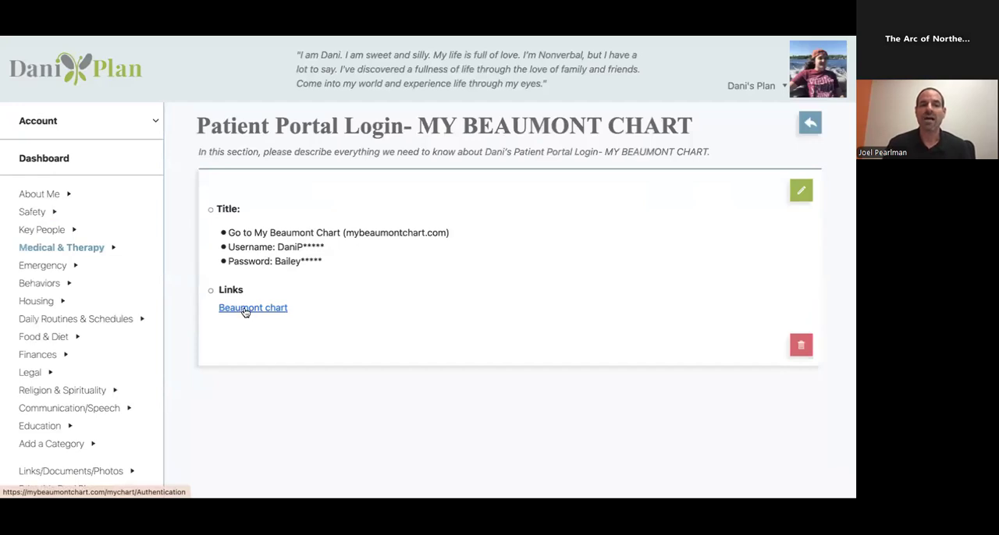
click(253, 307)
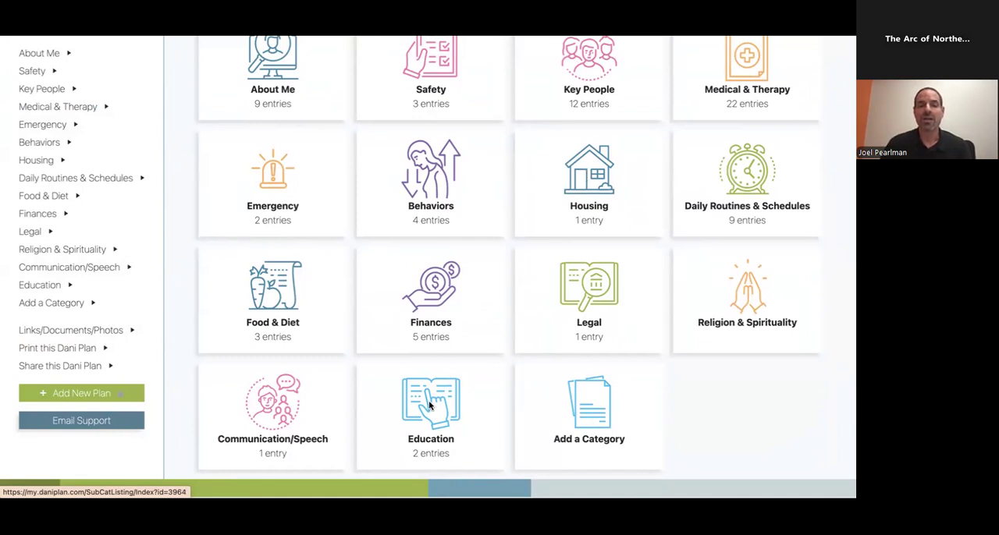
Open the Links/Documents/Photos page listing the Coldplay and Beaumont chart links and the IEP.
click(430, 402)
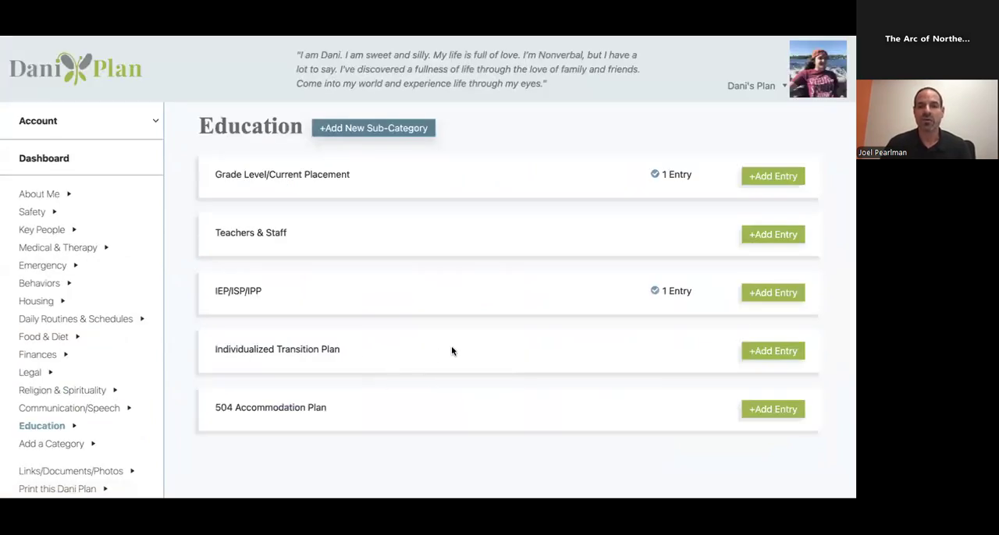
mouse_move(523, 288)
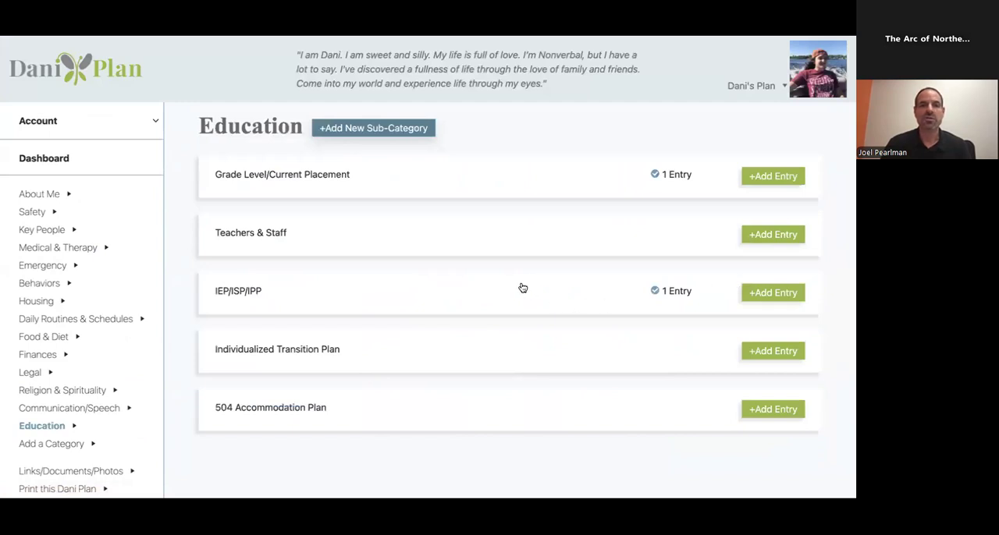
mouse_move(94, 66)
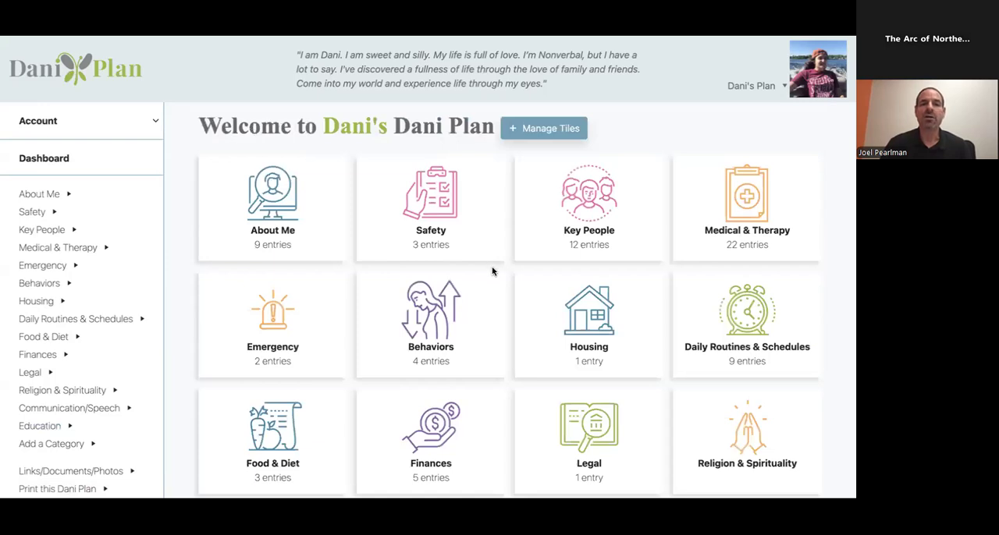
scroll(down, 3)
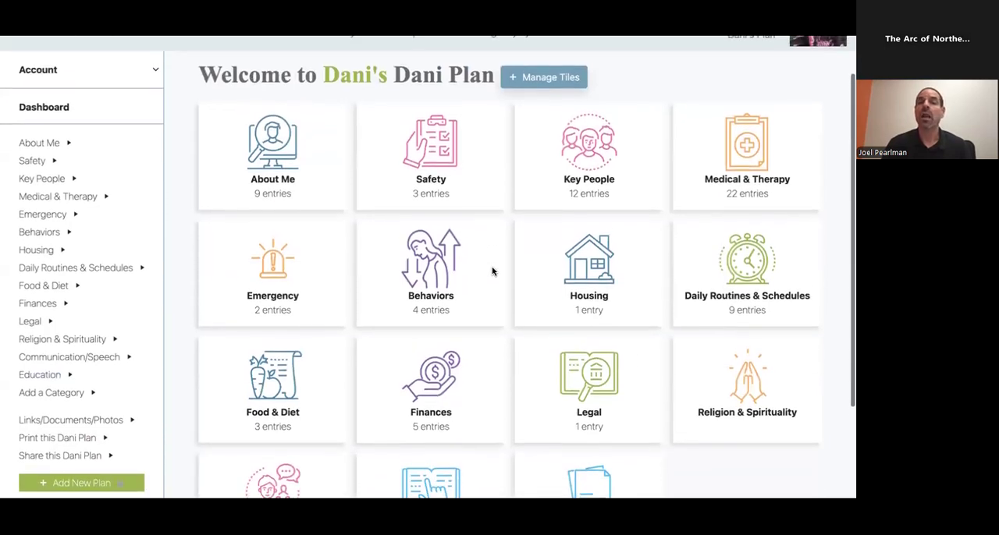
mouse_move(87, 228)
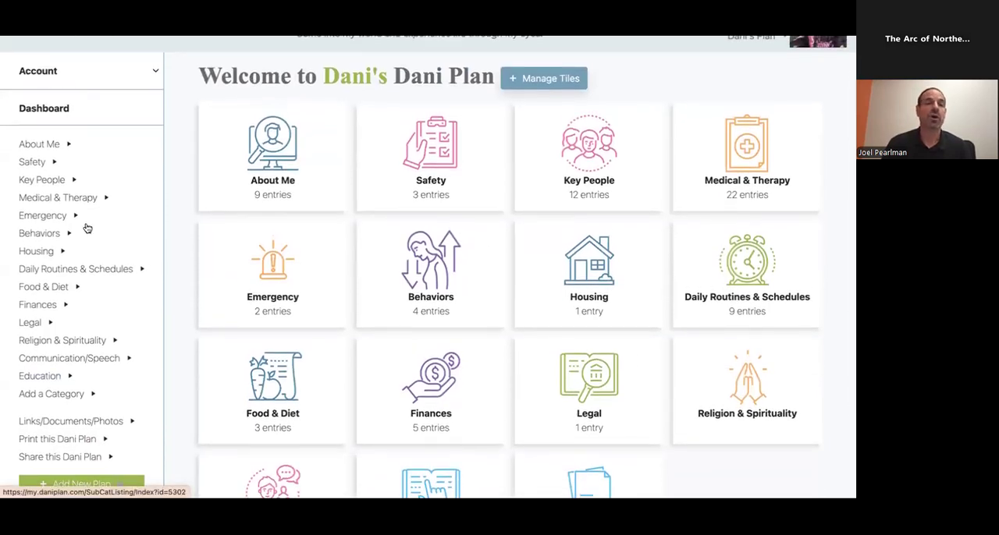
mouse_move(62, 363)
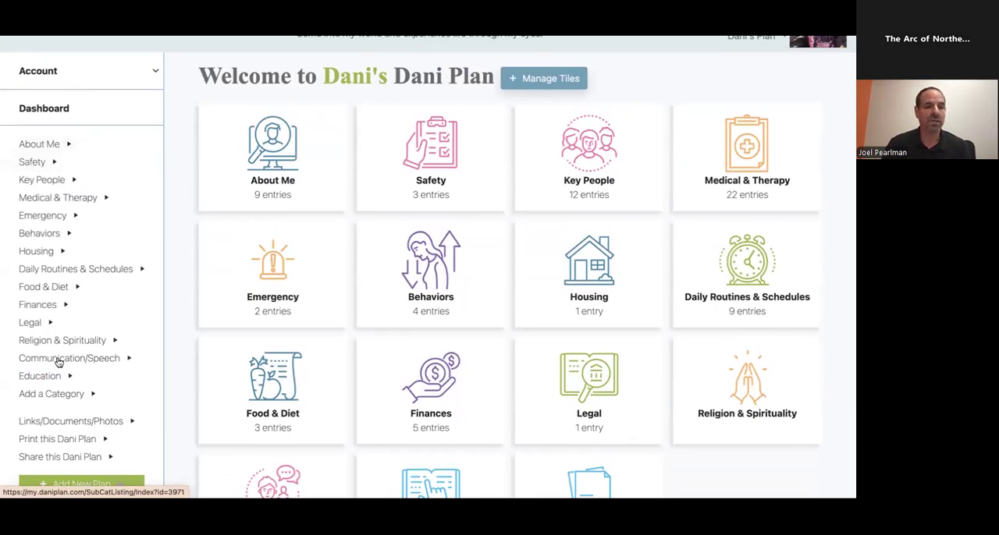
scroll(down, 3)
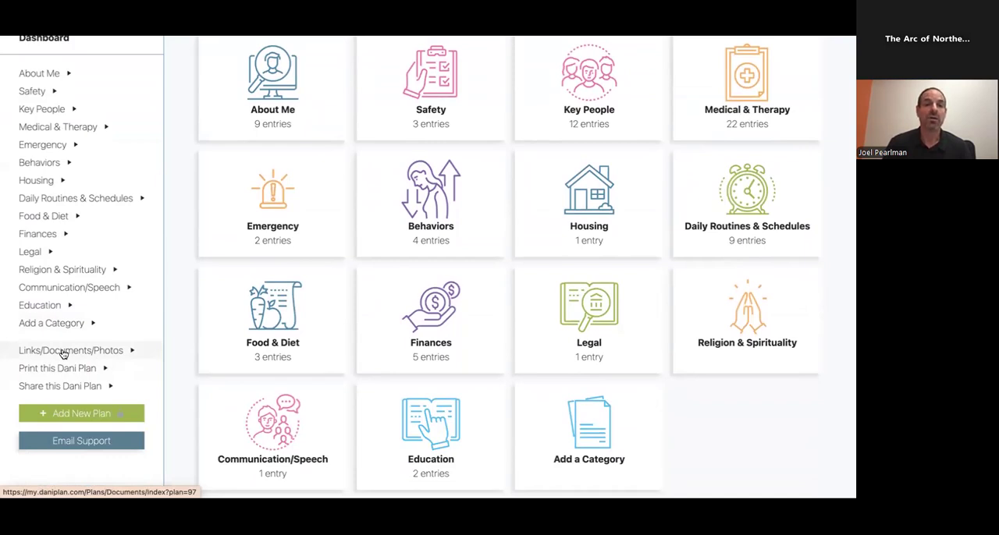
click(70, 350)
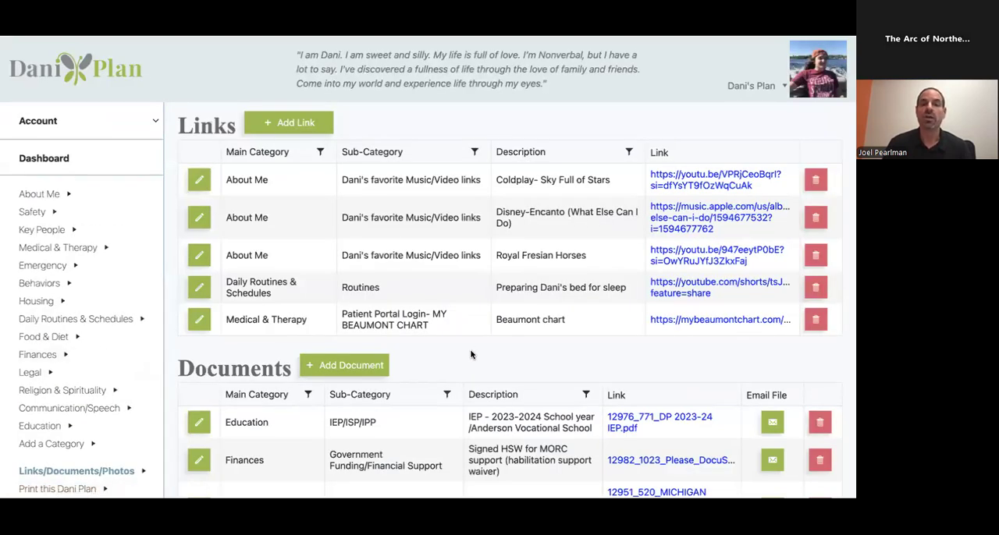
scroll(down, 3)
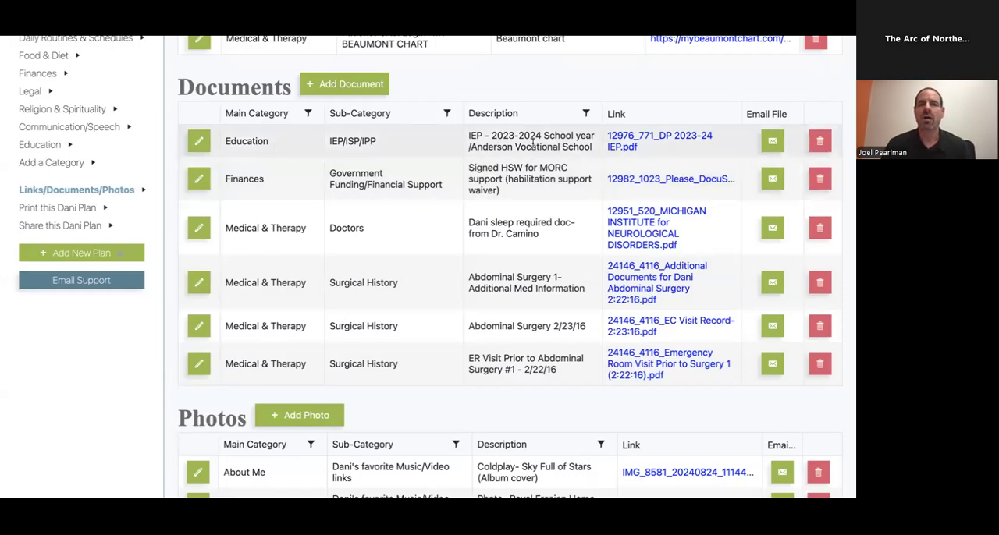
mouse_move(505, 234)
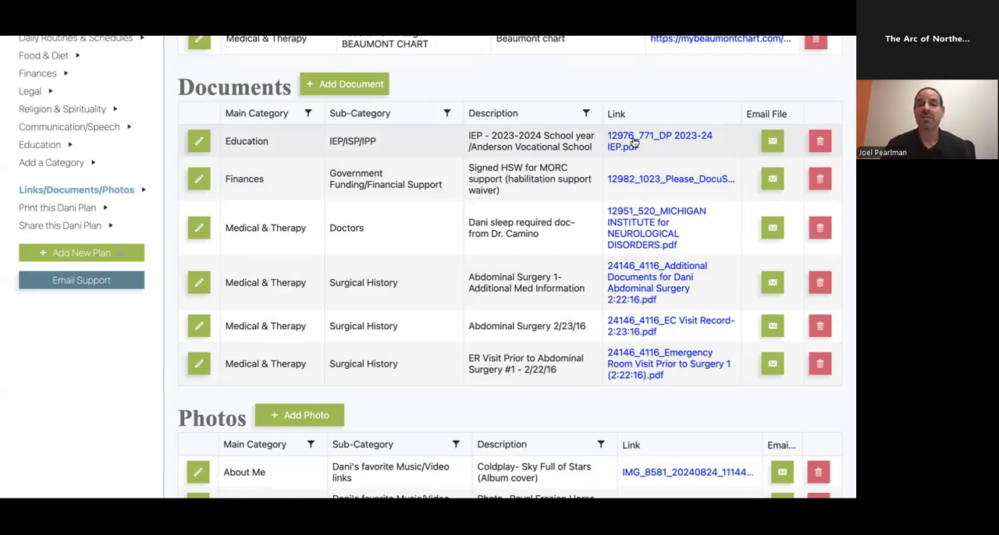
click(660, 140)
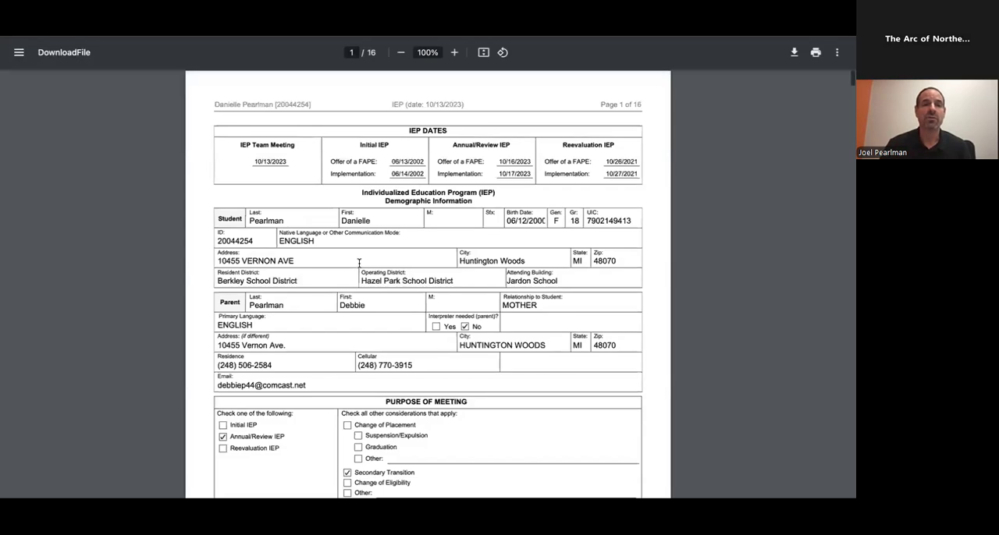
scroll(down, 3)
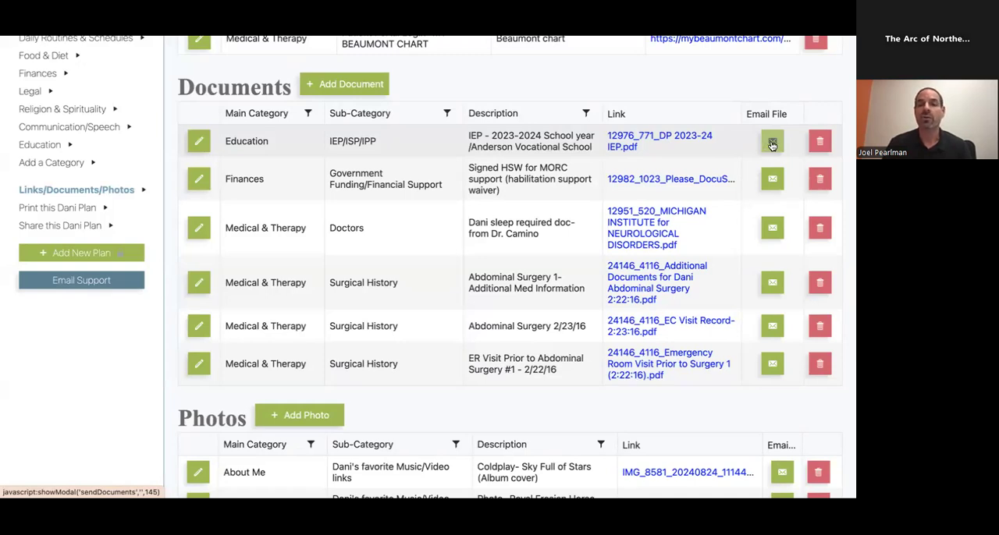
click(773, 142)
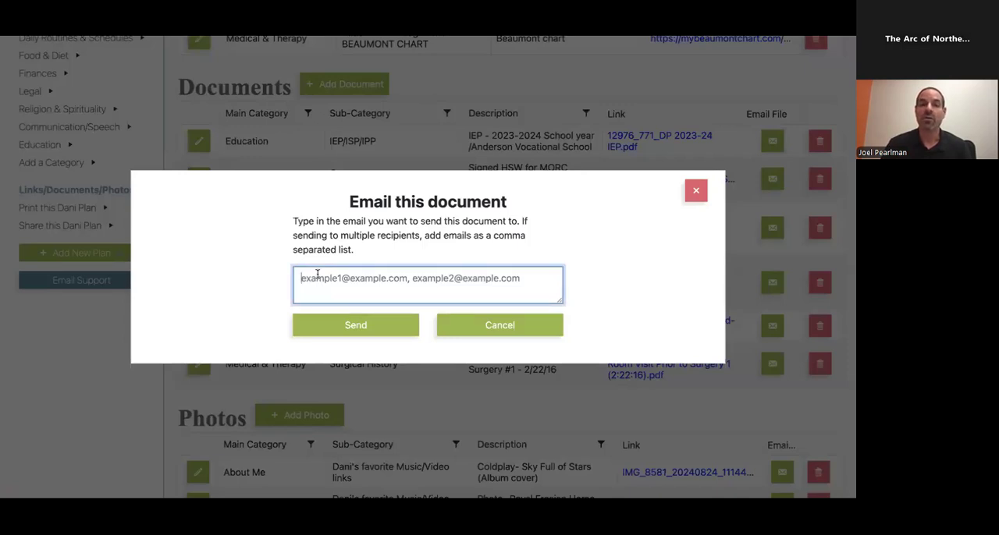
mouse_move(412, 281)
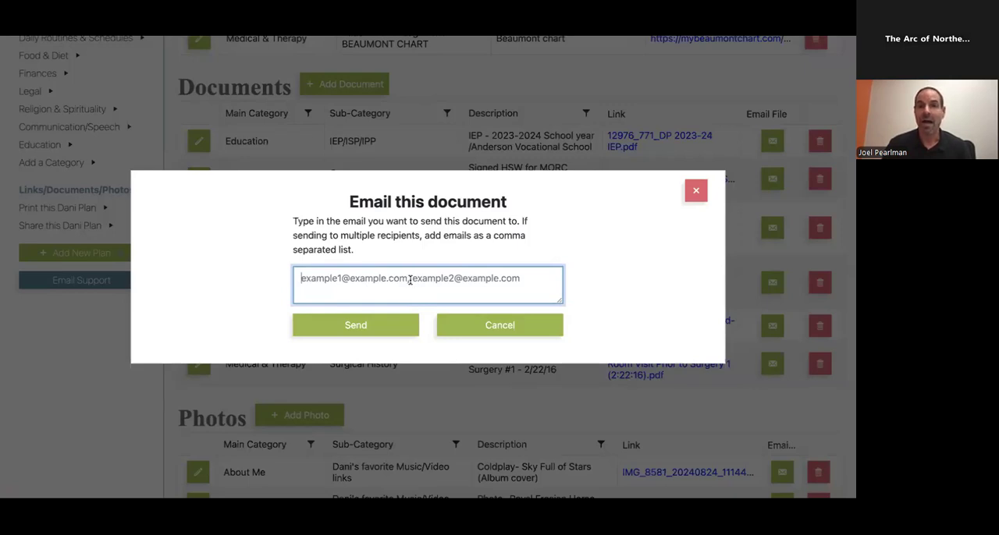
click(500, 325)
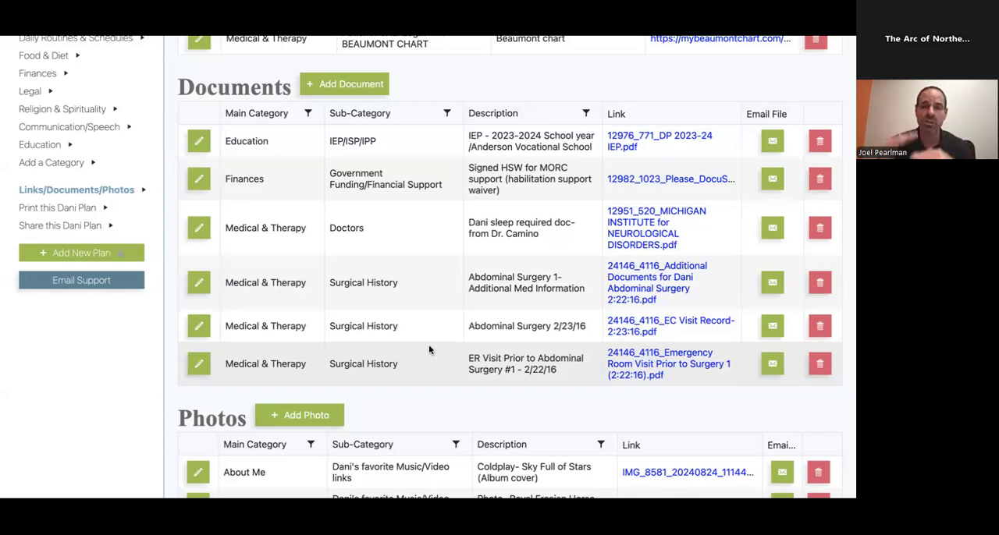
mouse_move(73, 145)
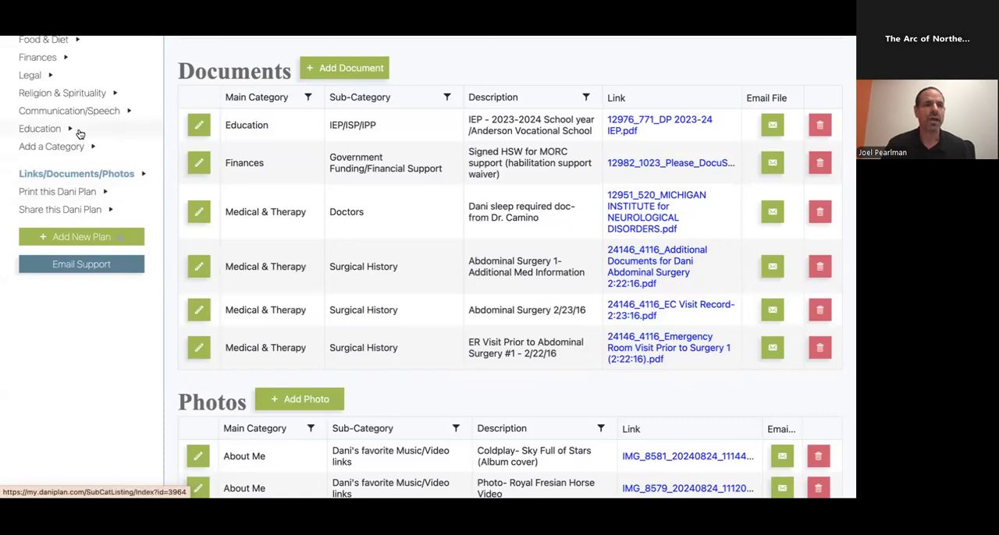
mouse_move(61, 215)
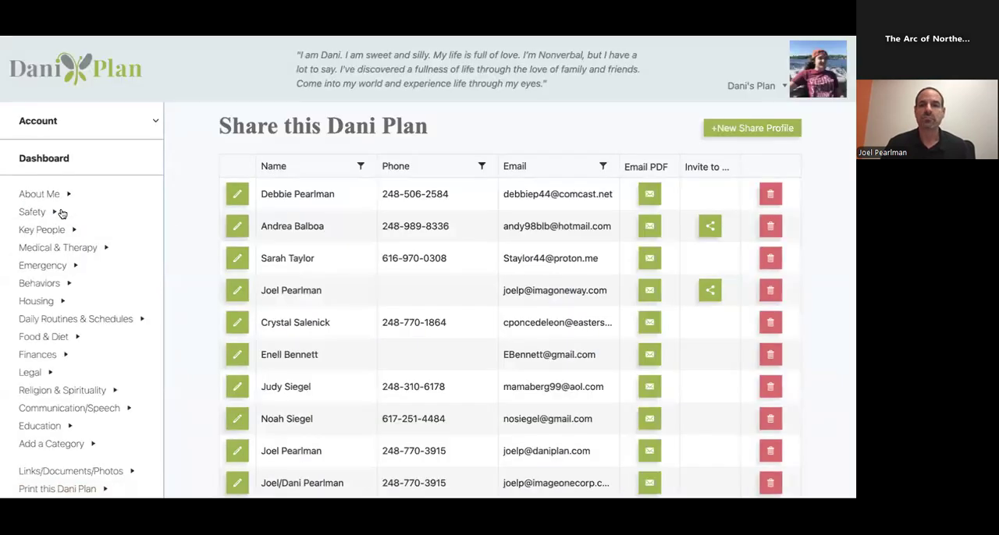
mouse_move(575, 120)
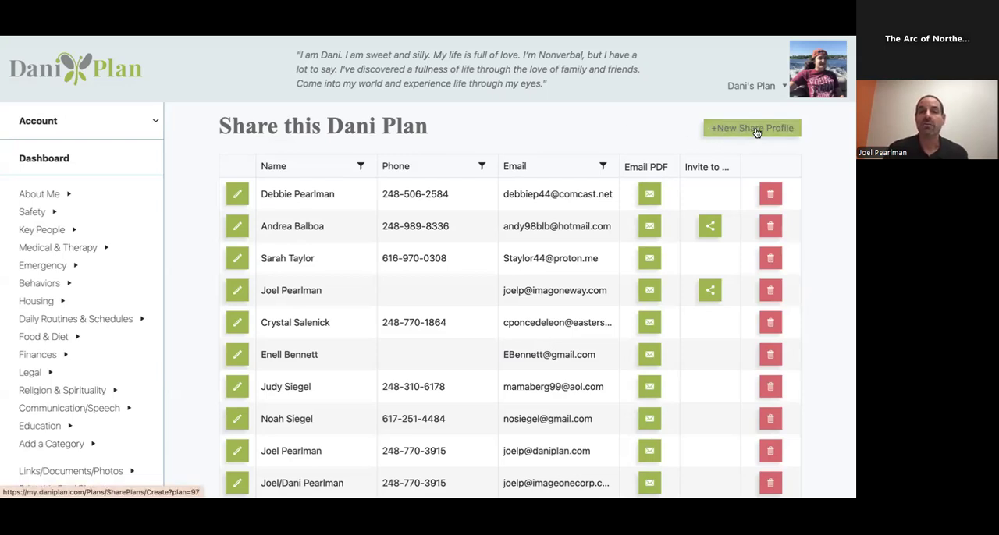
Start a new share profile and set its access level to Add/Edit/Delete.
click(752, 128)
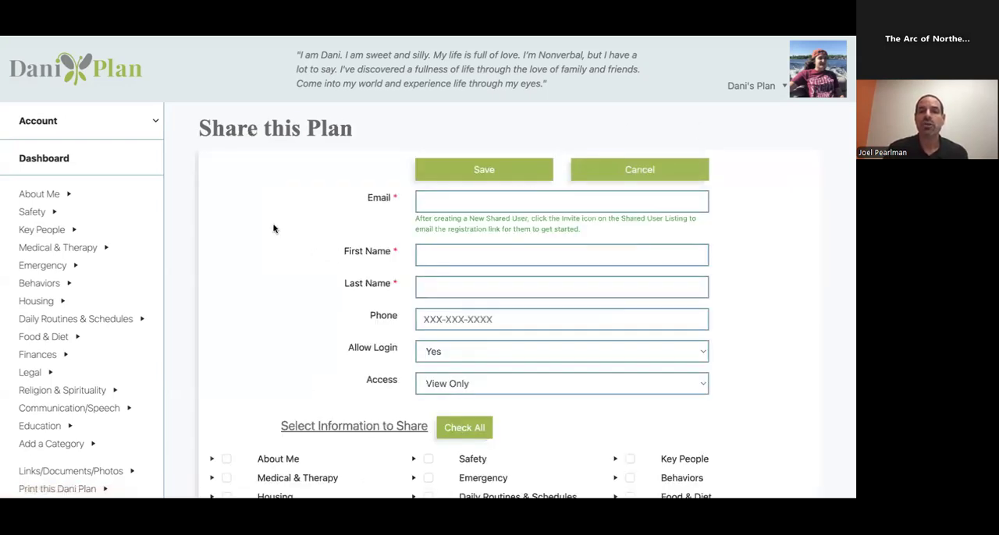
scroll(down, 3)
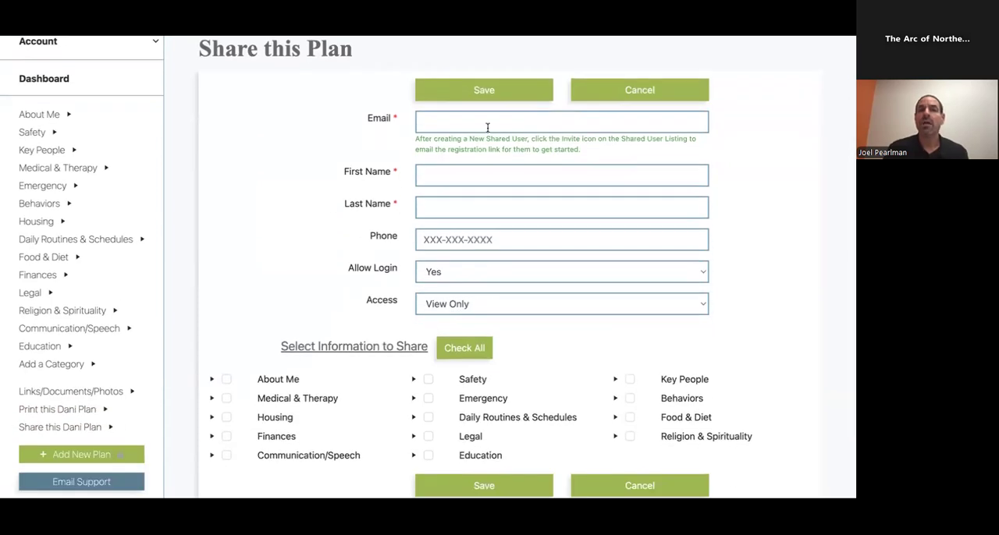
mouse_move(452, 117)
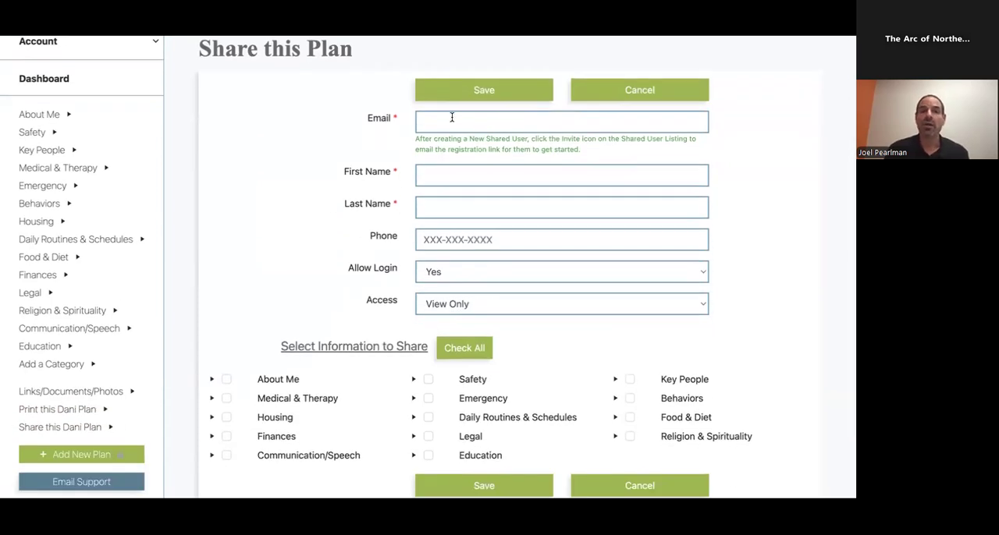
scroll(down, 3)
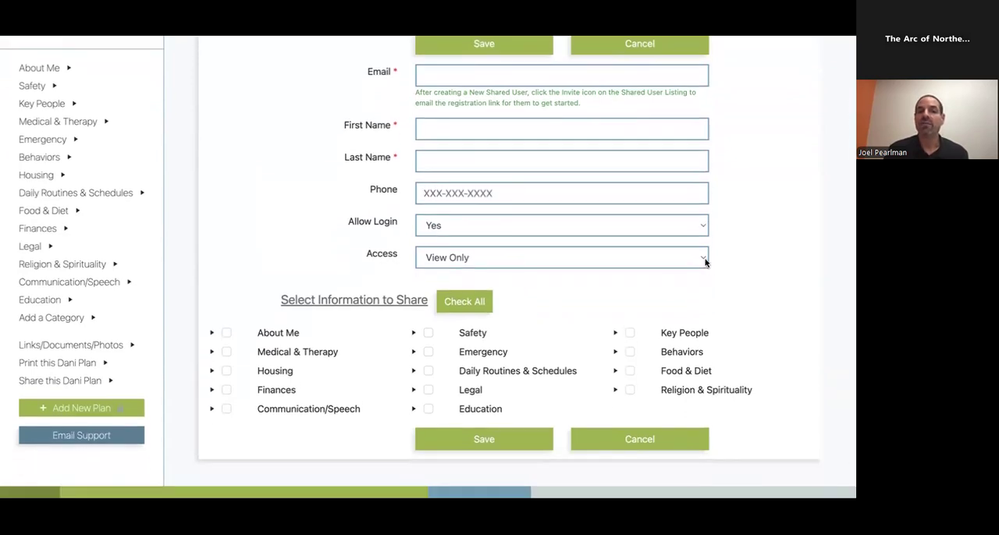
mouse_move(700, 263)
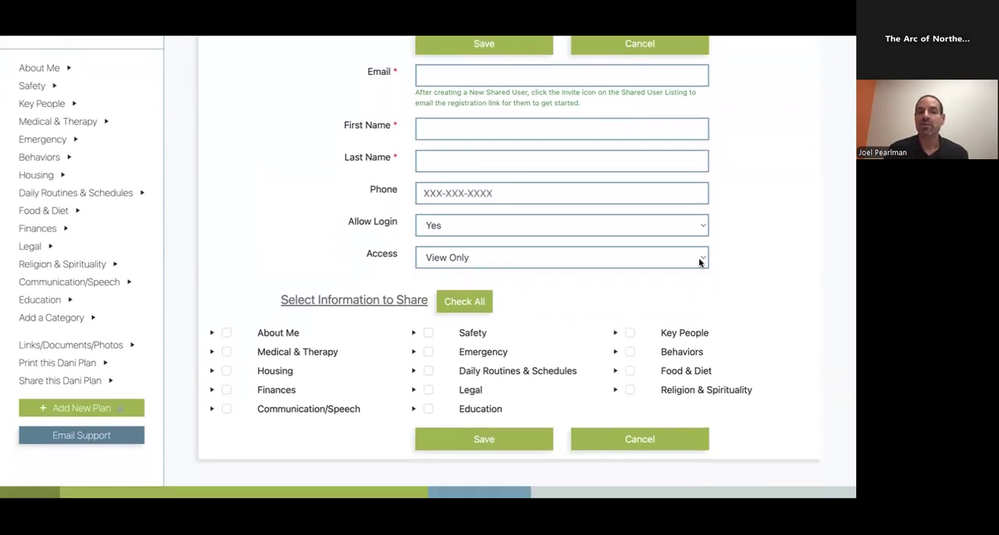
click(562, 257)
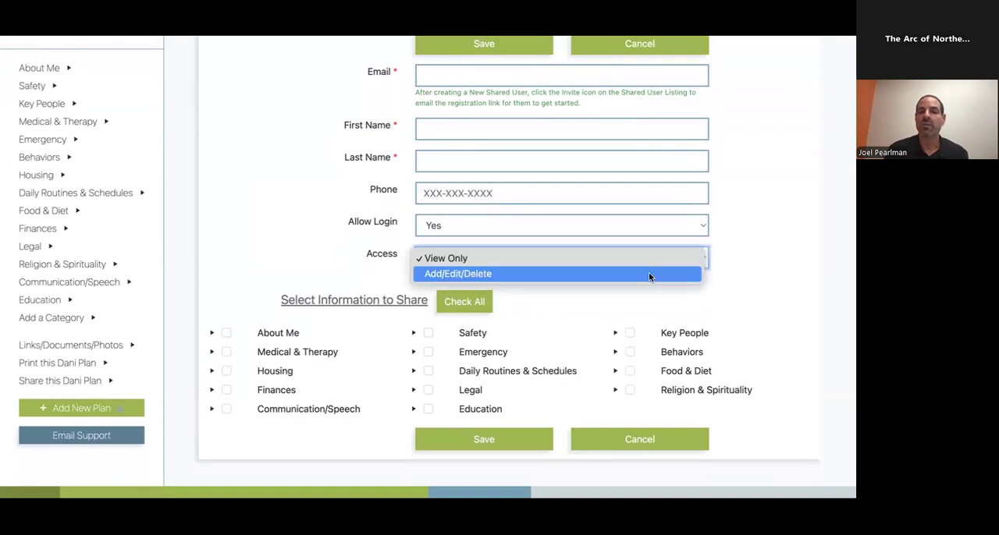
click(456, 273)
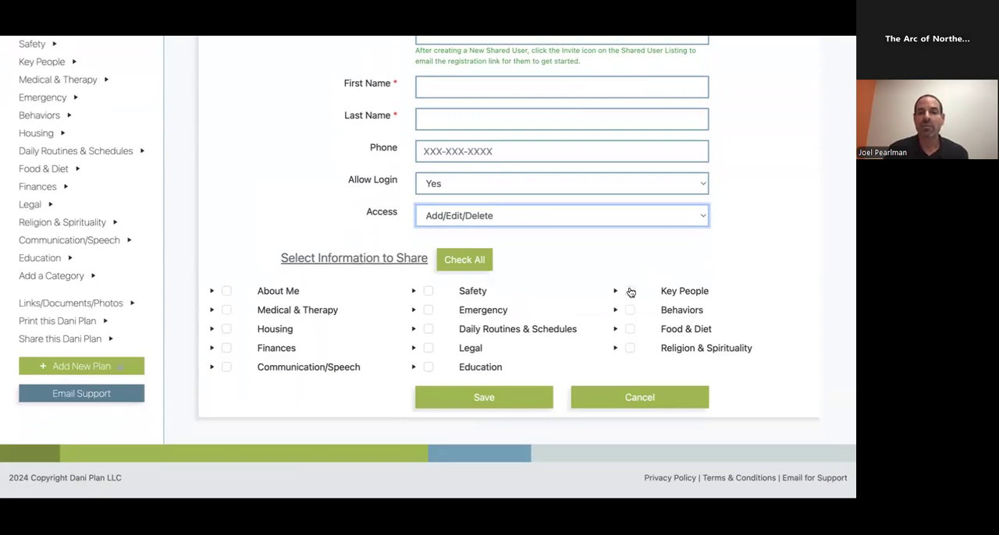
mouse_move(561, 284)
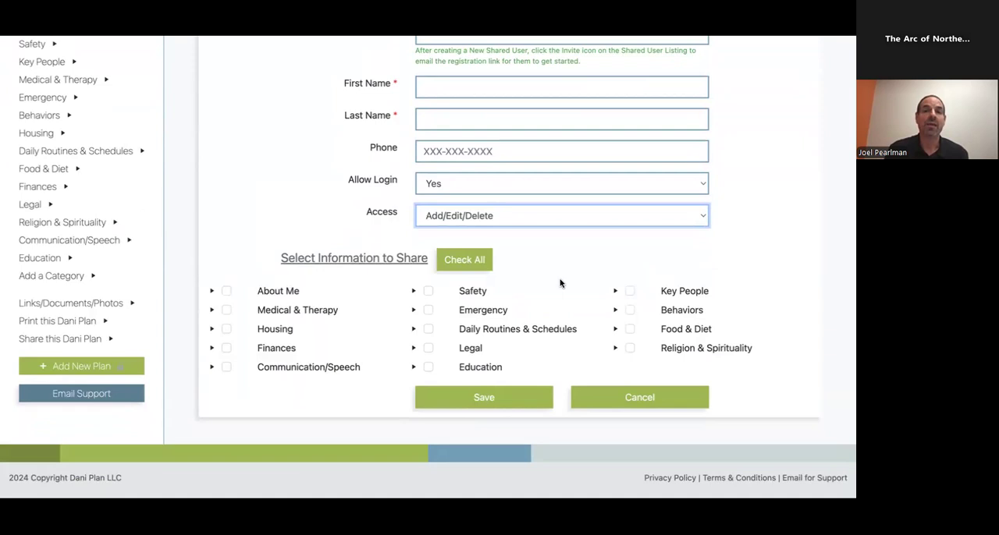
mouse_move(517, 274)
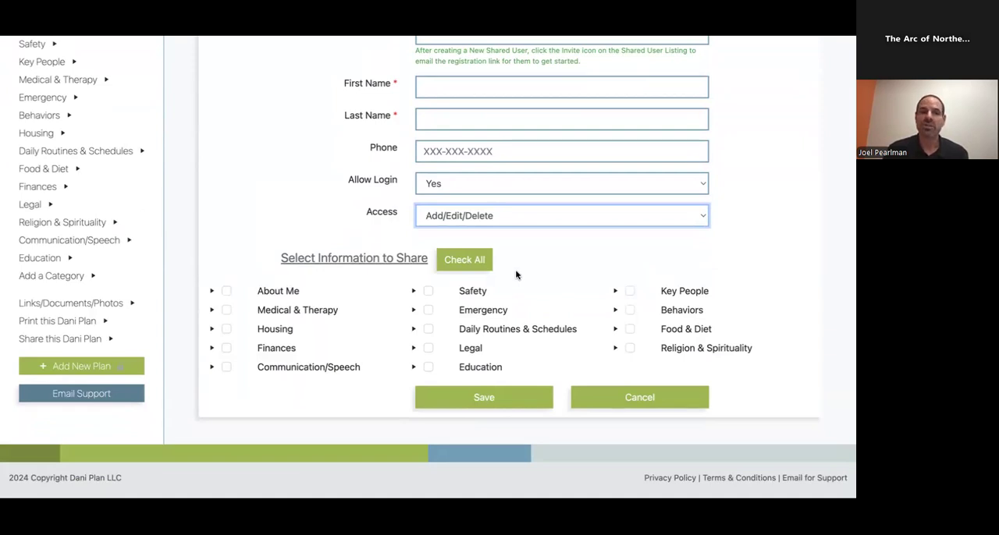
mouse_move(214, 292)
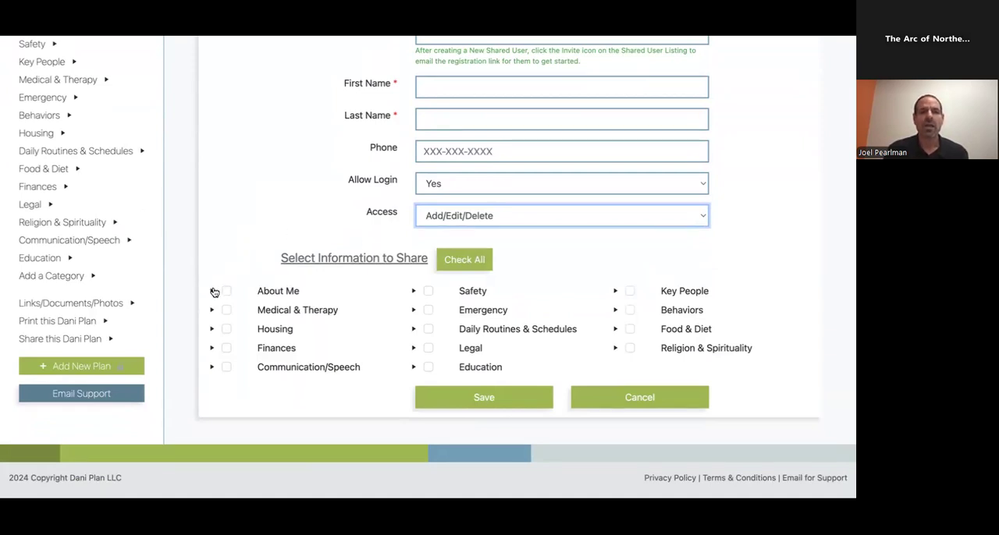
mouse_move(220, 291)
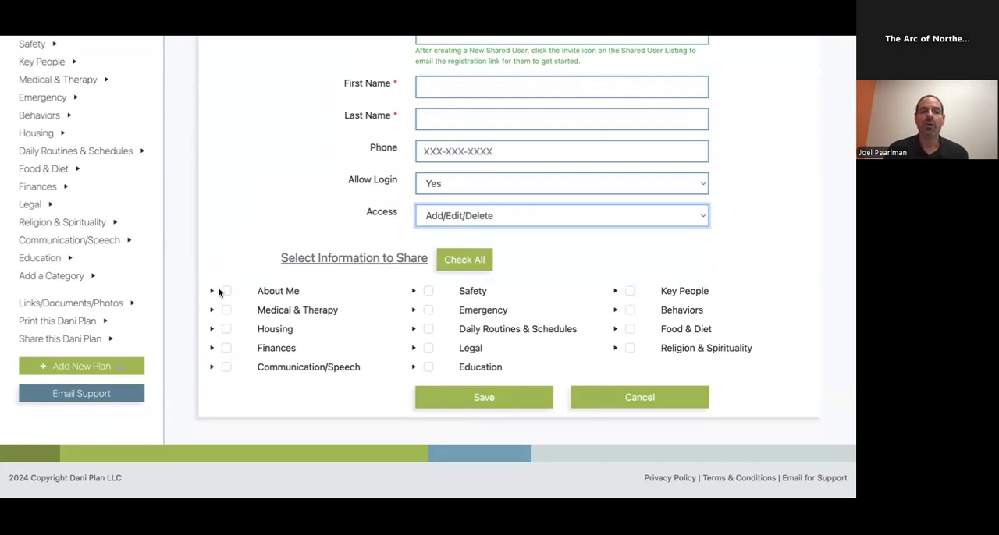
mouse_move(215, 309)
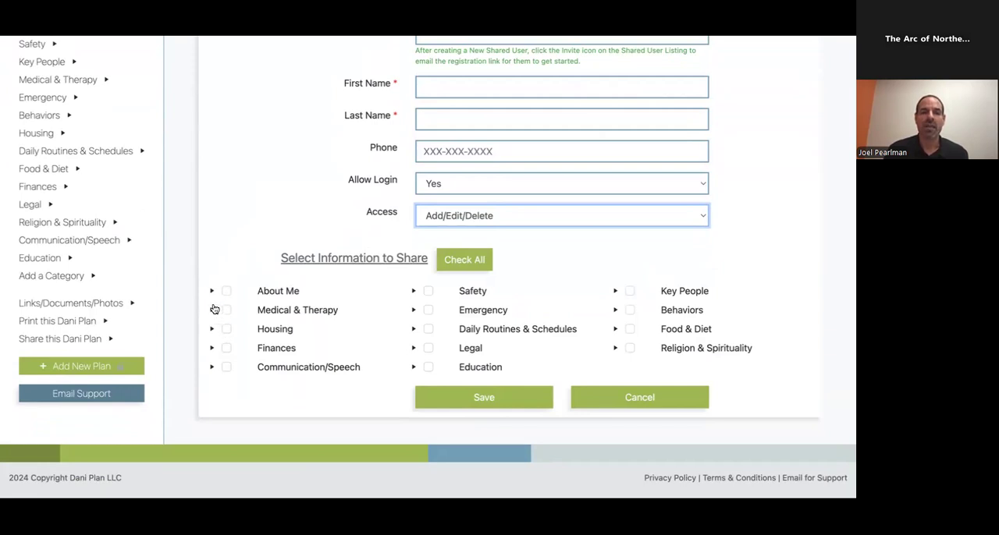
click(211, 291)
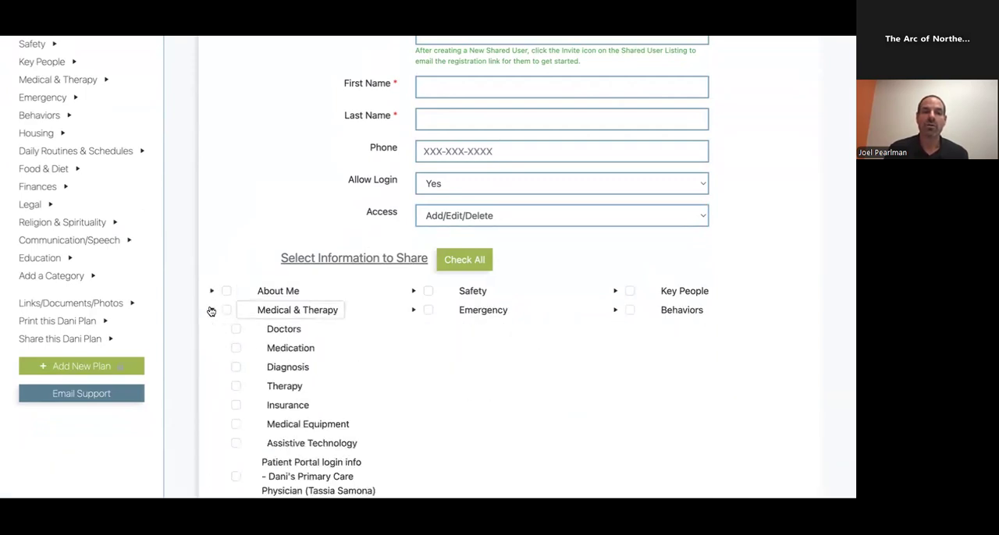
scroll(down, 3)
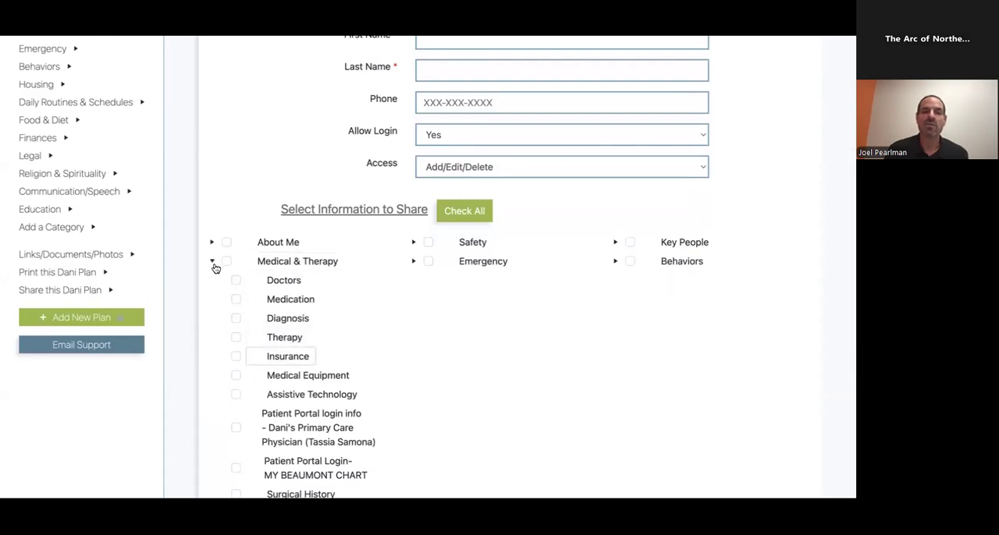
click(212, 262)
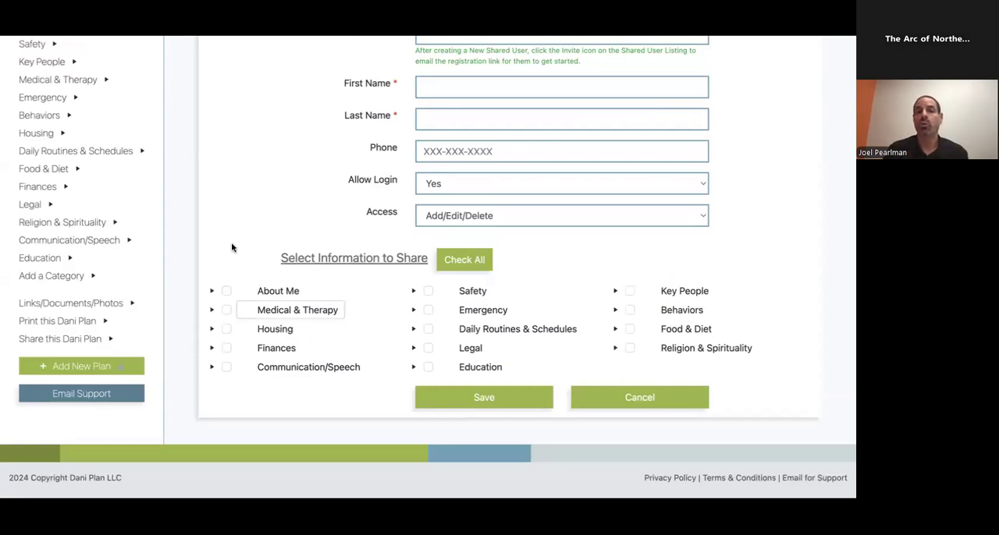
mouse_move(414, 224)
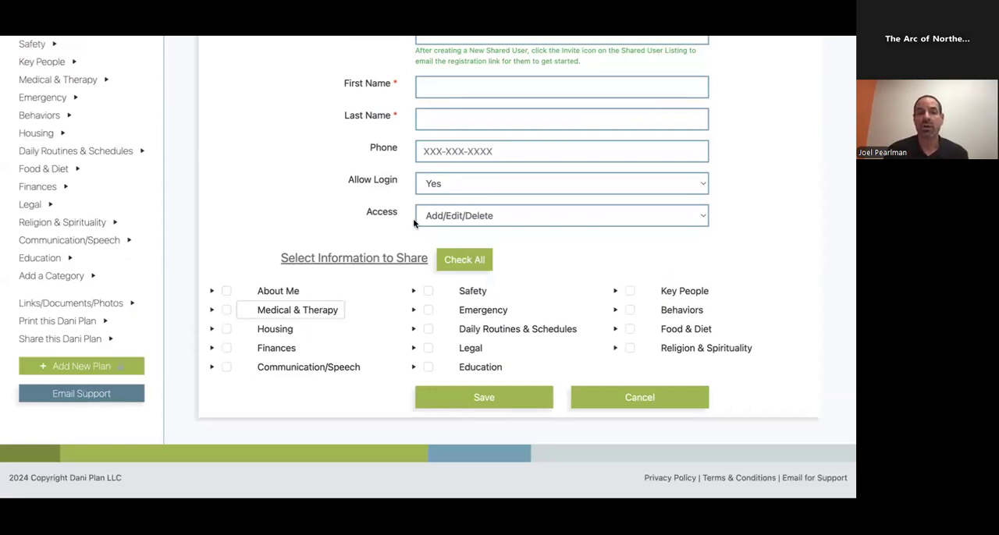
click(465, 260)
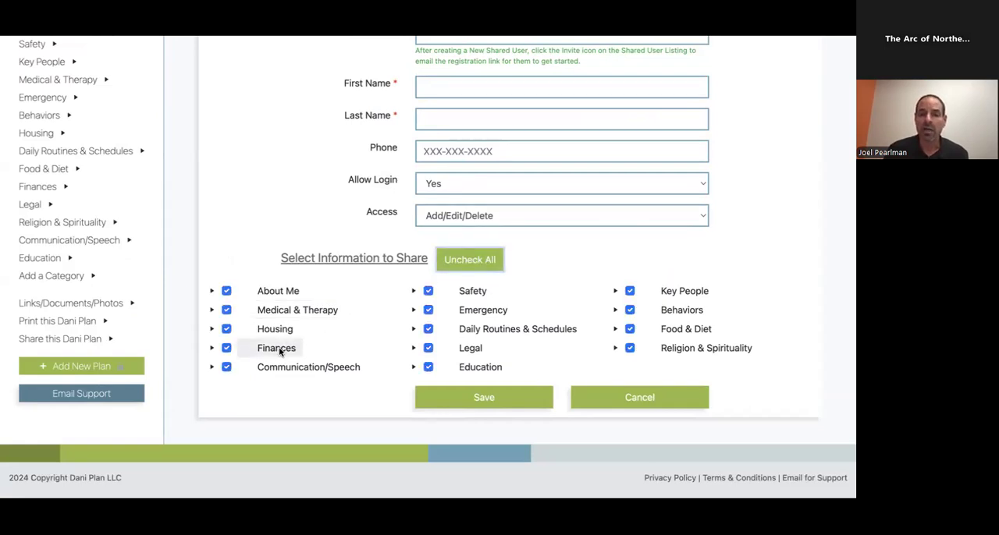
mouse_move(465, 298)
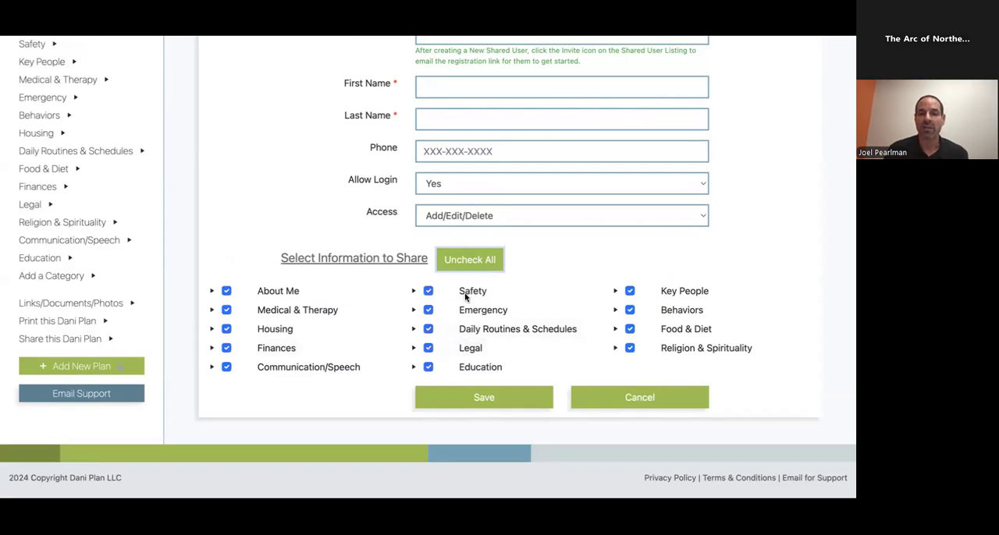
click(470, 259)
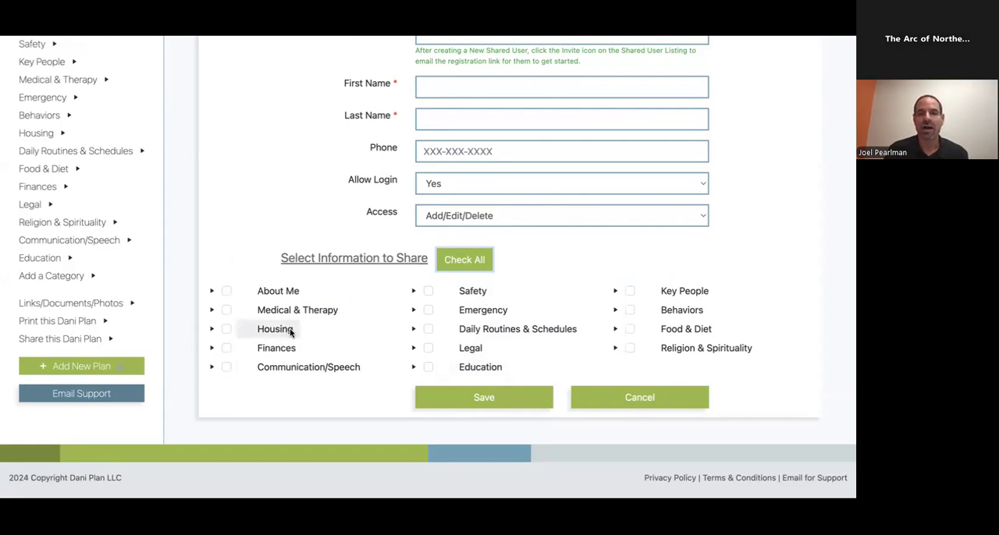
click(226, 291)
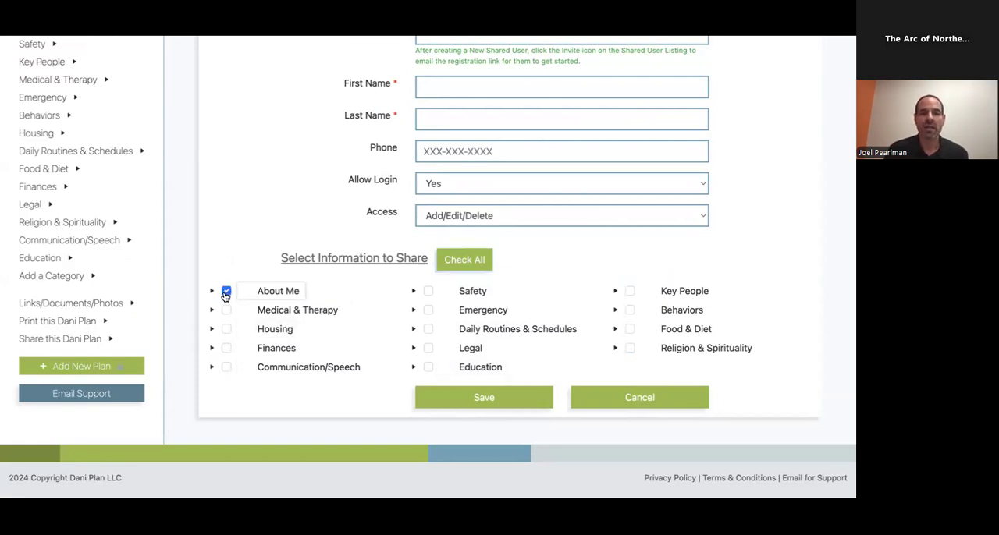
click(226, 367)
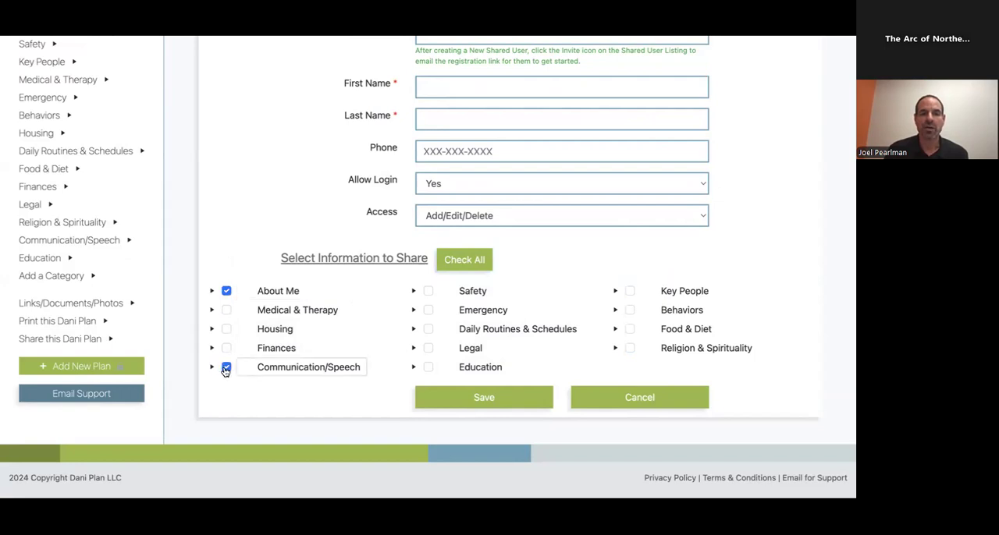
click(428, 290)
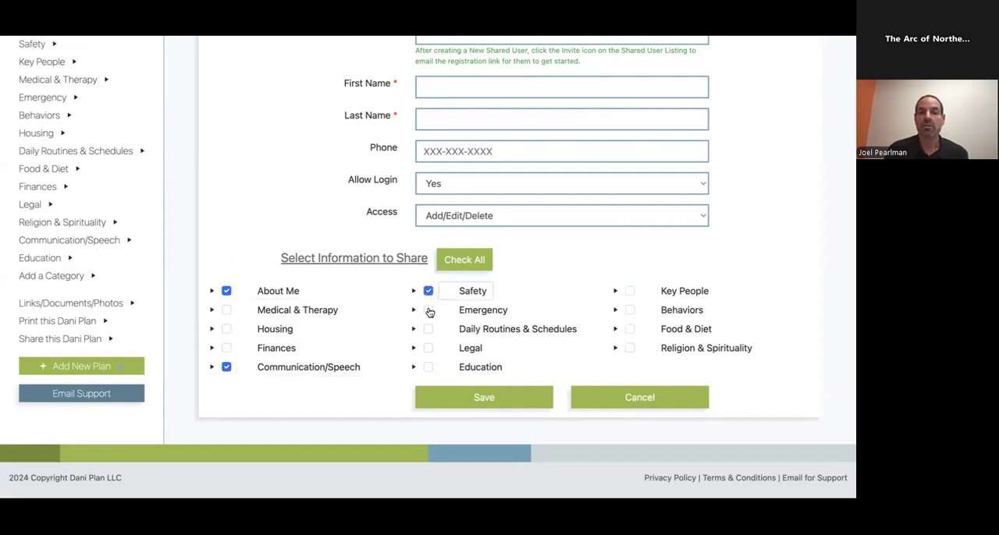
click(428, 310)
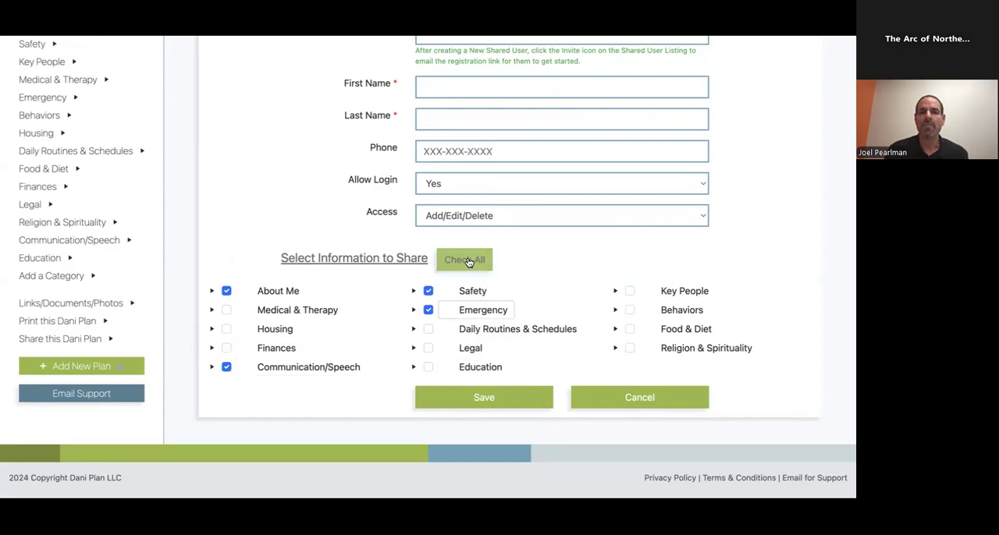
click(465, 260)
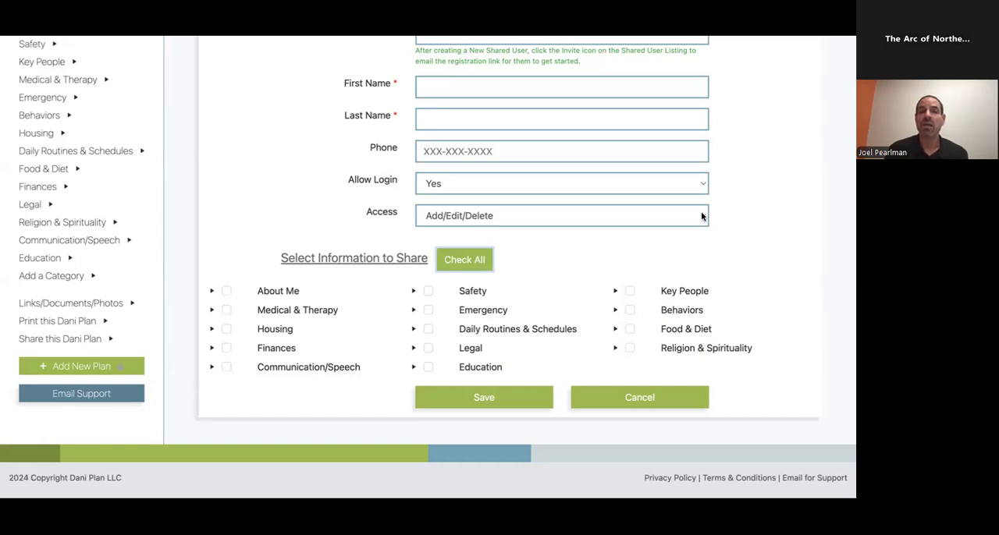
Switch the new share's access to View Only, then cancel the form unsaved.
click(560, 215)
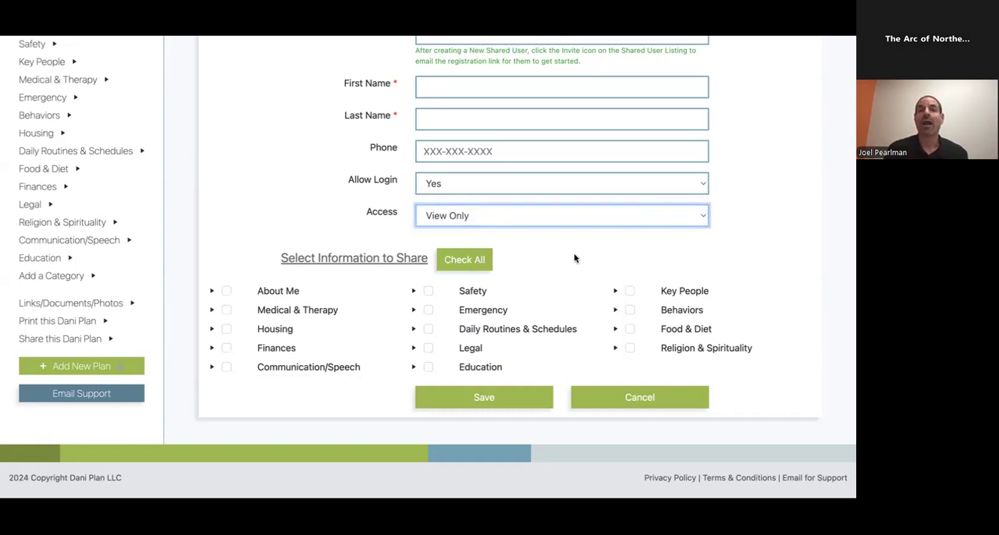
mouse_move(230, 302)
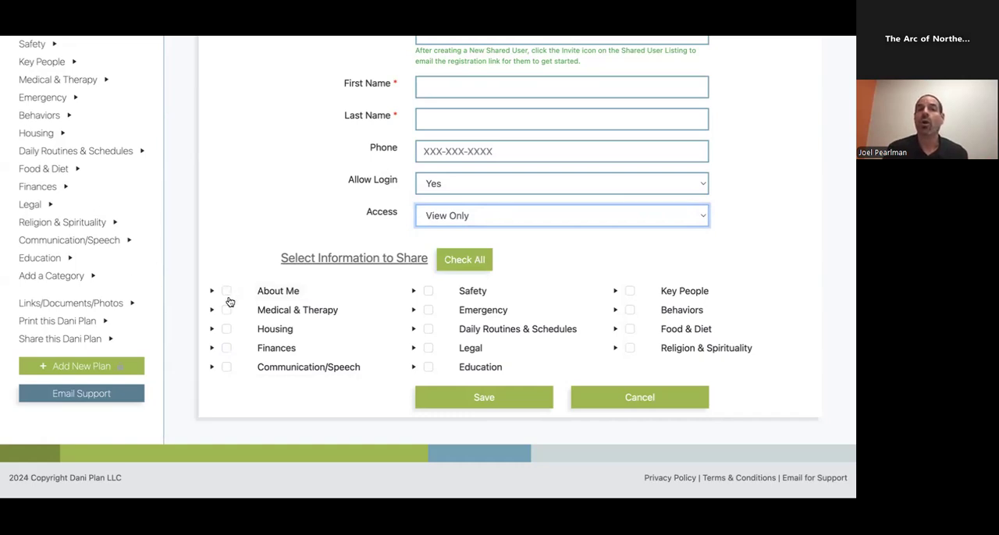
mouse_move(568, 286)
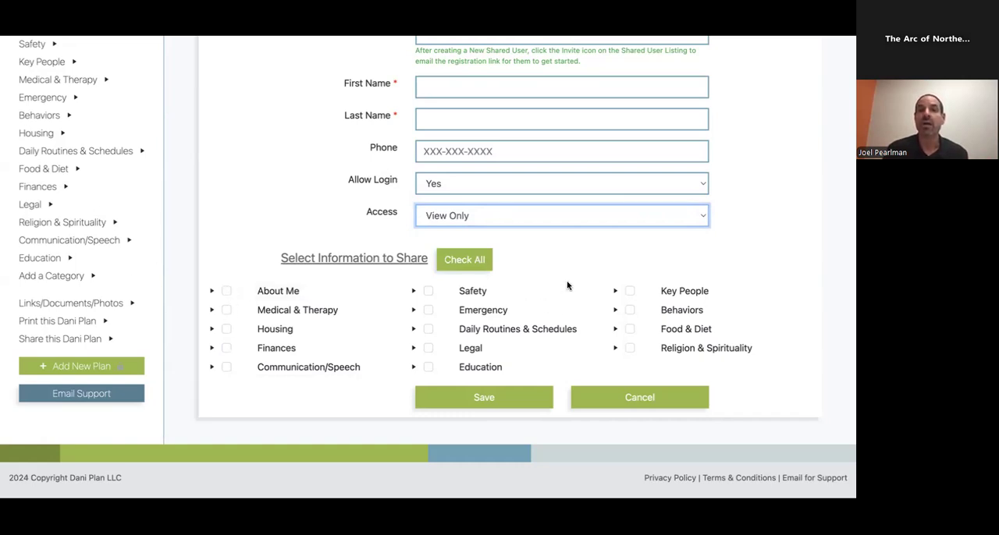
mouse_move(624, 398)
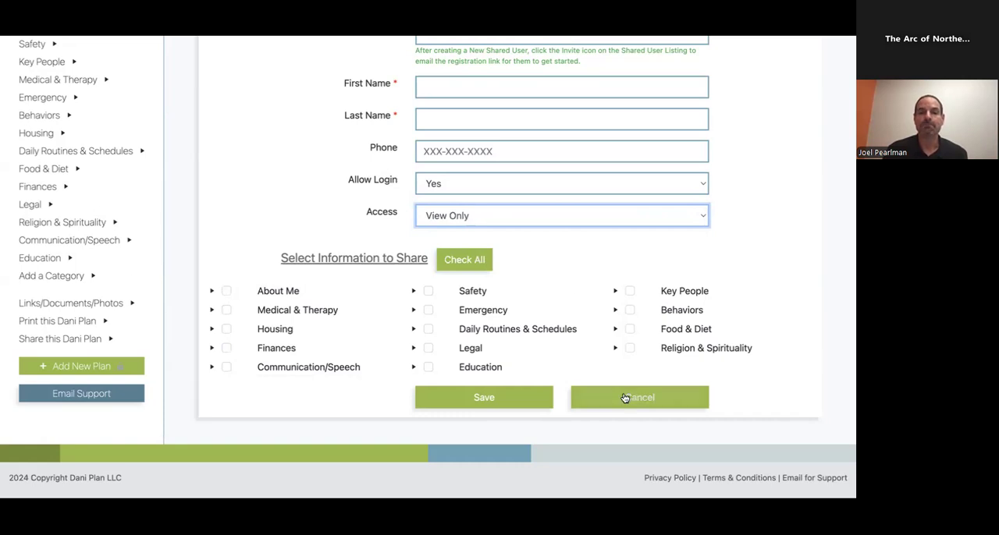
click(639, 397)
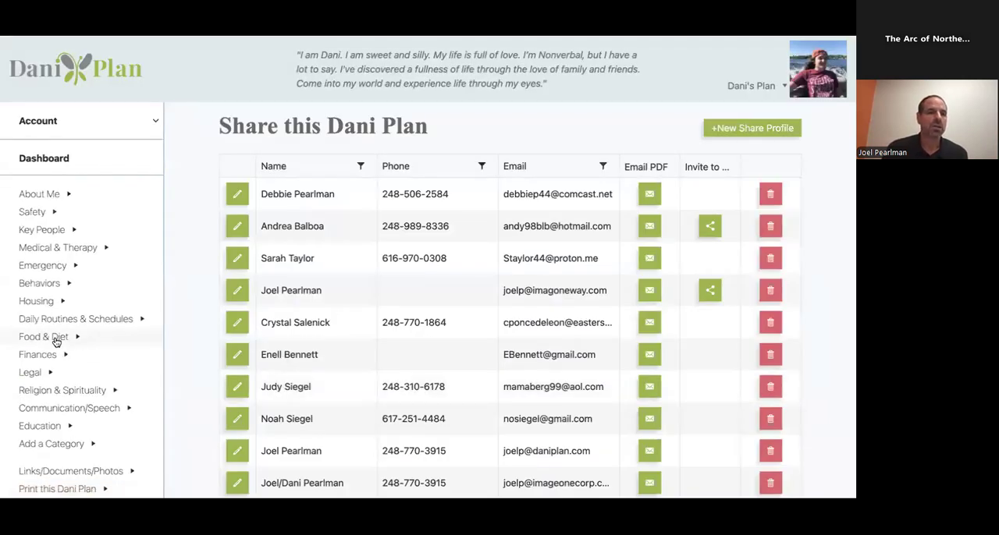
scroll(down, 3)
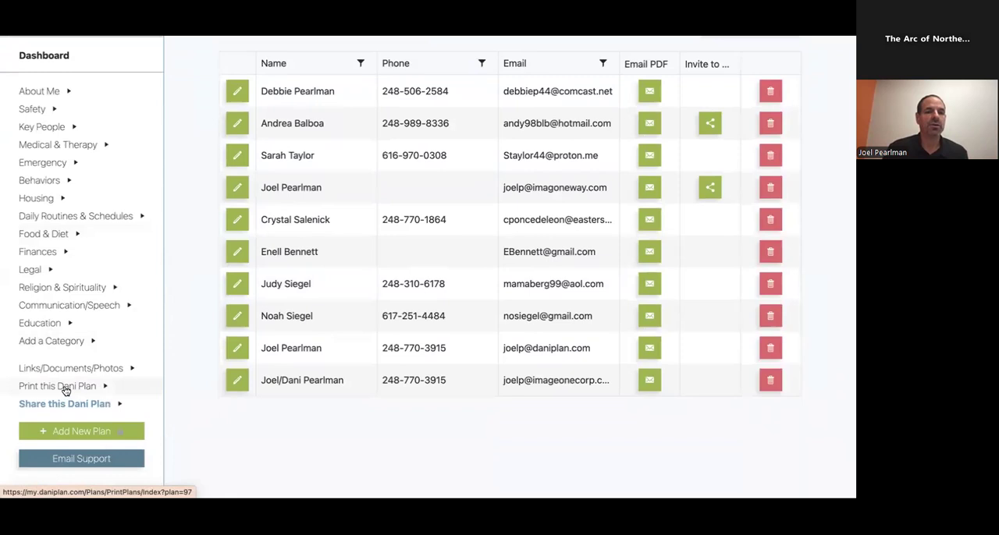
click(57, 386)
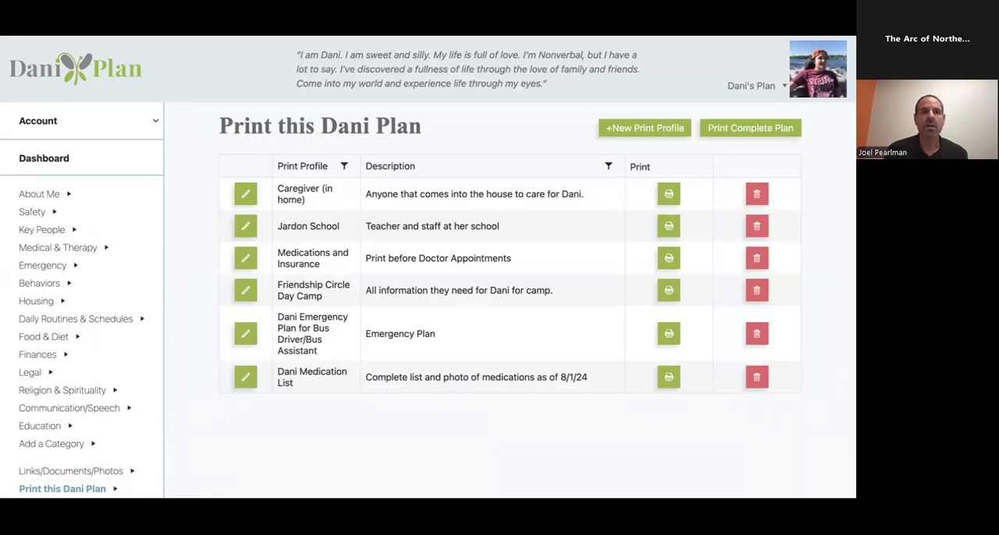
mouse_move(585, 141)
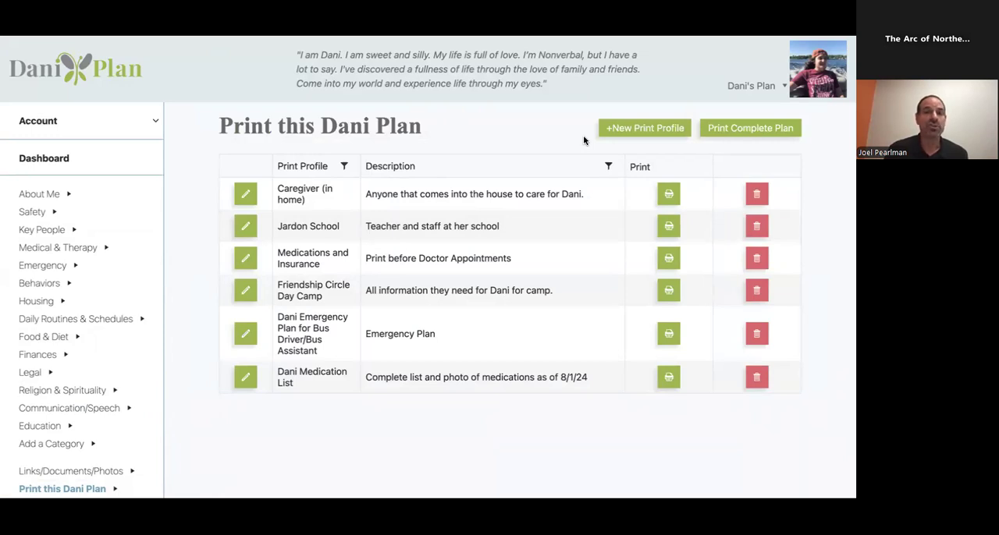
click(644, 128)
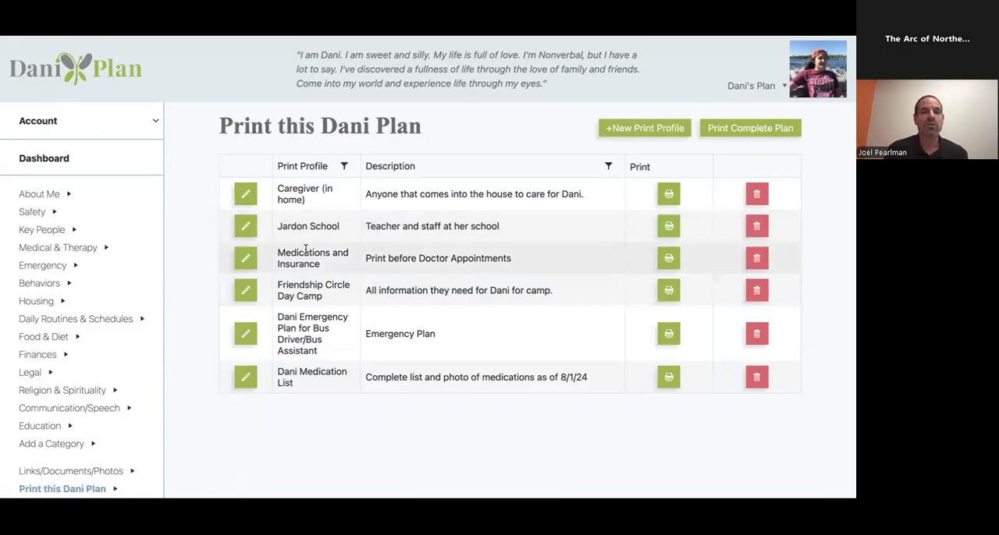
mouse_move(288, 252)
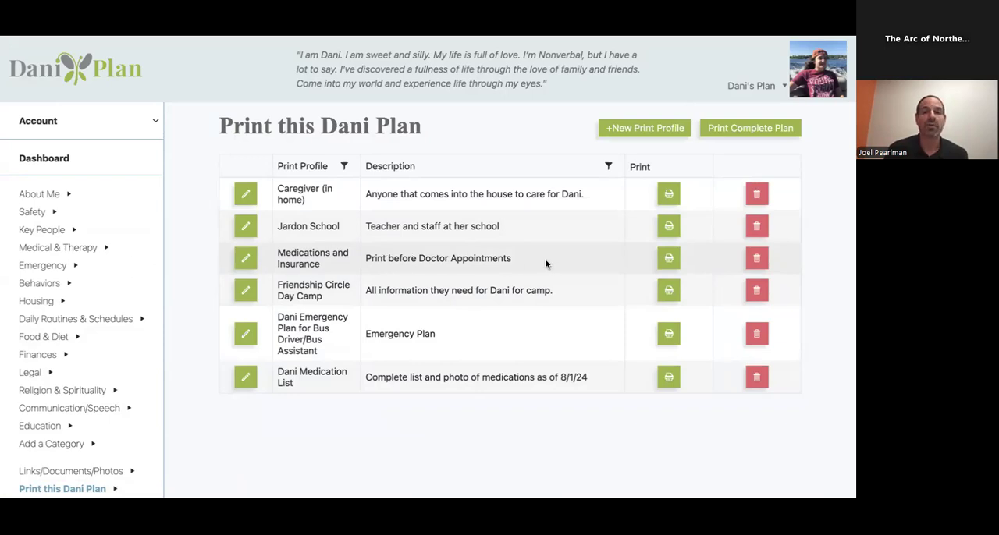
mouse_move(658, 258)
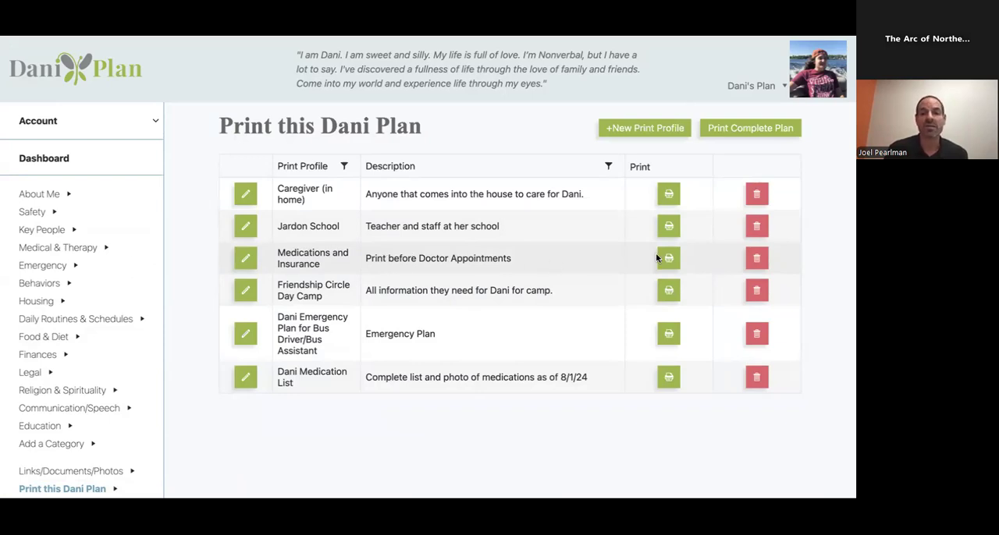
mouse_move(747, 128)
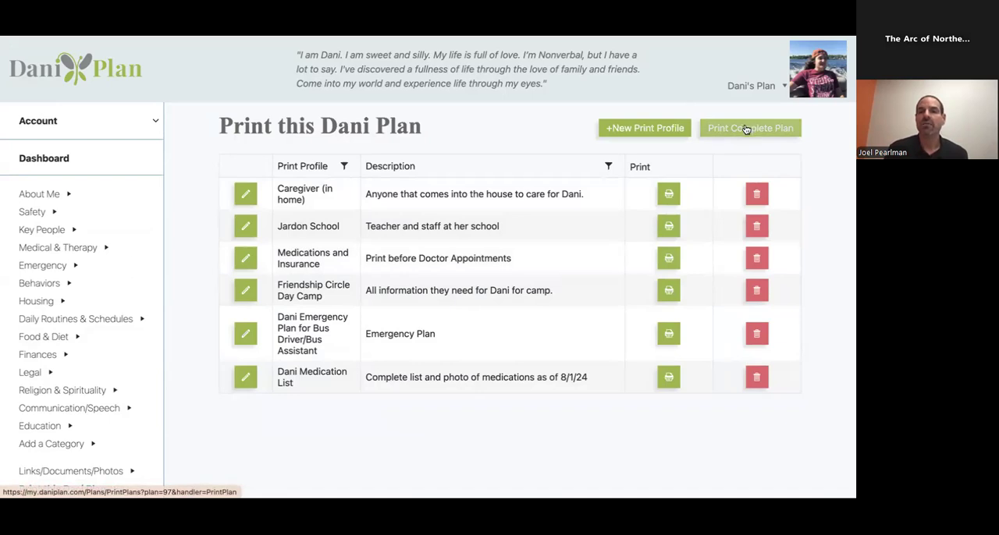
Generate the complete printable plan PDF and scroll from page 3 to page 20.
click(750, 128)
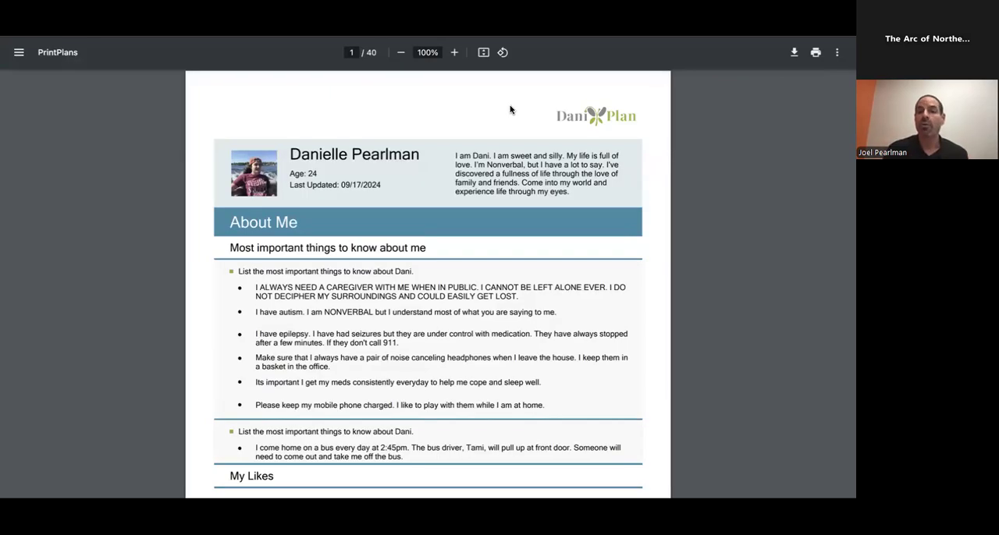
mouse_move(433, 119)
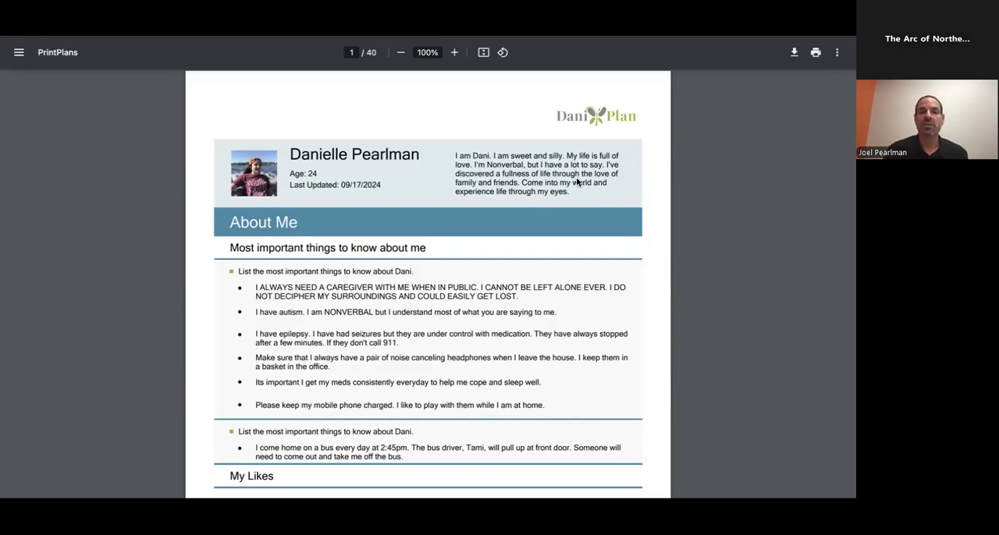
mouse_move(403, 218)
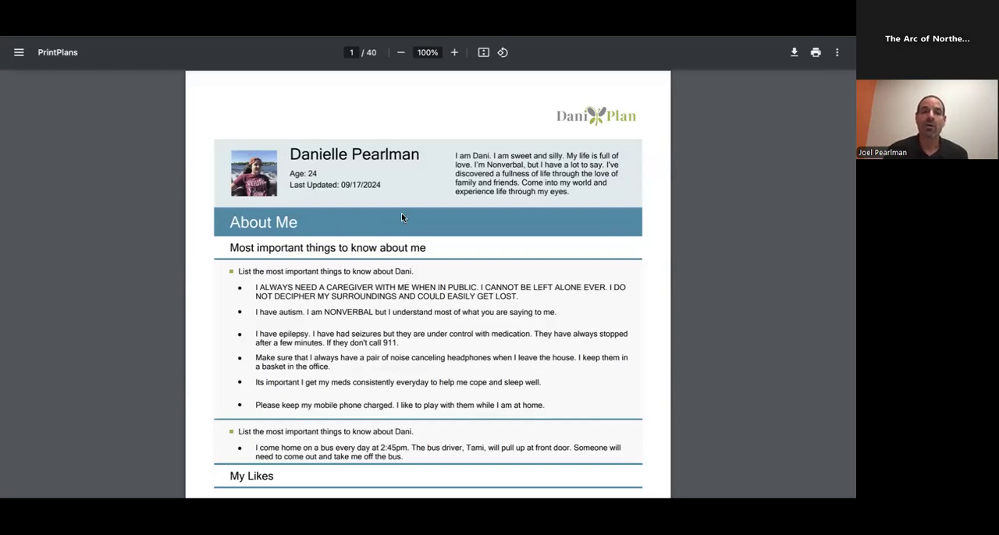
mouse_move(393, 257)
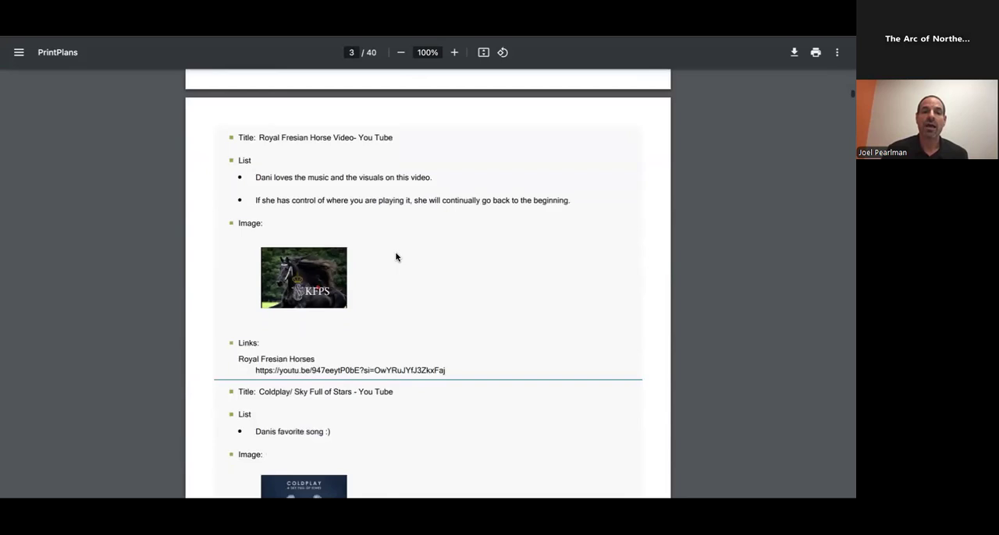
scroll(down, 3)
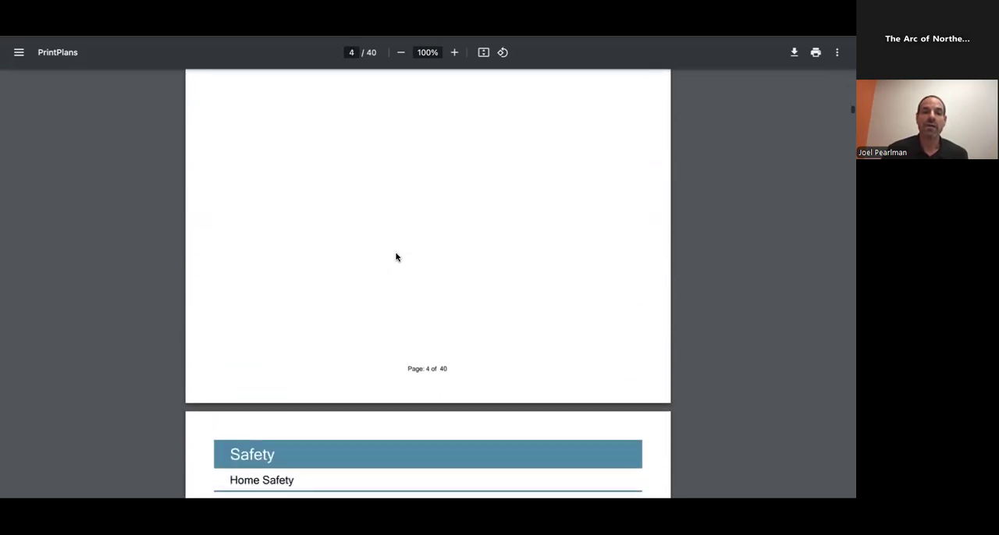
scroll(down, 3)
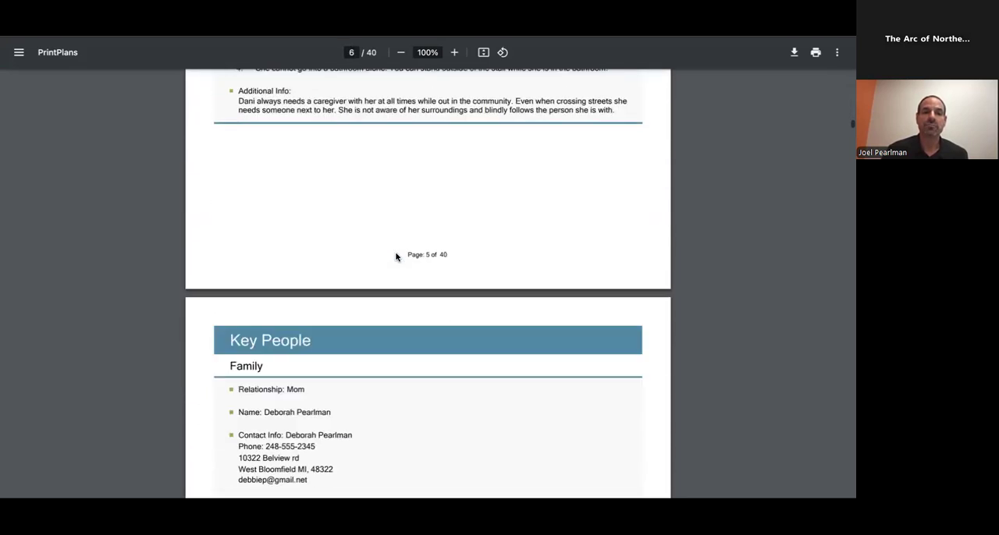
scroll(down, 3)
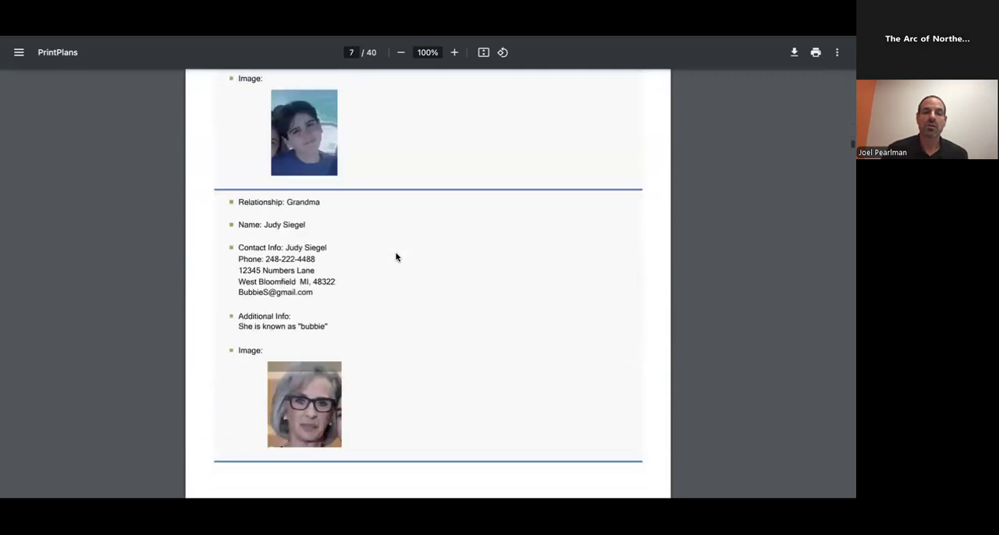
scroll(down, 3)
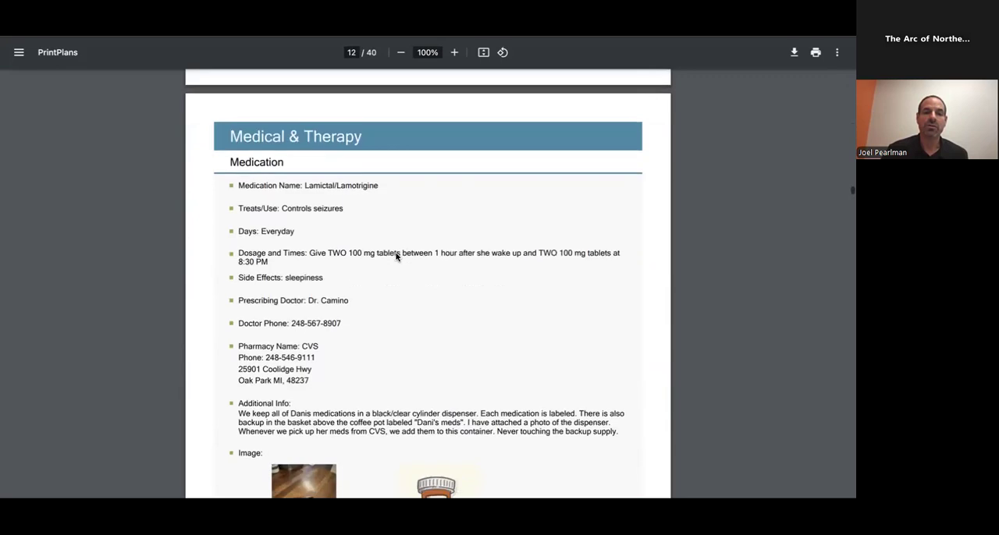
scroll(down, 3)
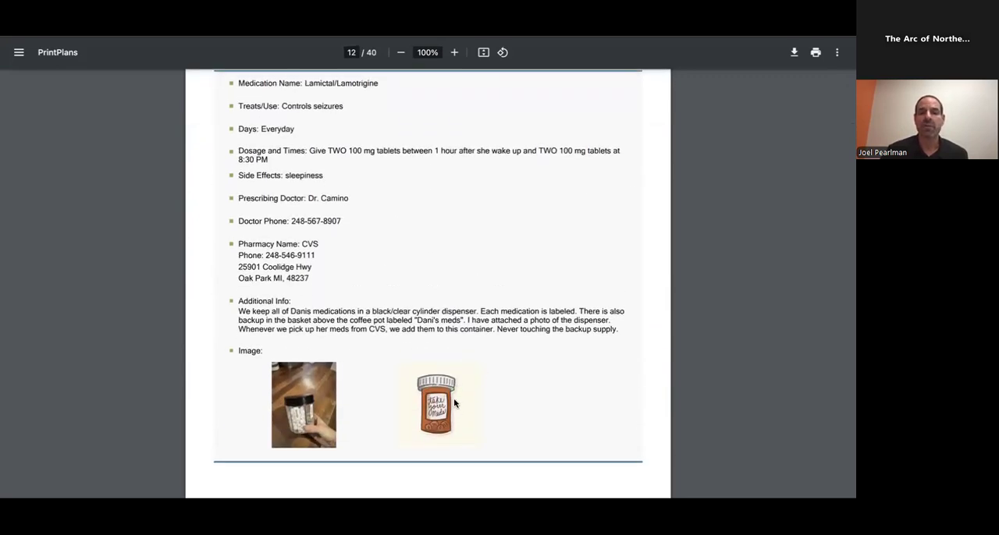
mouse_move(447, 393)
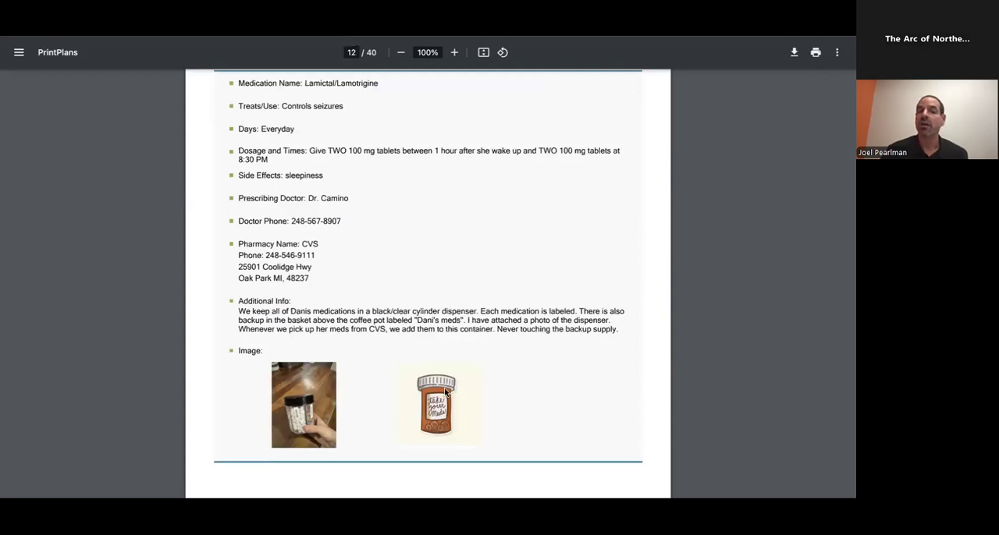
mouse_move(456, 403)
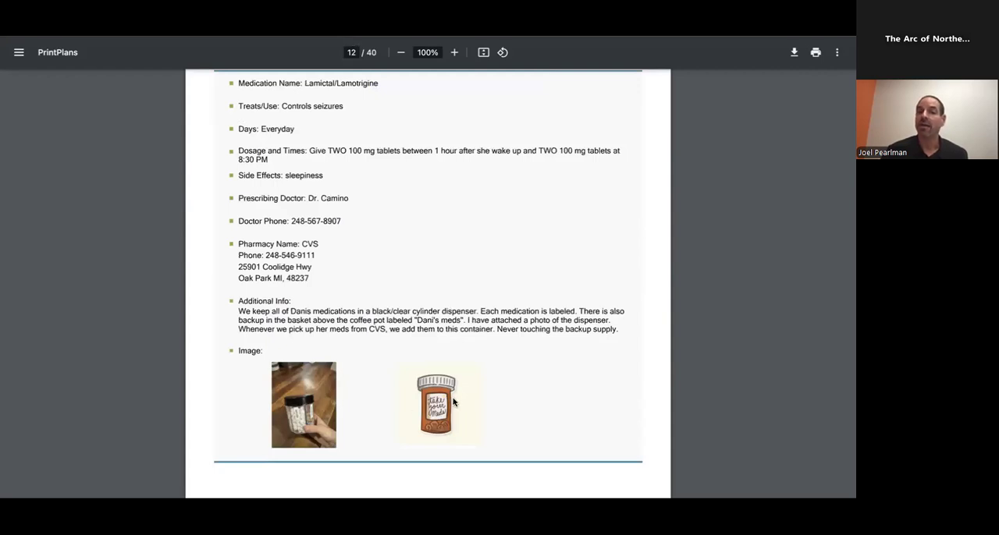
scroll(down, 3)
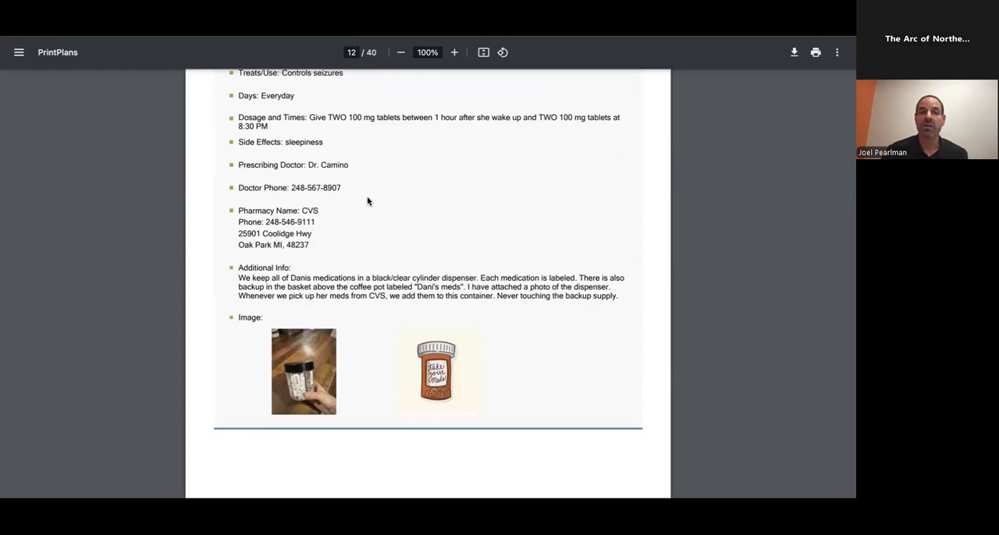
scroll(down, 3)
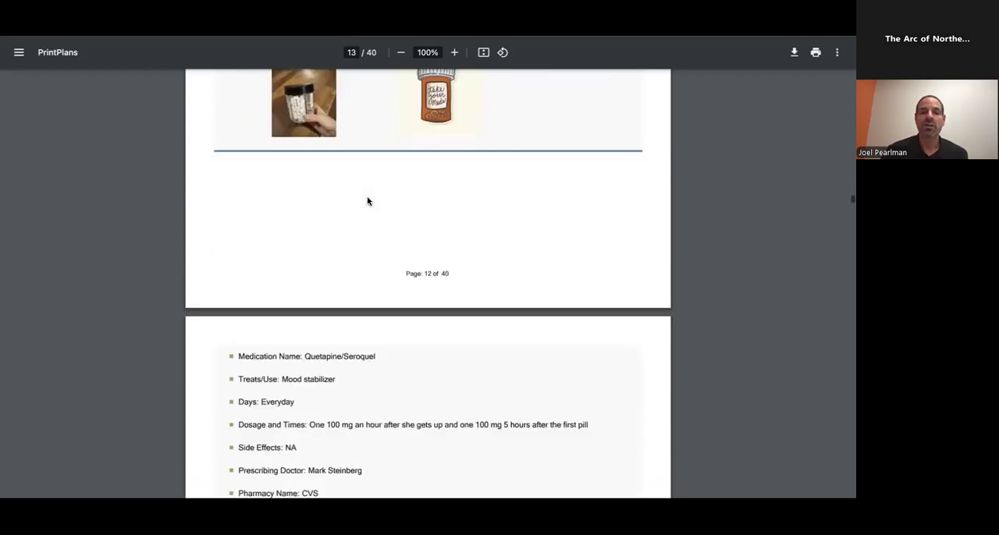
scroll(down, 3)
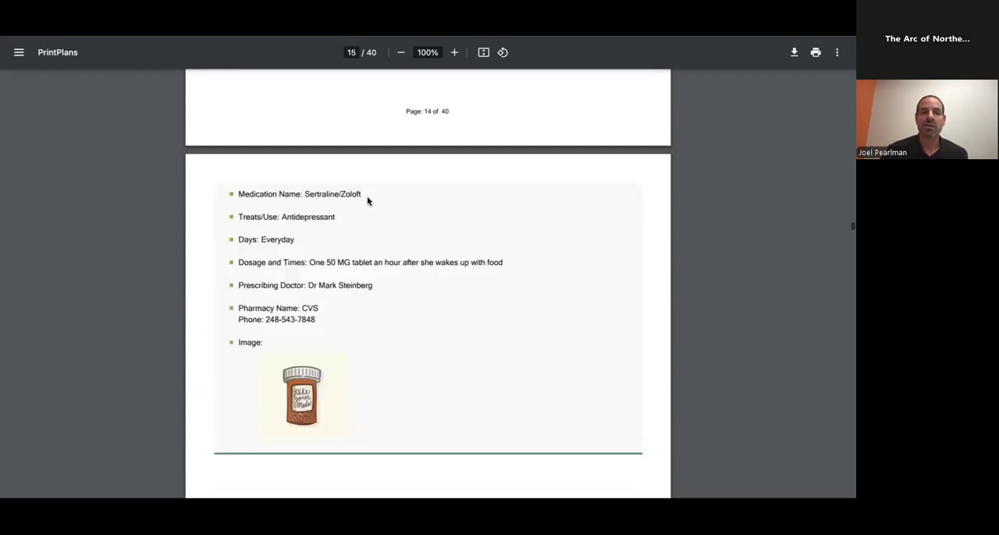
scroll(down, 3)
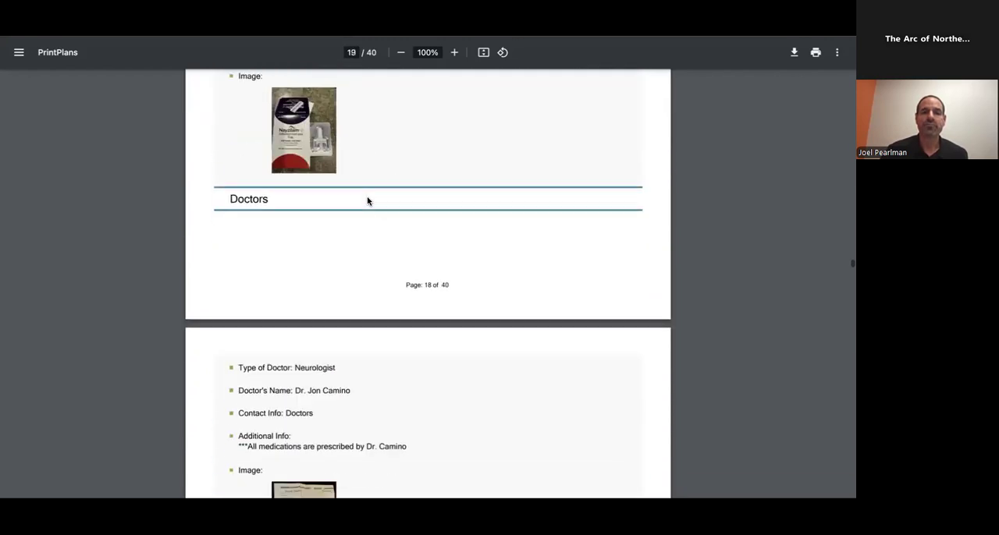
scroll(down, 3)
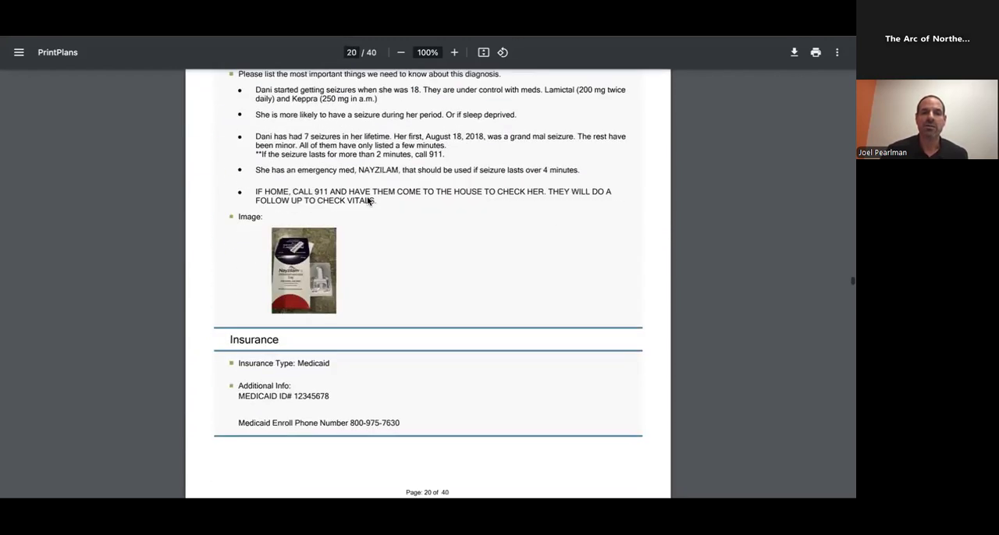
scroll(down, 3)
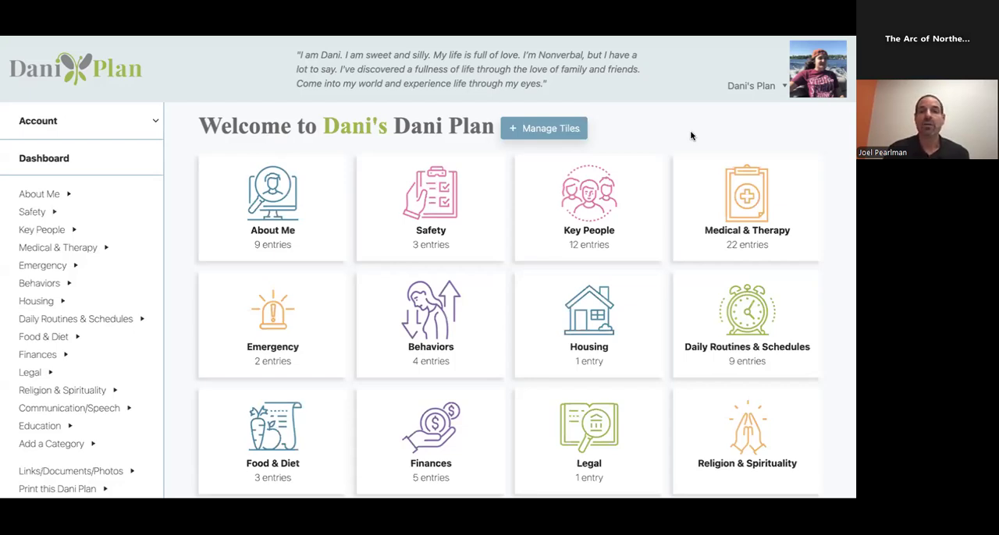
mouse_move(786, 156)
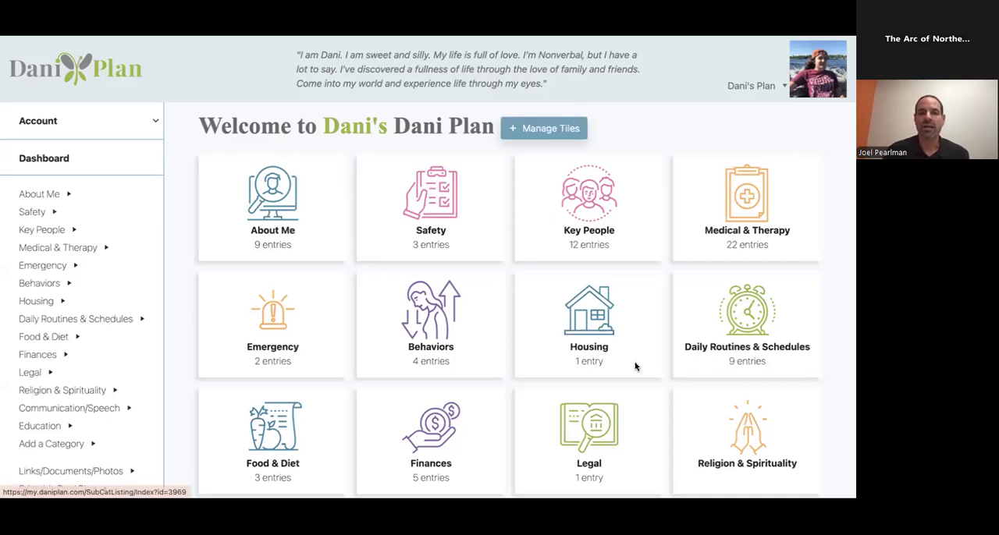
Scroll the dashboard to reveal tiles below Food & Diet, Finances and Legal.
scroll(down, 3)
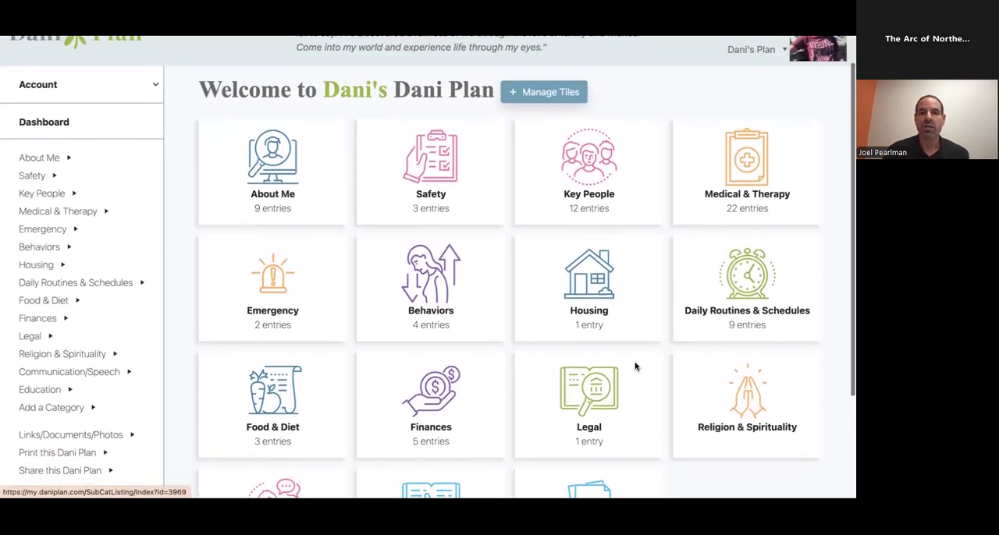
In Manage Tiles, move Education to hidden and back to visible, then close without saving.
click(544, 93)
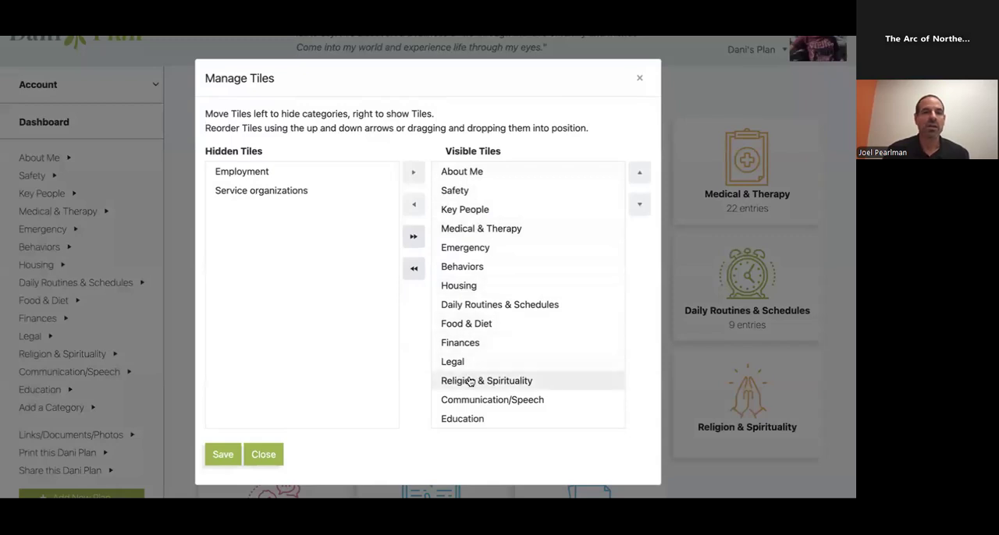
click(462, 419)
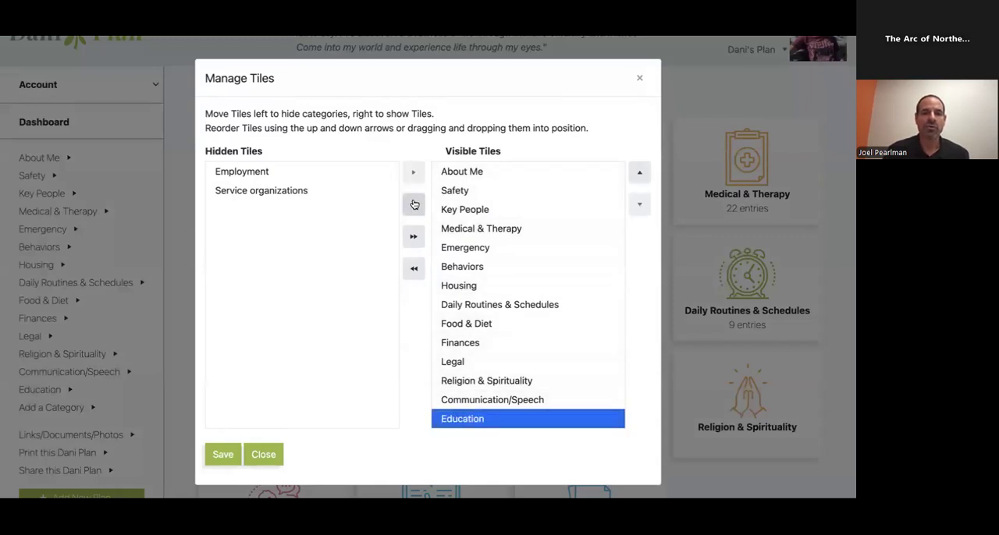
click(413, 203)
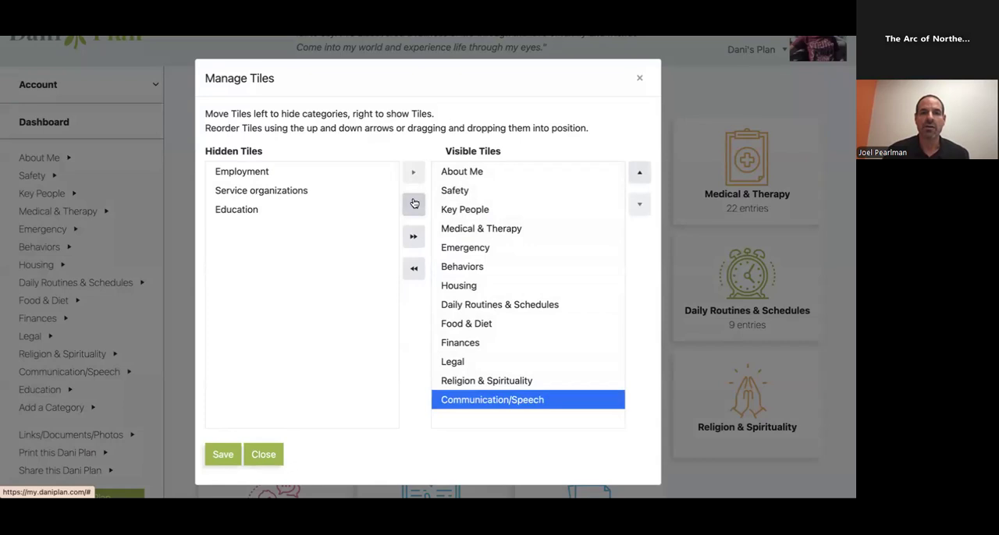
click(242, 171)
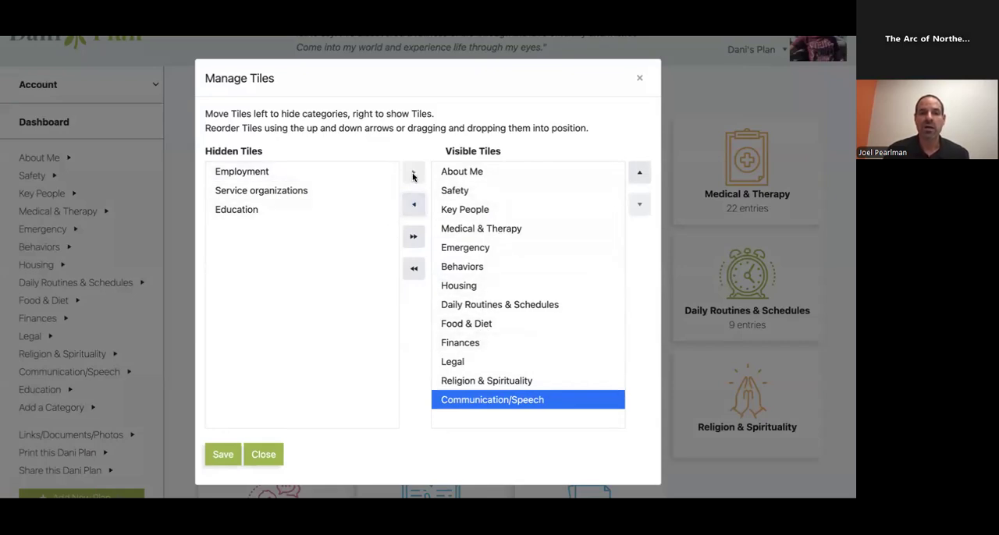
click(236, 209)
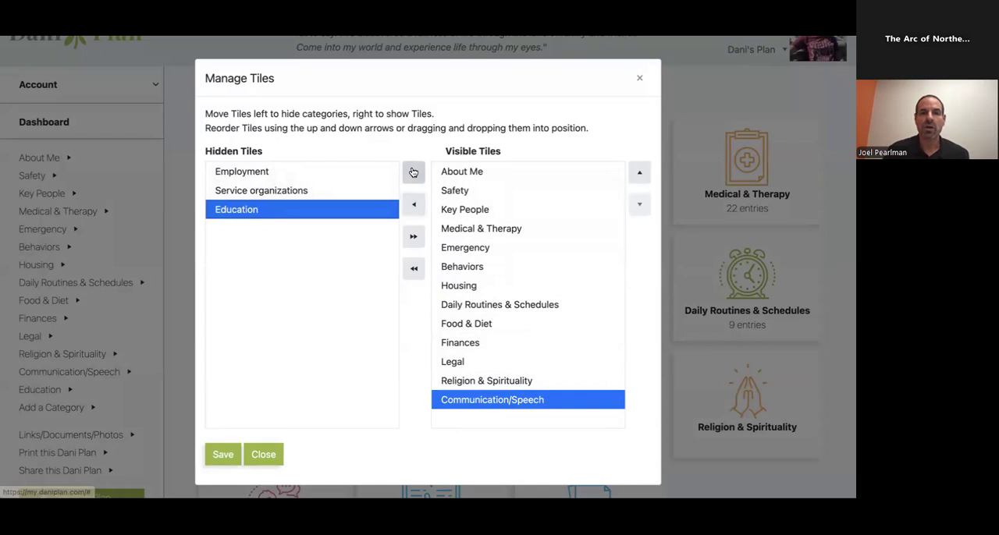
click(413, 236)
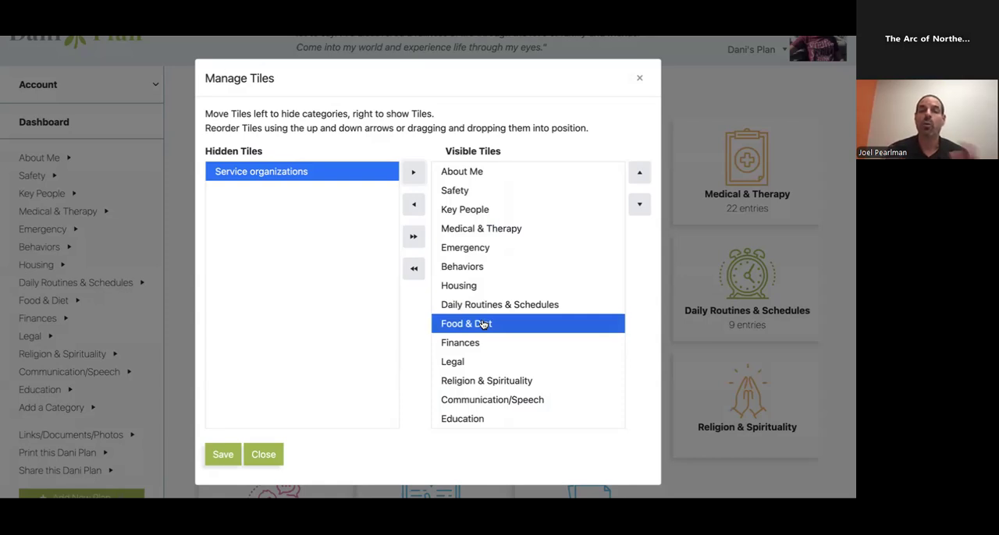
mouse_move(262, 454)
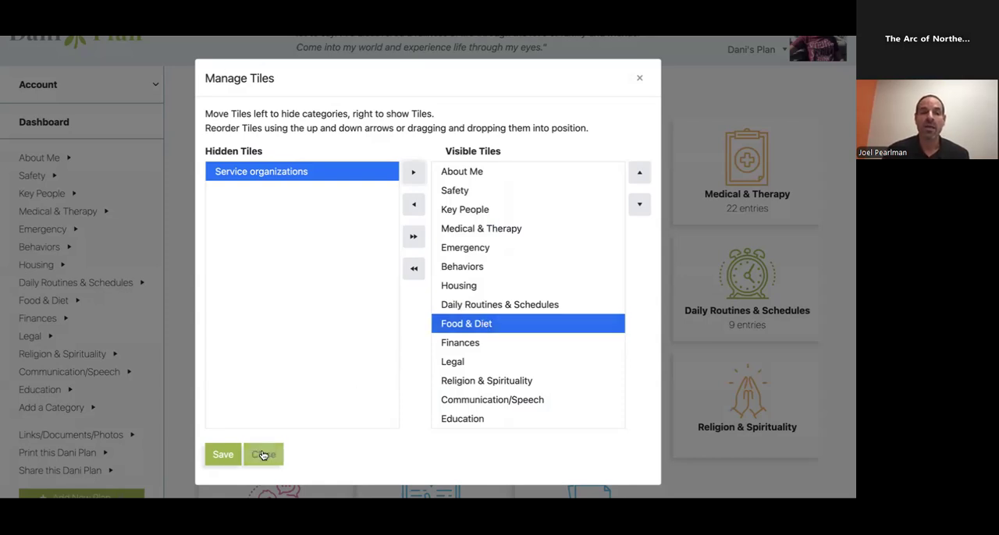
click(264, 455)
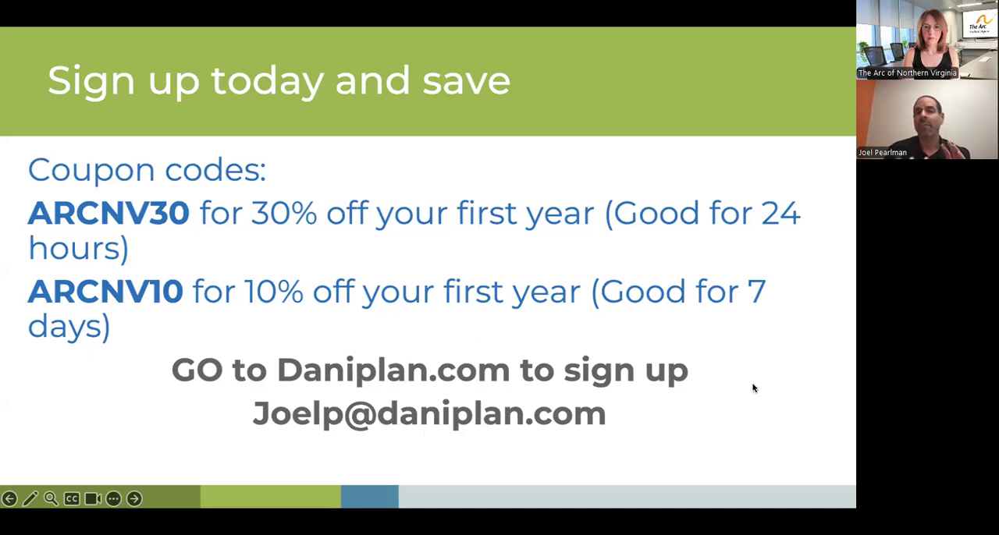
mouse_move(594, 31)
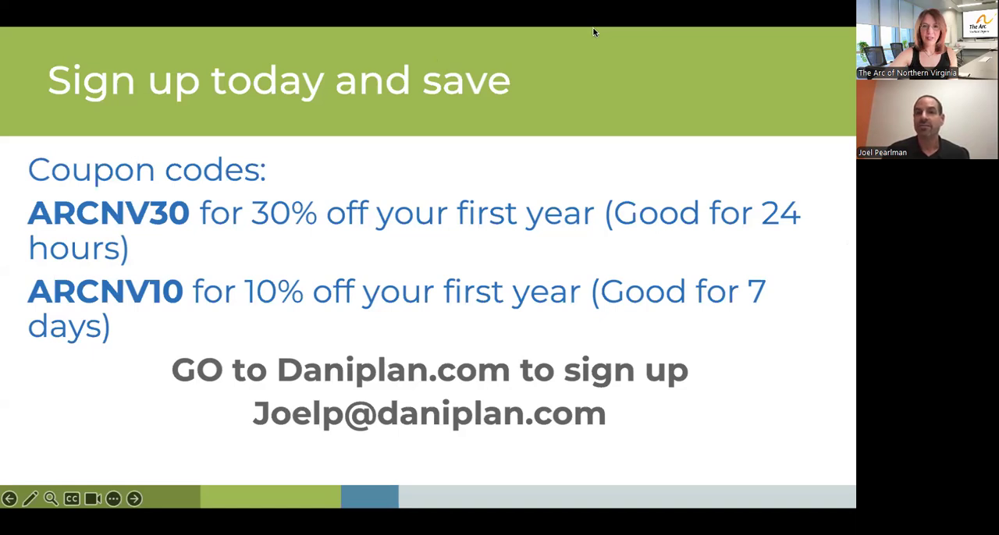